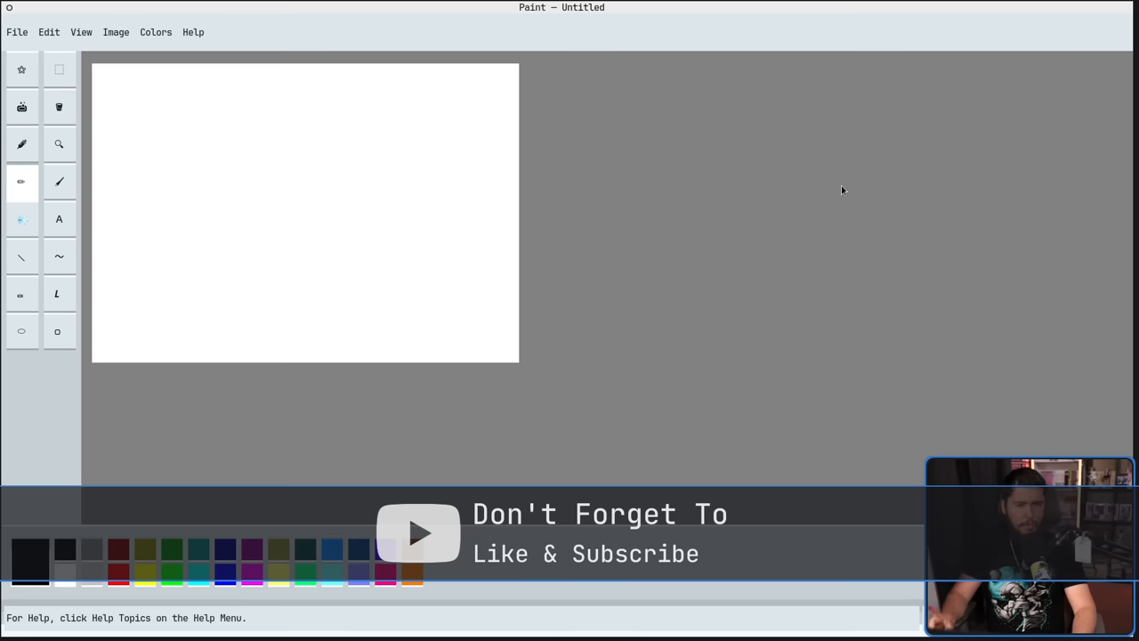
mouse_move(840, 206)
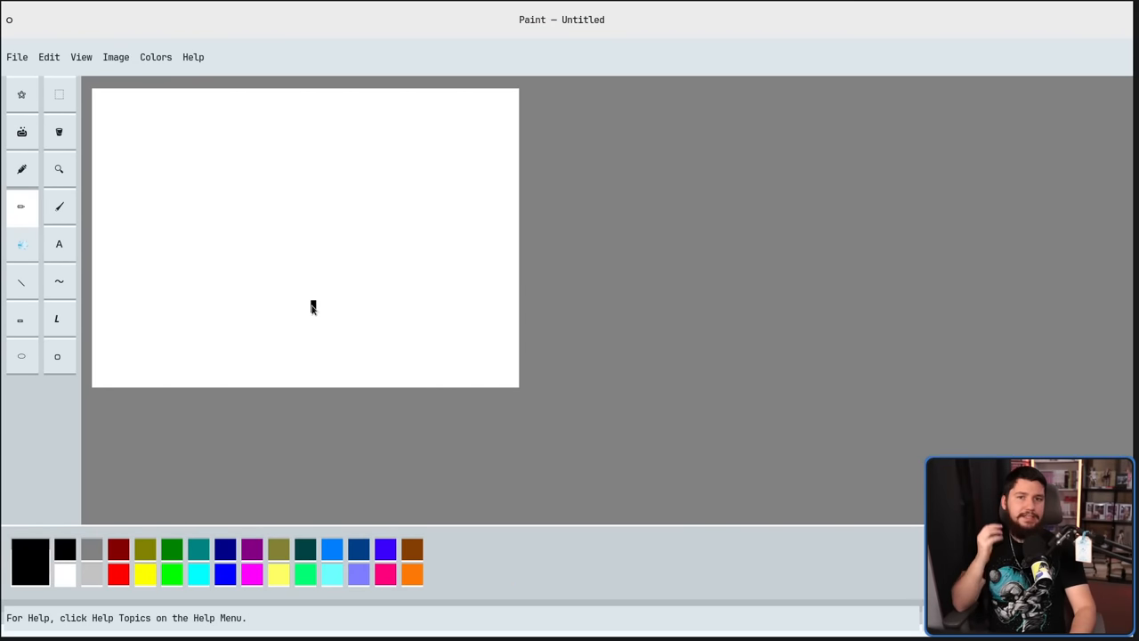
Fill the whole canvas with blue using Fill With Color.
click(59, 207)
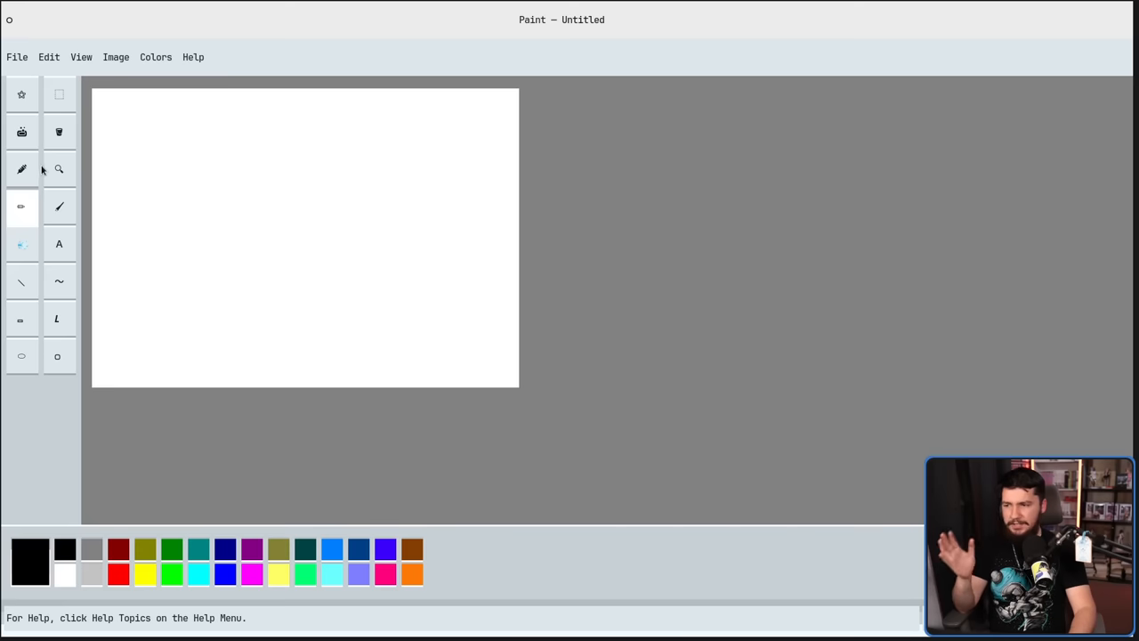
mouse_move(59, 167)
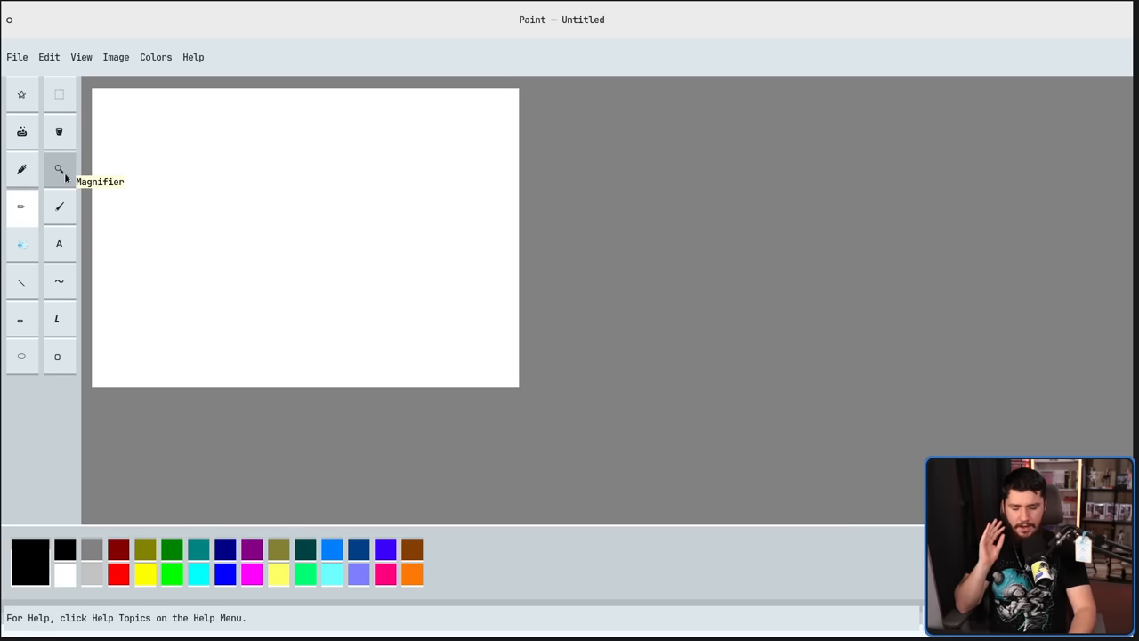
mouse_move(67, 169)
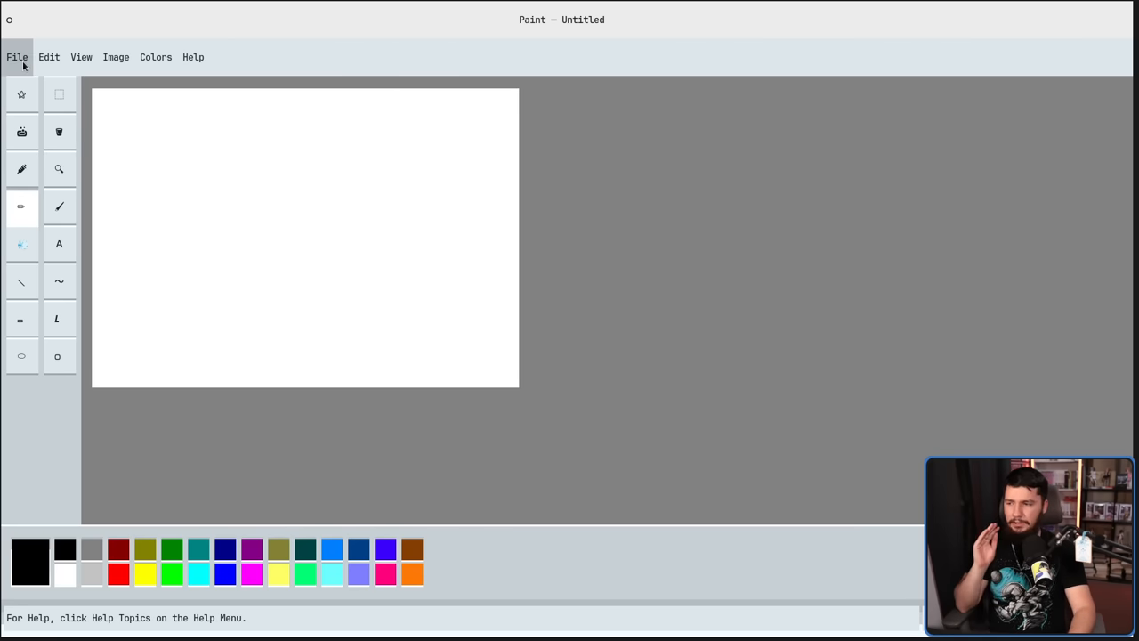
click(48, 56)
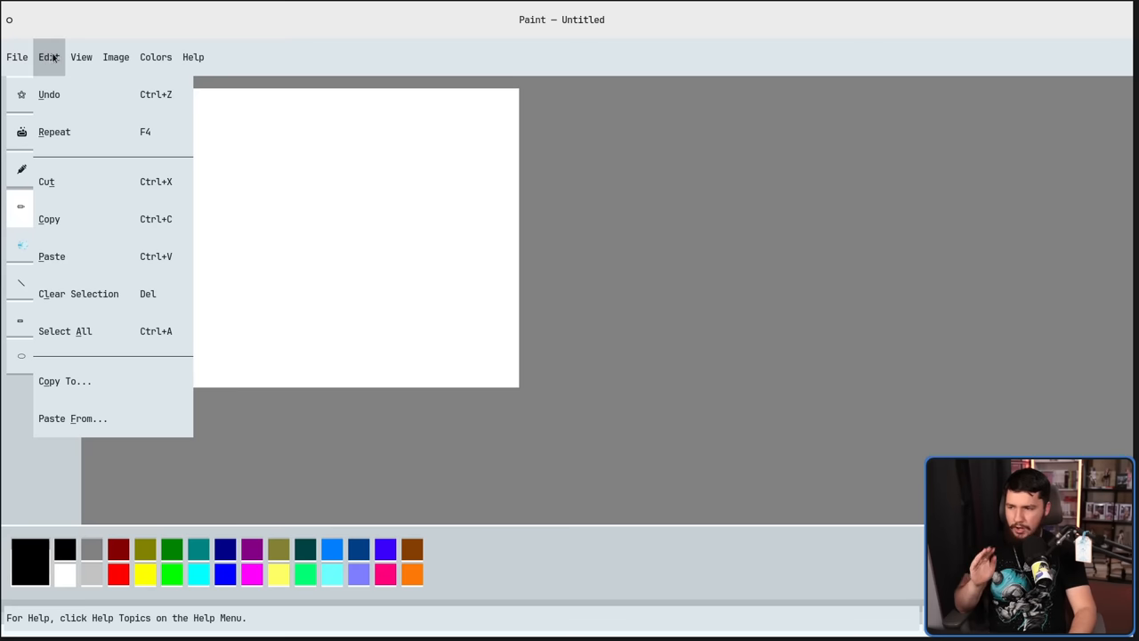
click(16, 55)
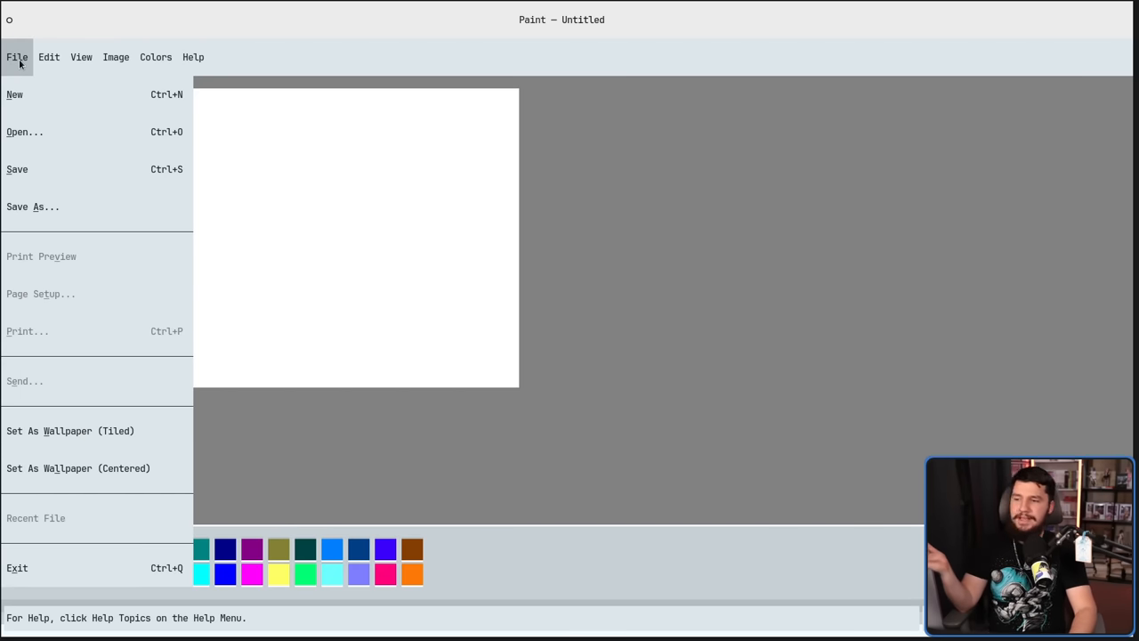
mouse_move(114, 57)
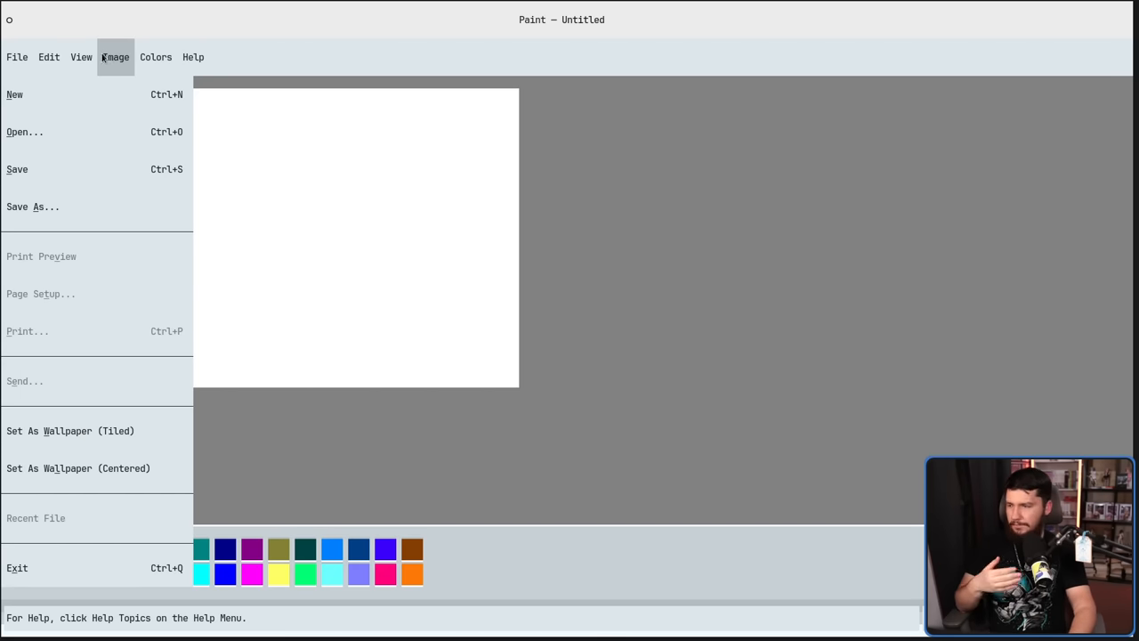
click(16, 57)
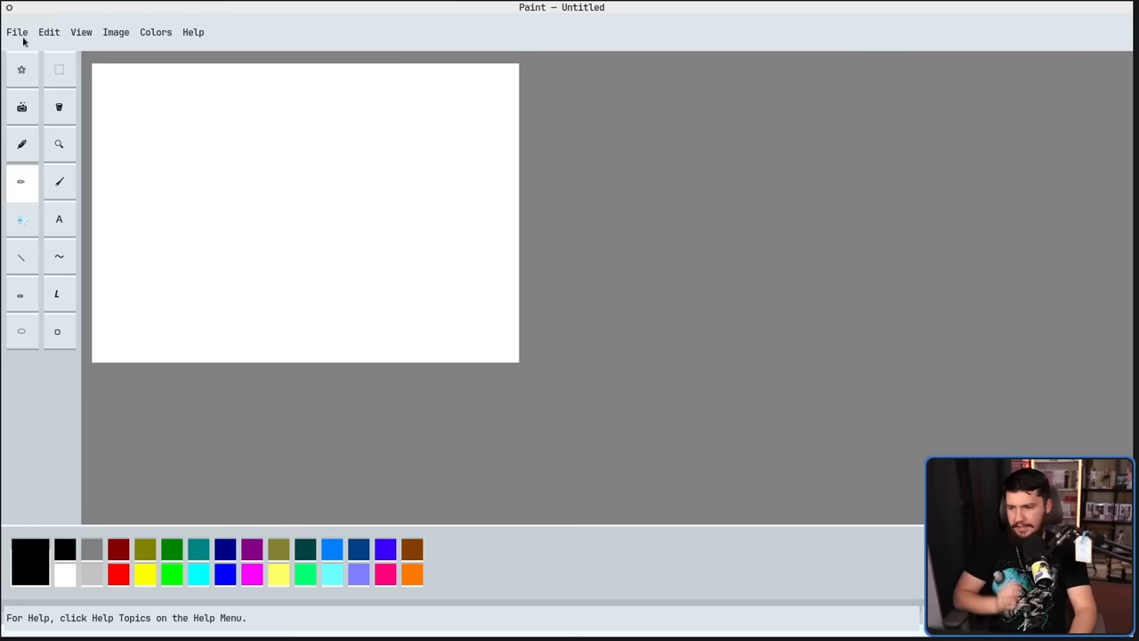
click(21, 106)
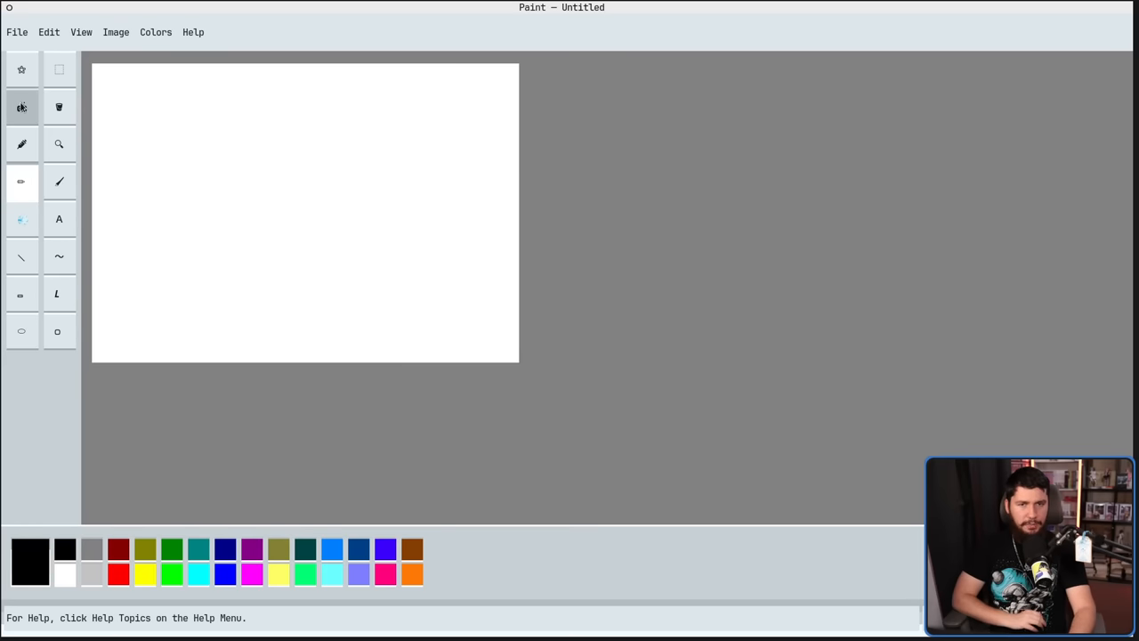
click(60, 181)
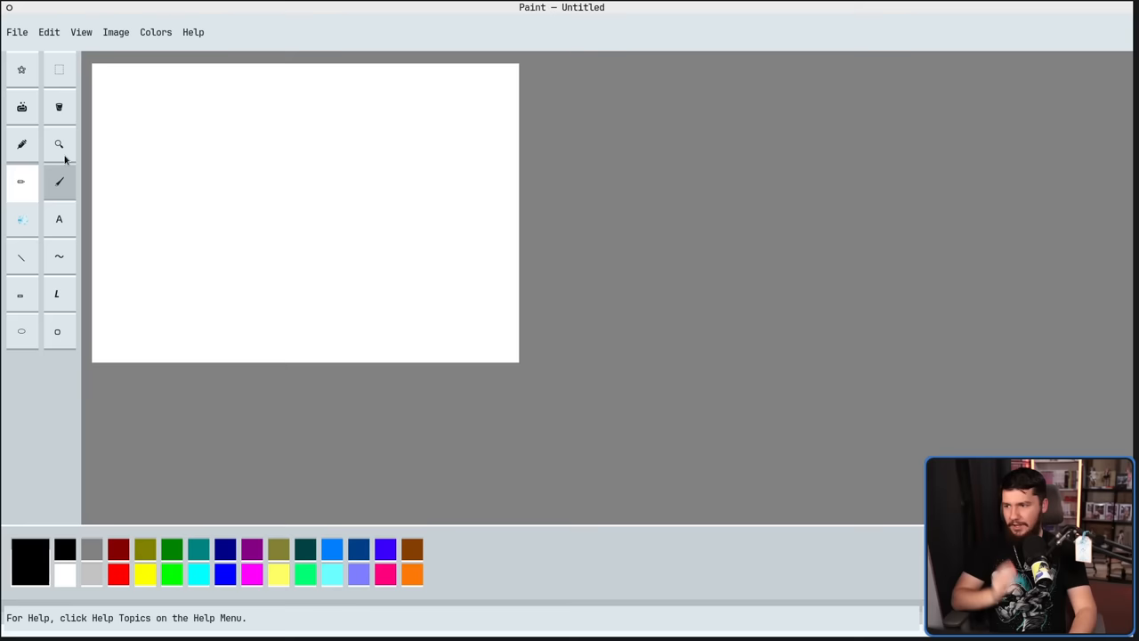
click(58, 107)
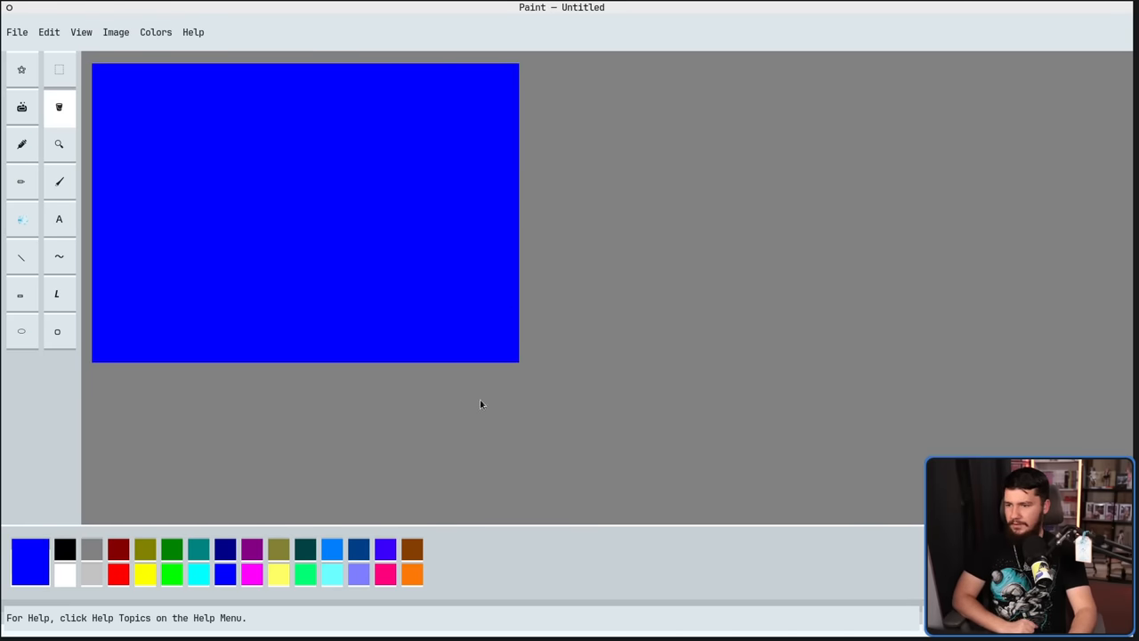
mouse_move(472, 427)
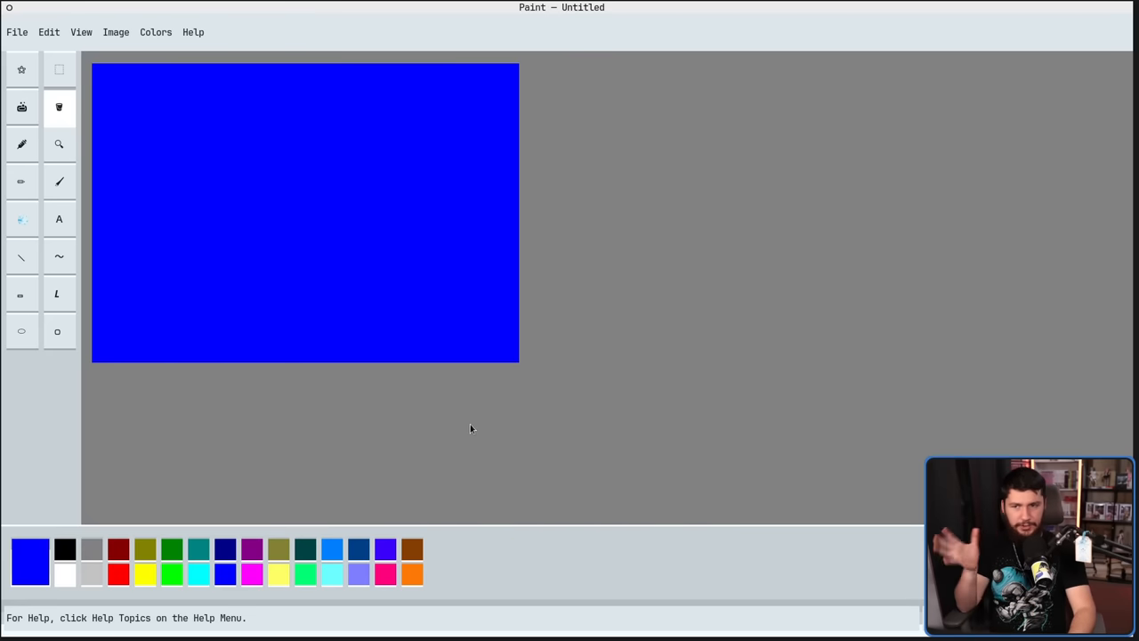
Paint red freehand scribbles: a wavy line across the top and a zigzag in the lower left.
click(22, 219)
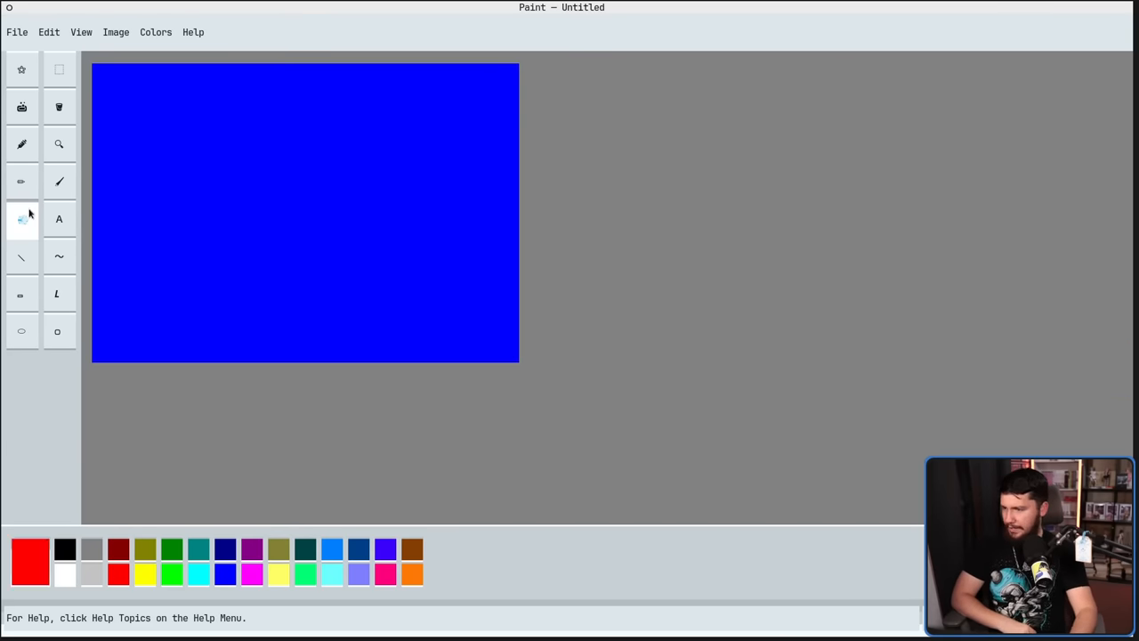
drag(129, 80, 156, 161)
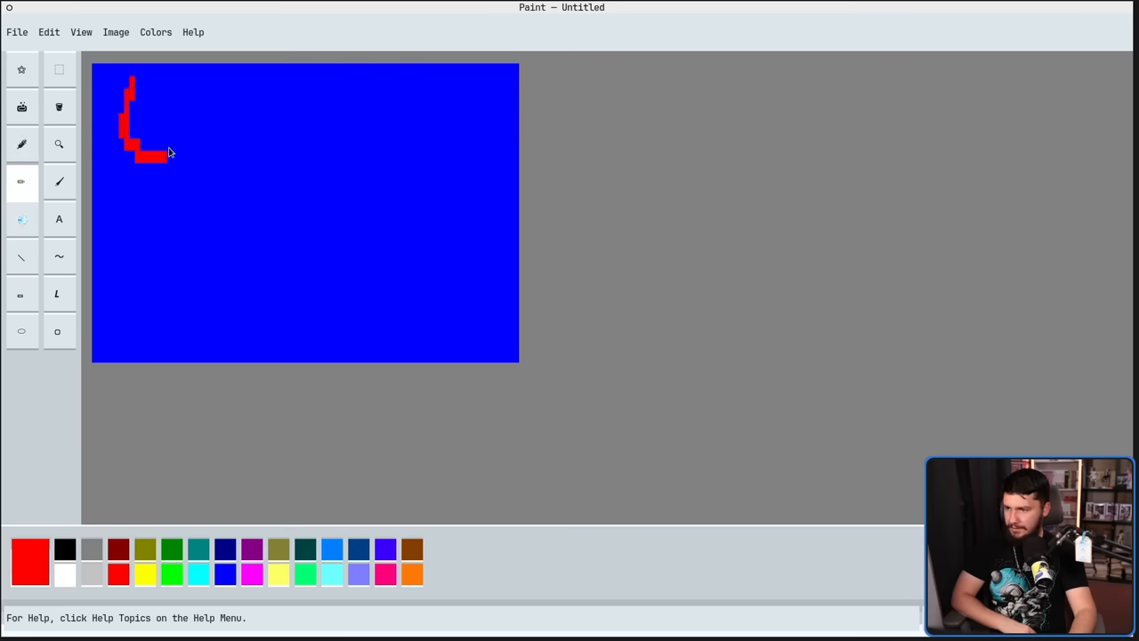
drag(139, 160, 324, 139)
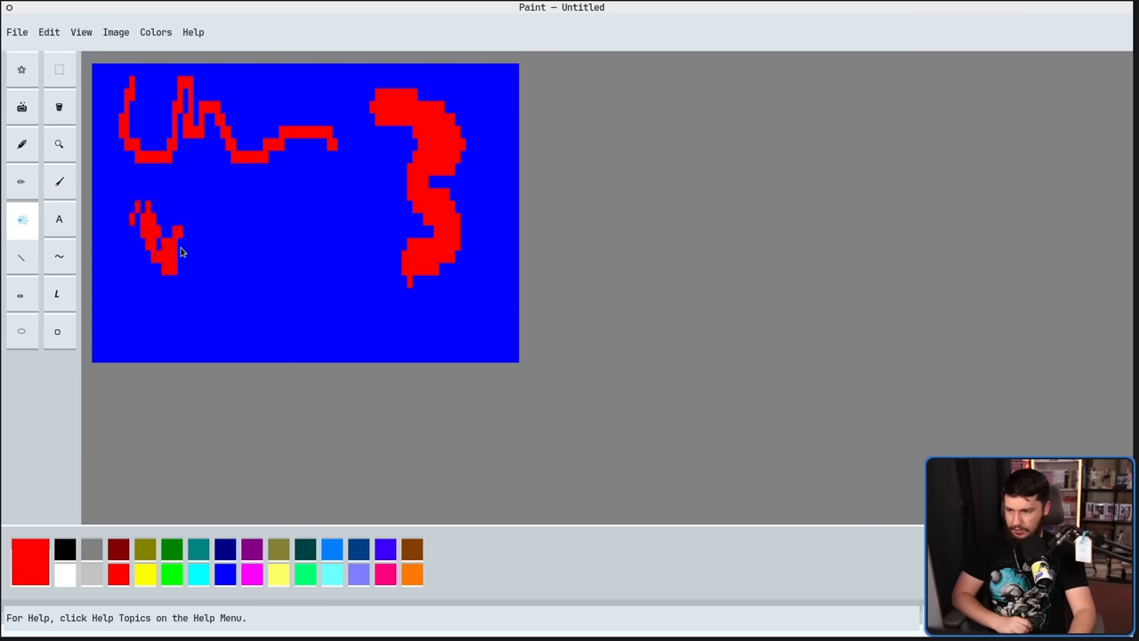
drag(174, 258, 293, 213)
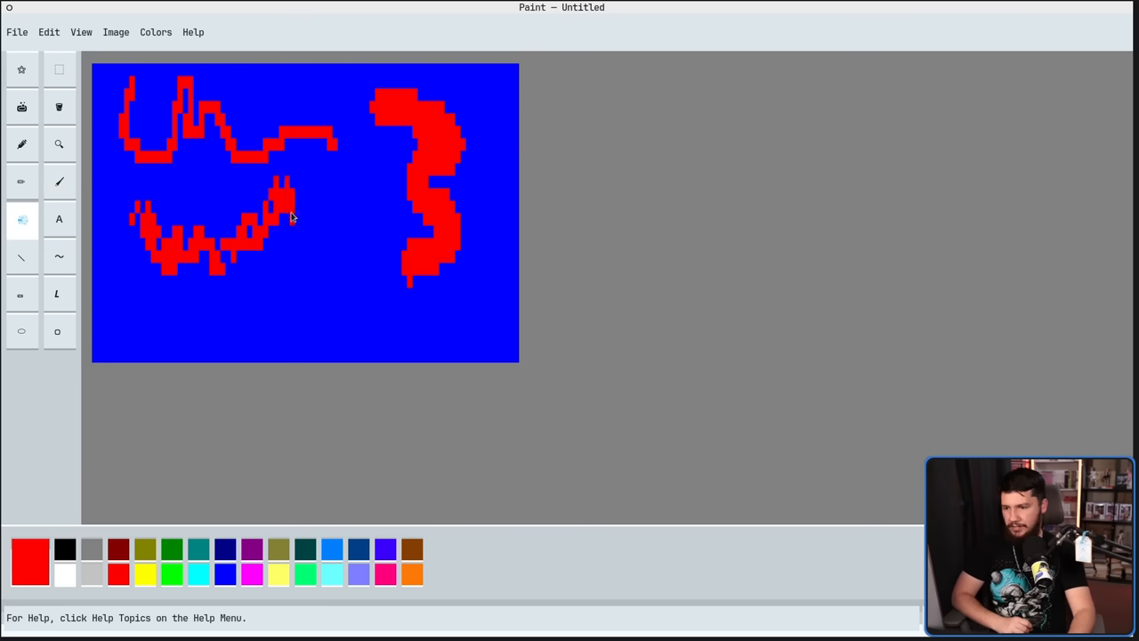
drag(293, 217, 240, 317)
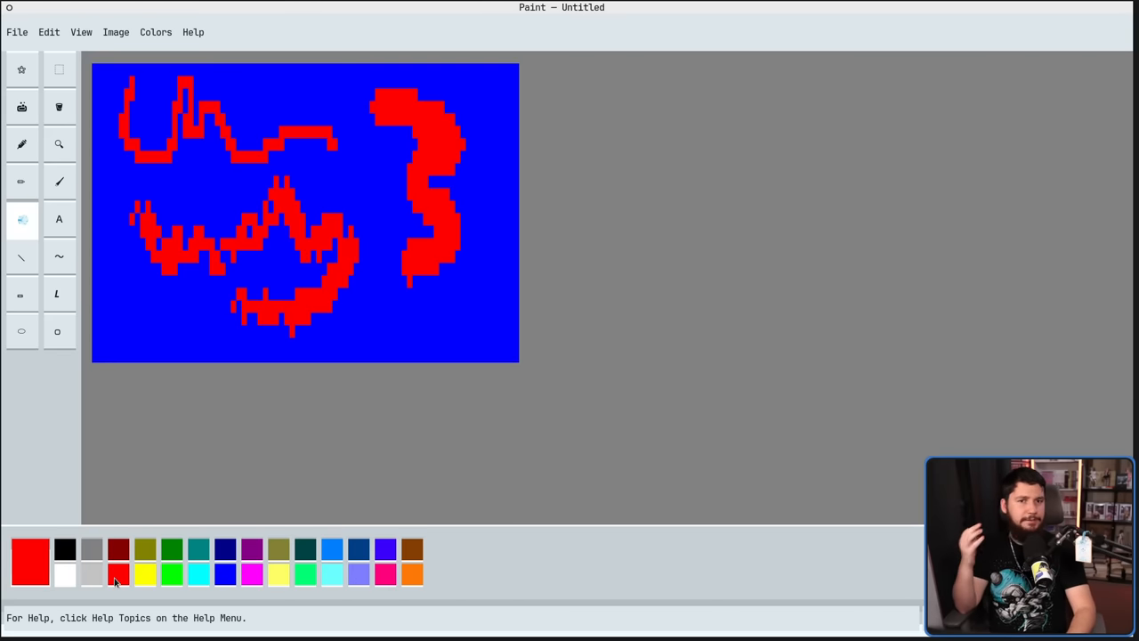
mouse_move(114, 584)
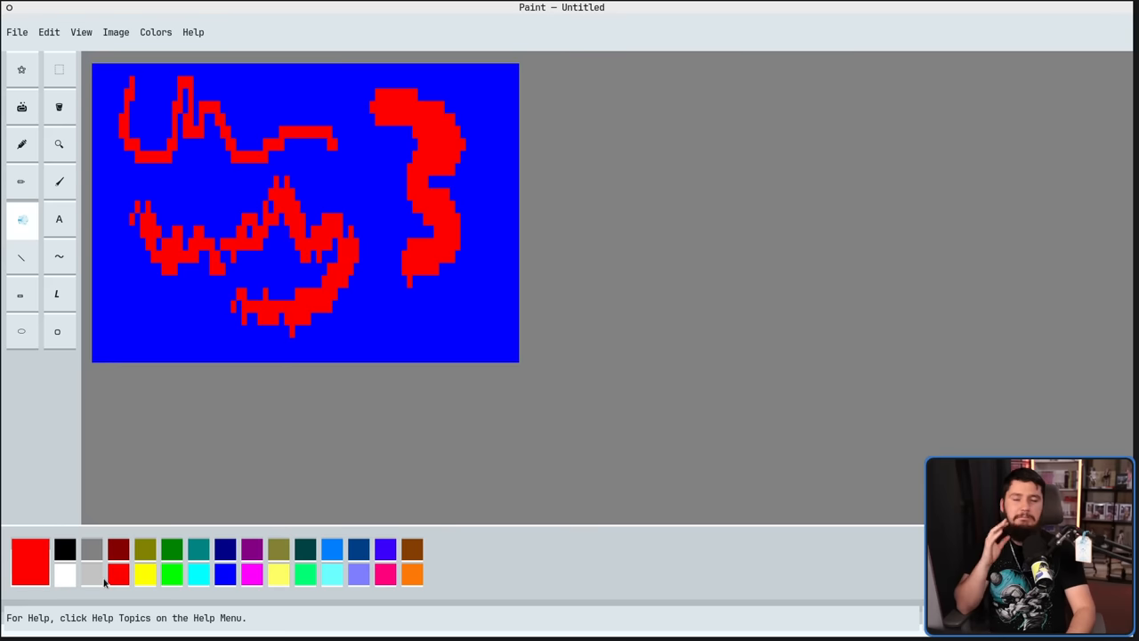
mouse_move(228, 388)
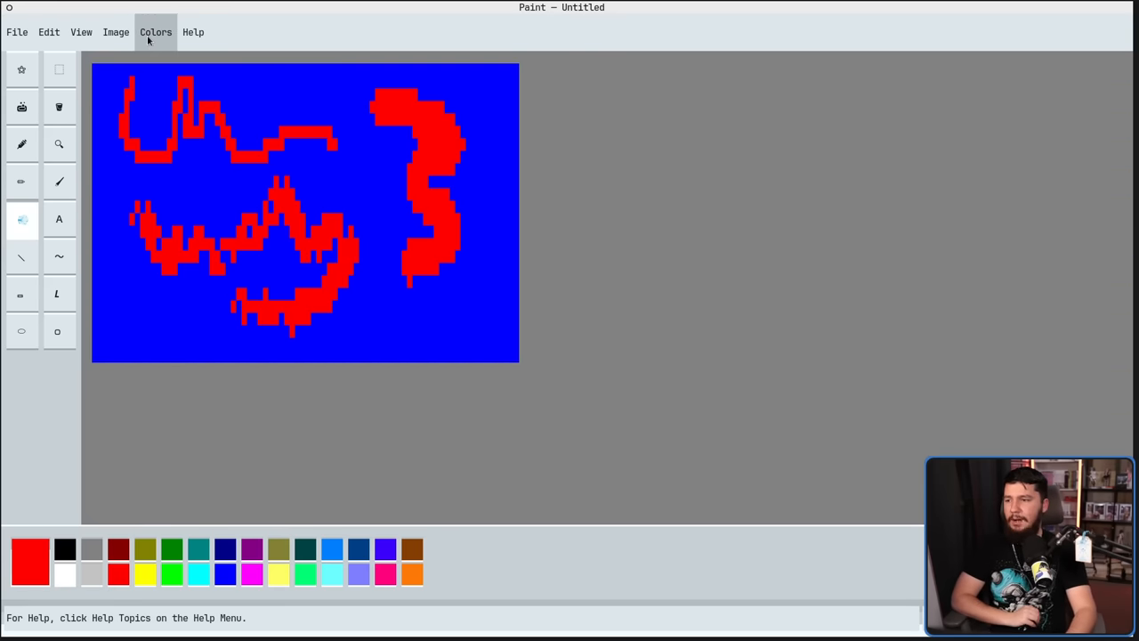
Show the Colors menu with its Get, Save and Edit Colors commands.
click(155, 33)
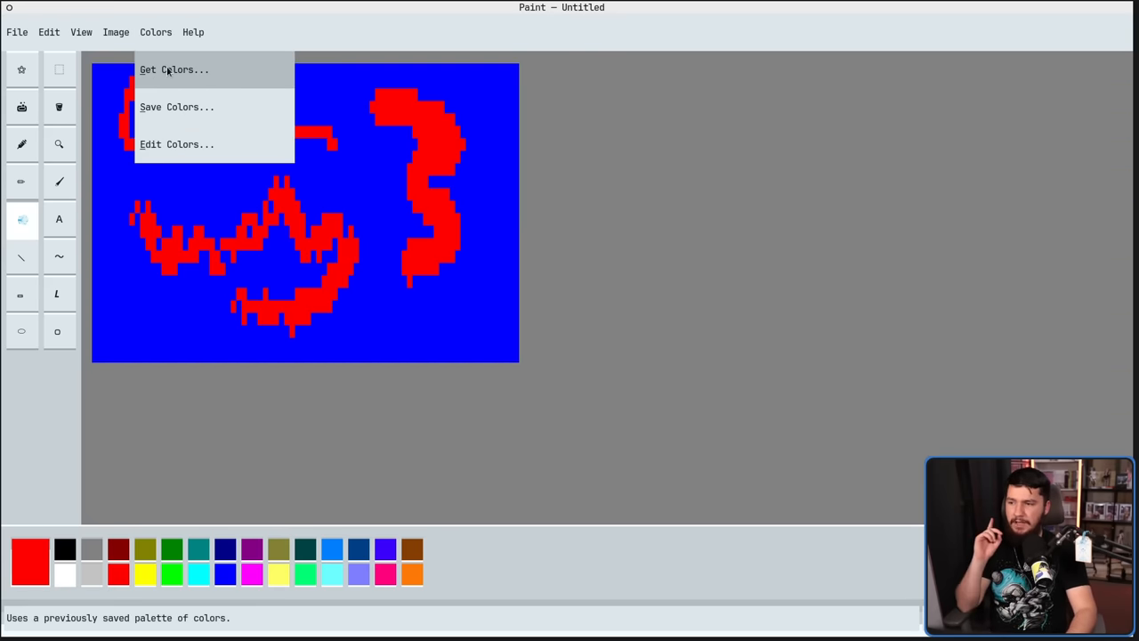
mouse_move(181, 107)
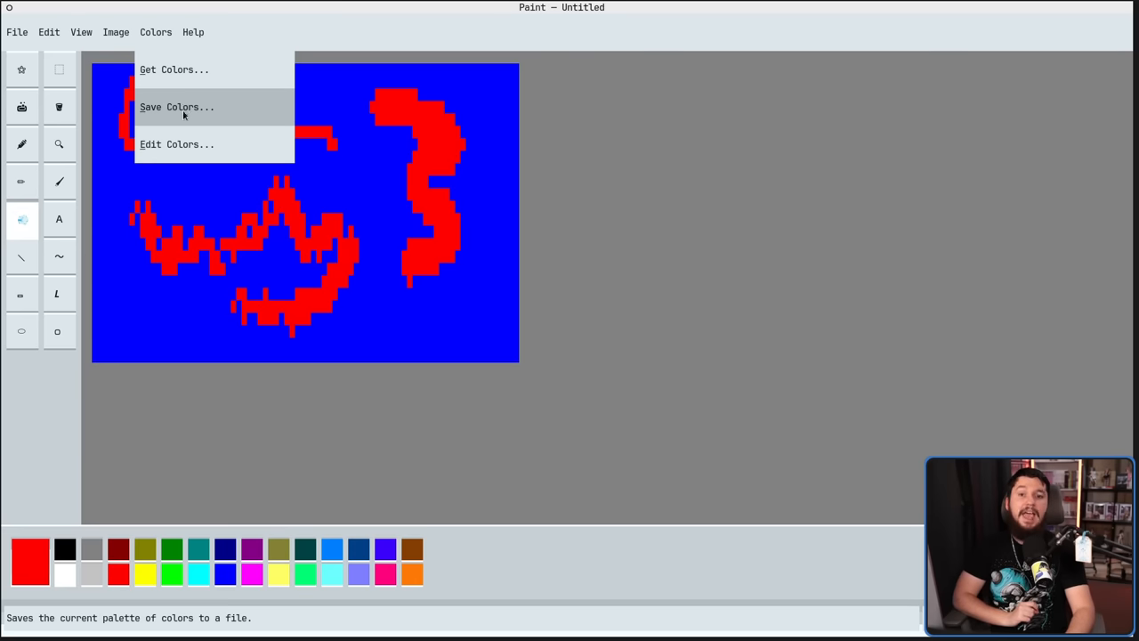
mouse_move(175, 69)
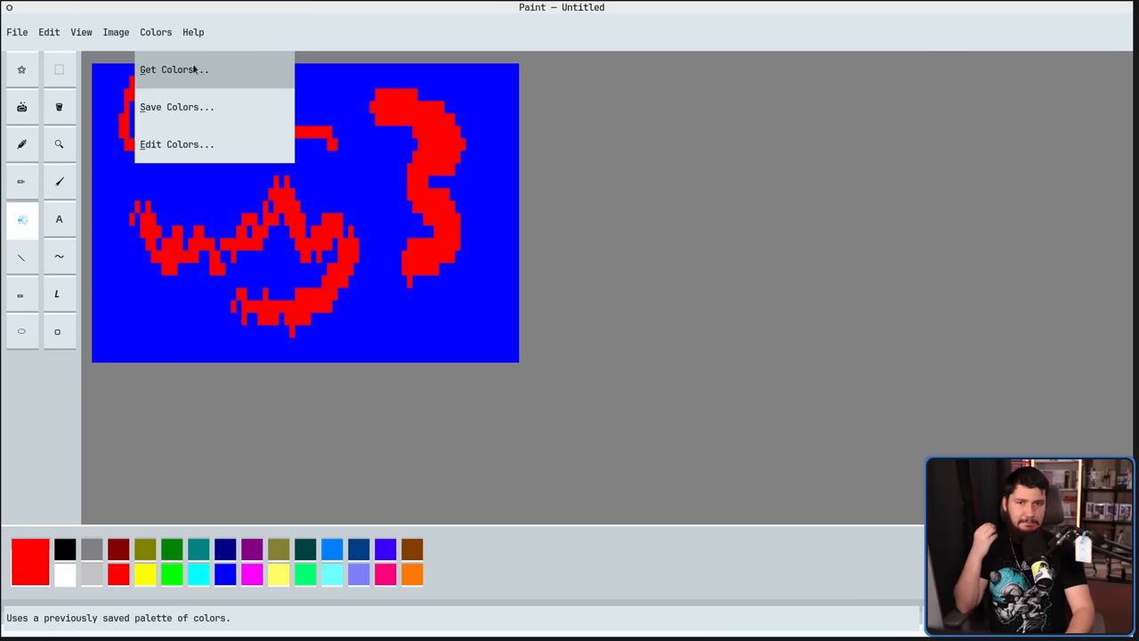
mouse_move(176, 107)
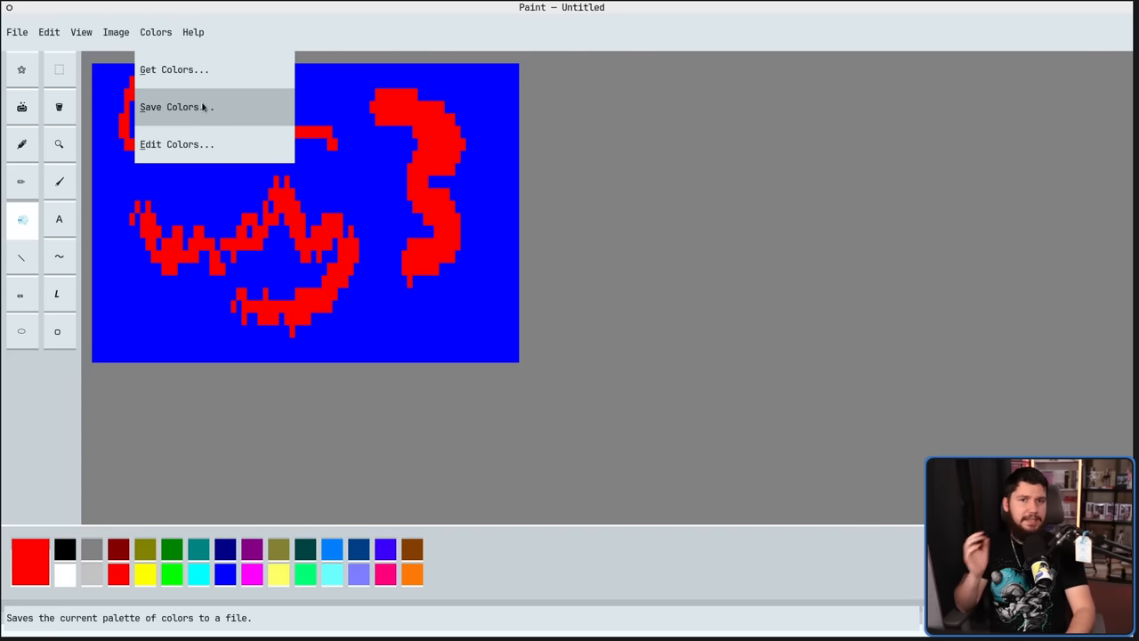
mouse_move(176, 144)
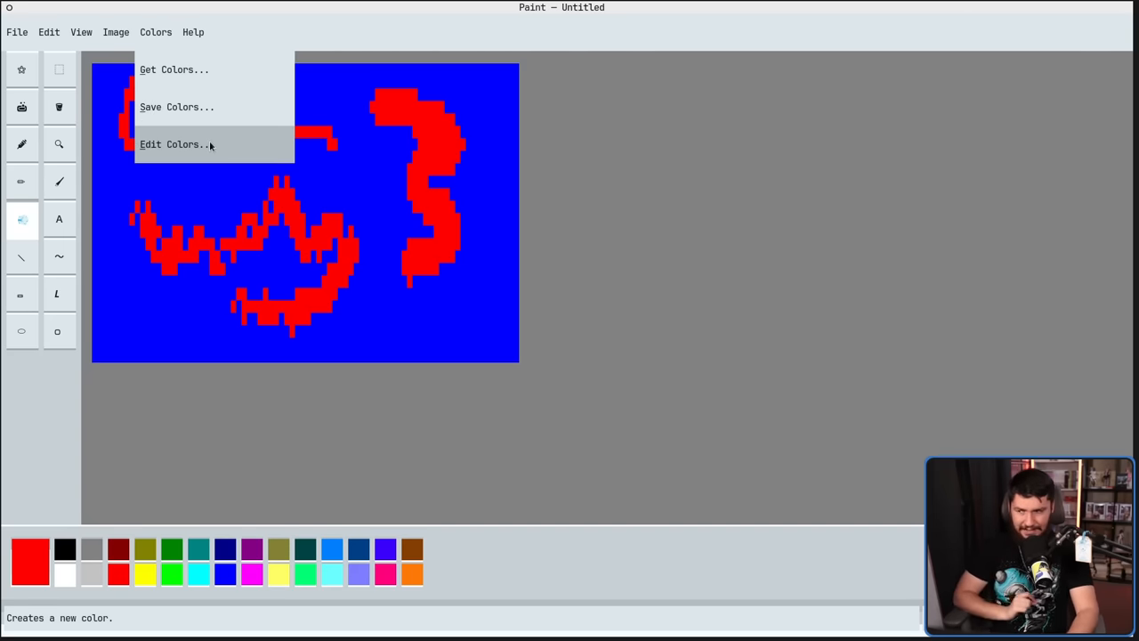
In Edit Colors, mix a deep forest green from the green hue darkened by luminance.
click(174, 142)
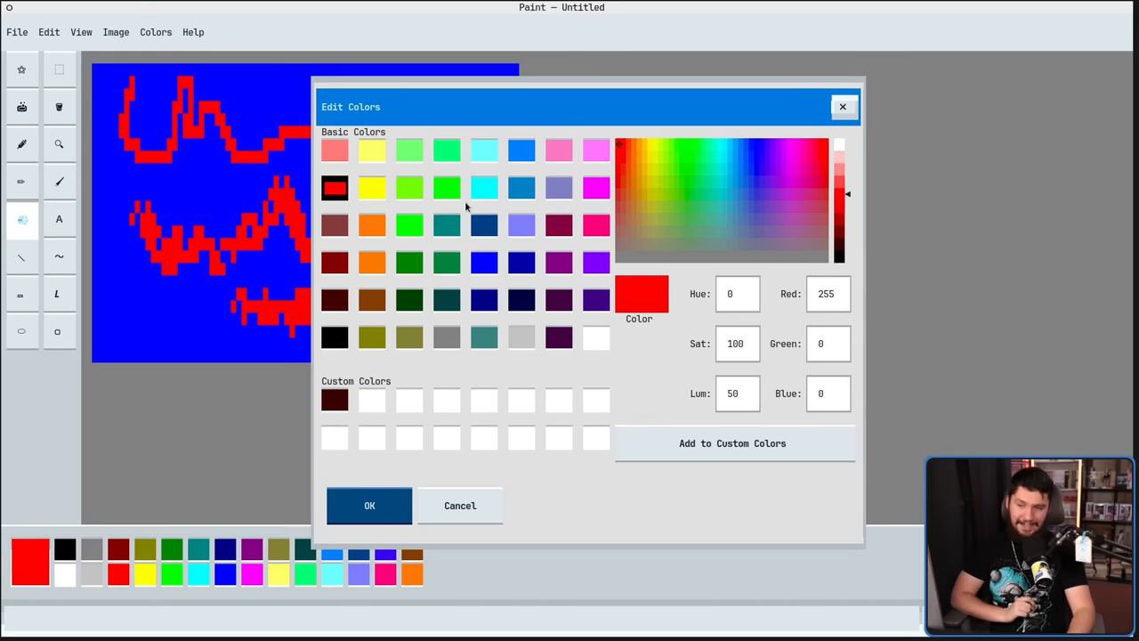
mouse_move(461, 204)
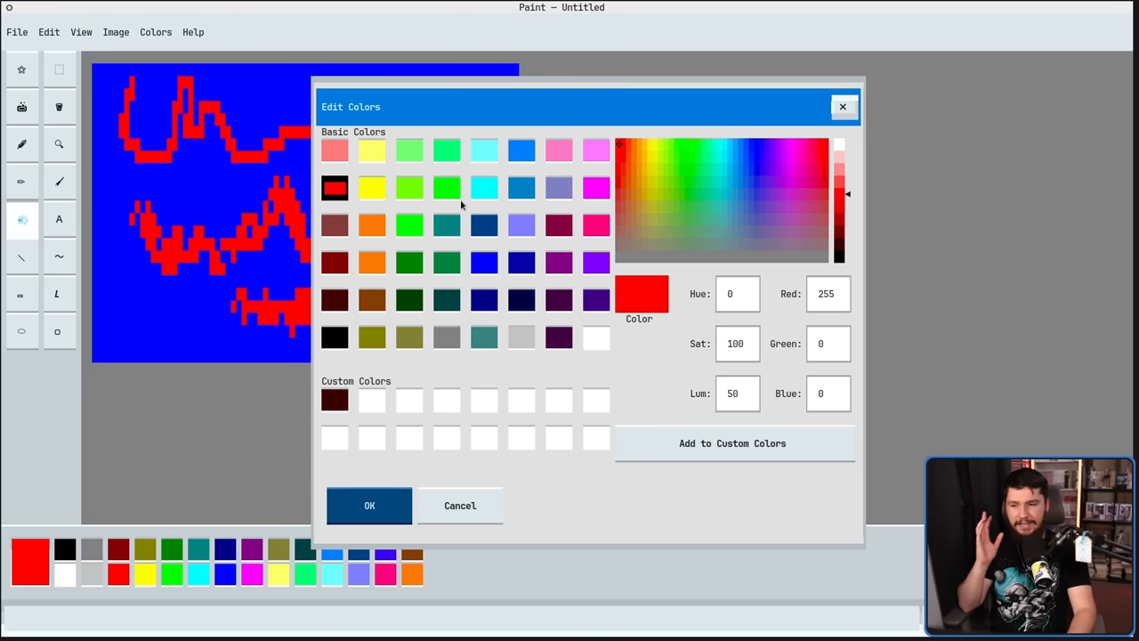
mouse_move(530, 205)
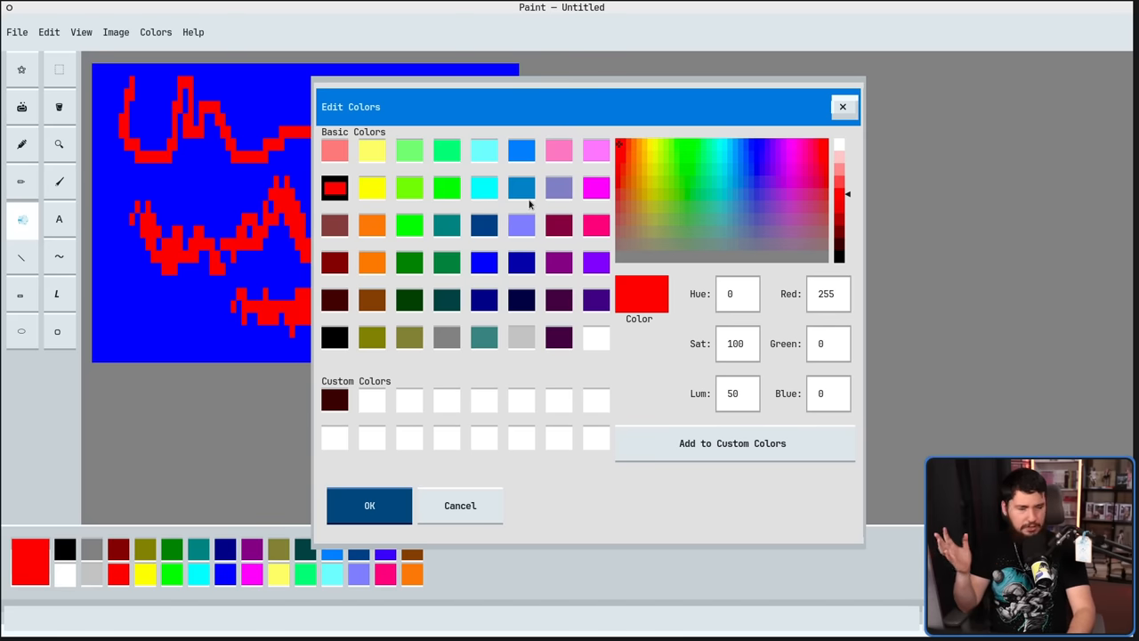
mouse_move(627, 235)
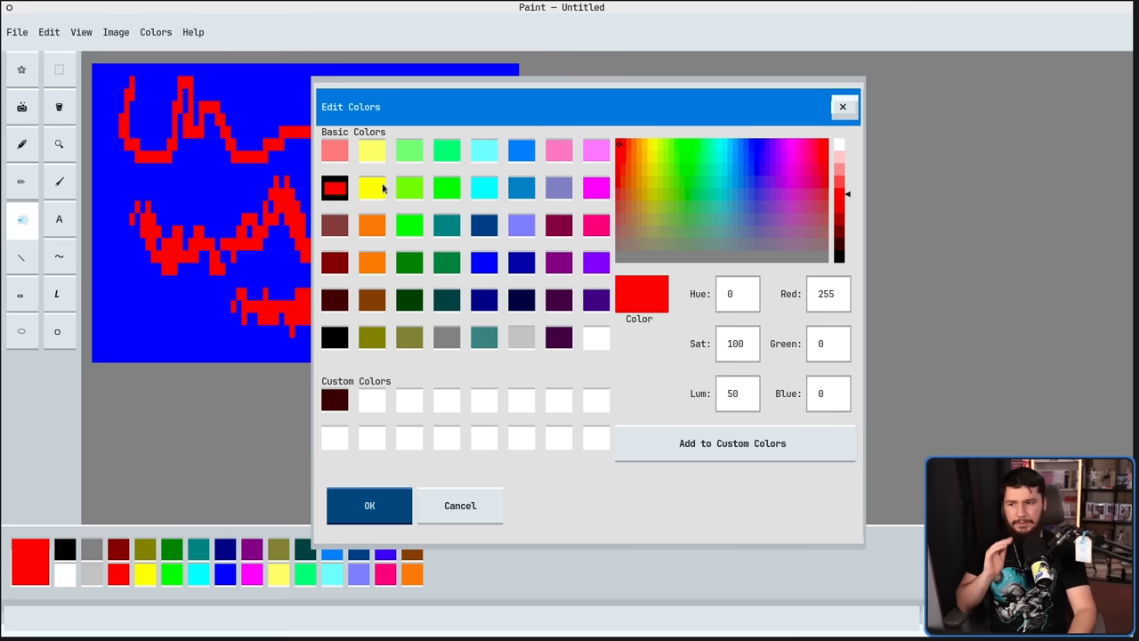
click(765, 153)
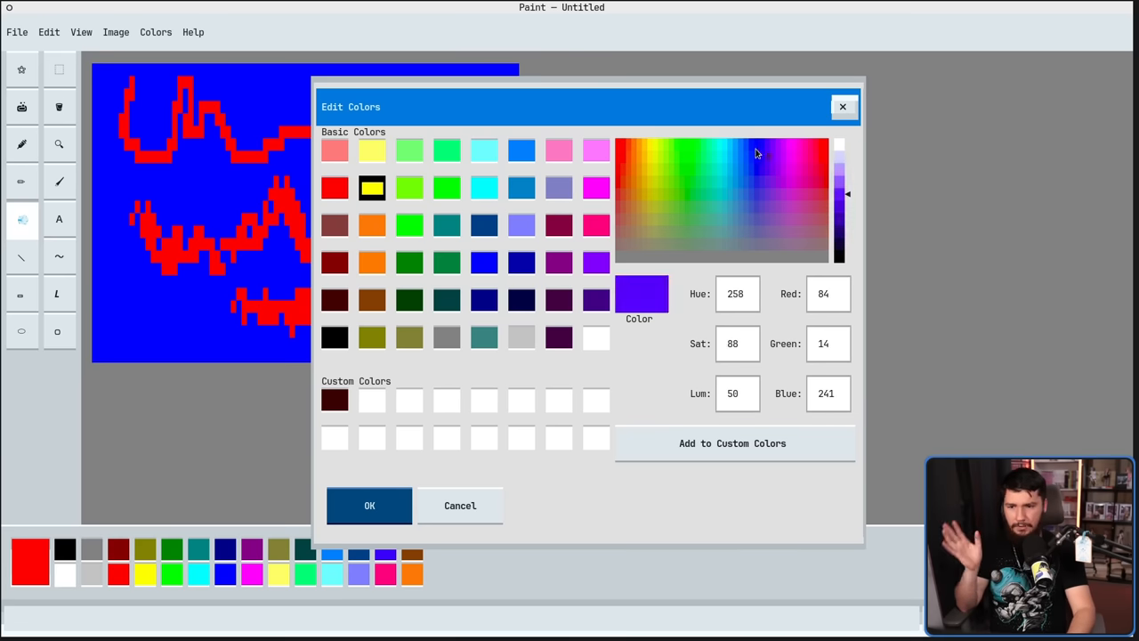
click(704, 181)
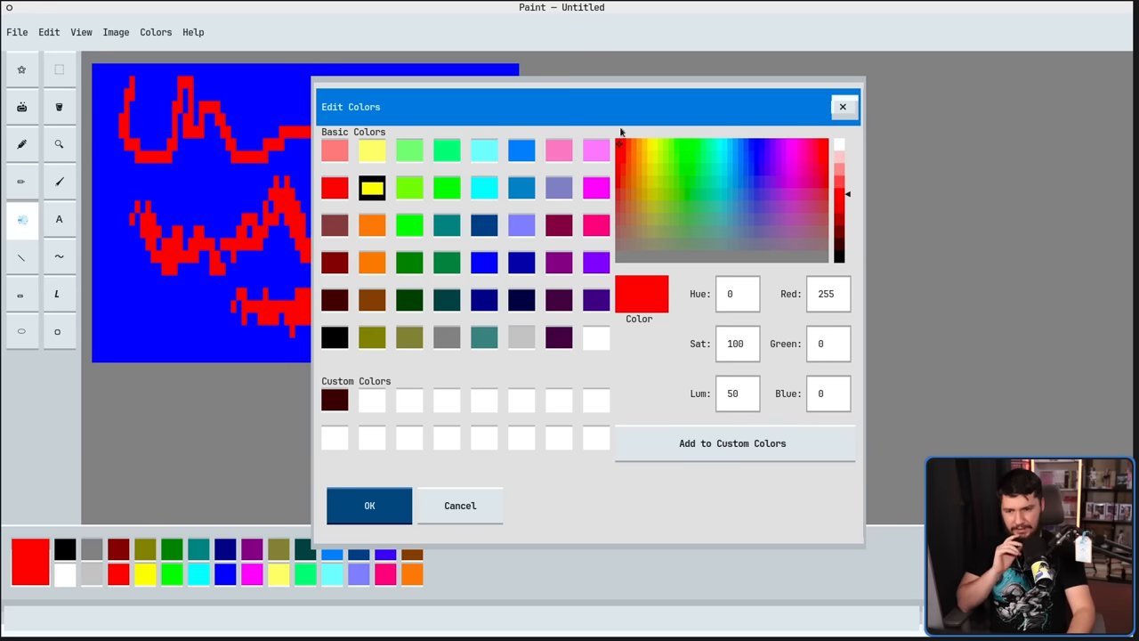
click(697, 182)
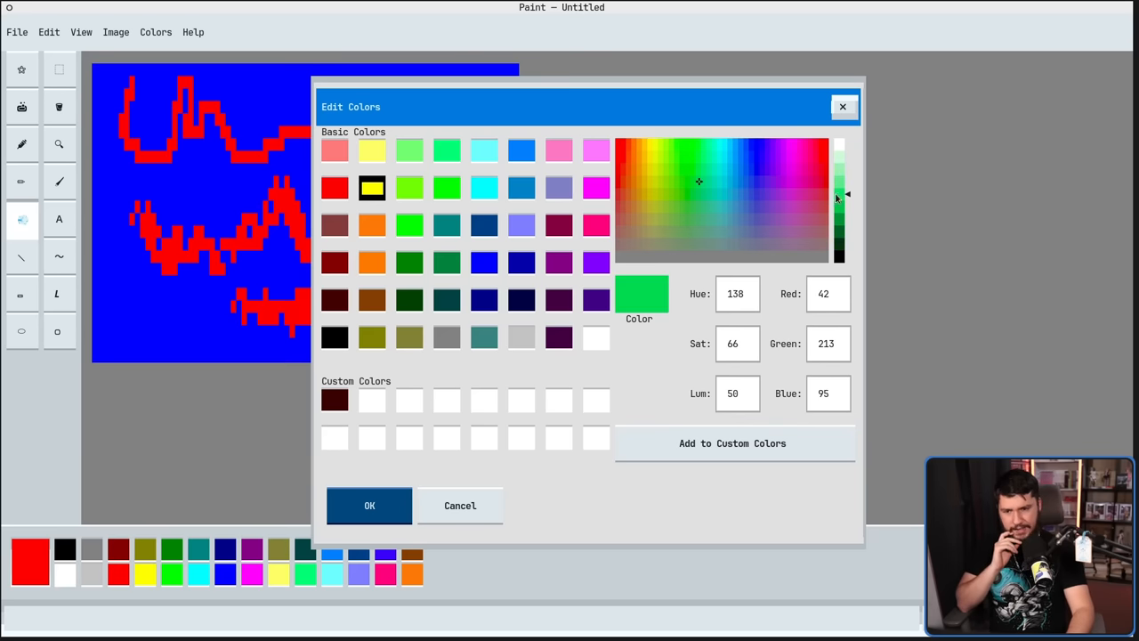
drag(847, 194, 847, 244)
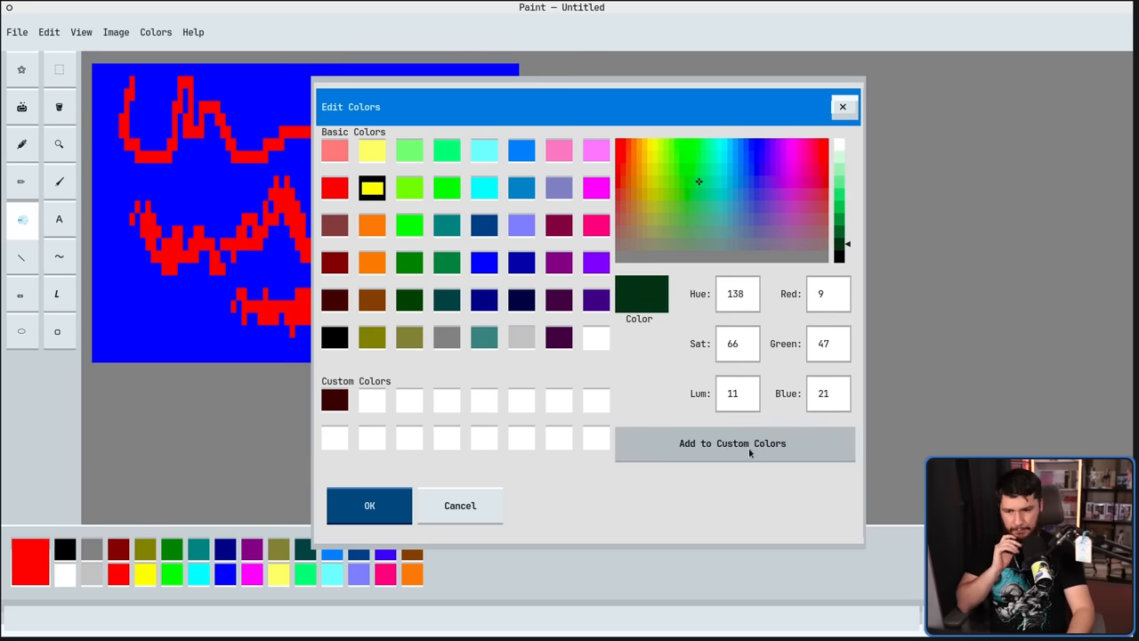
Add the dark green and a blue to the custom colours and select the dark green.
click(733, 443)
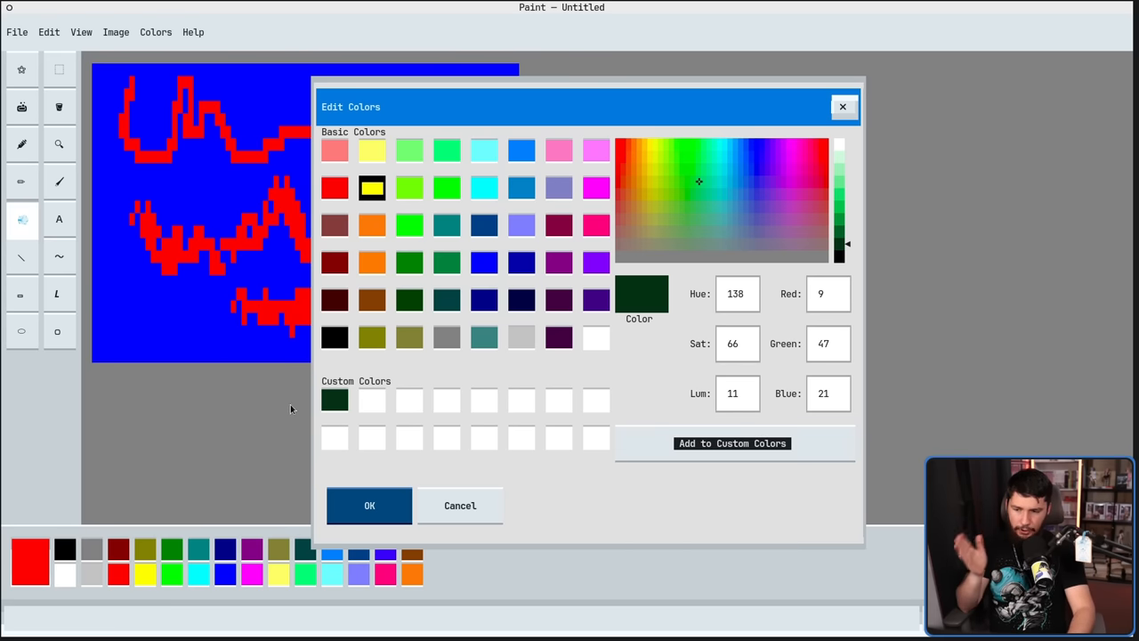
mouse_move(370, 395)
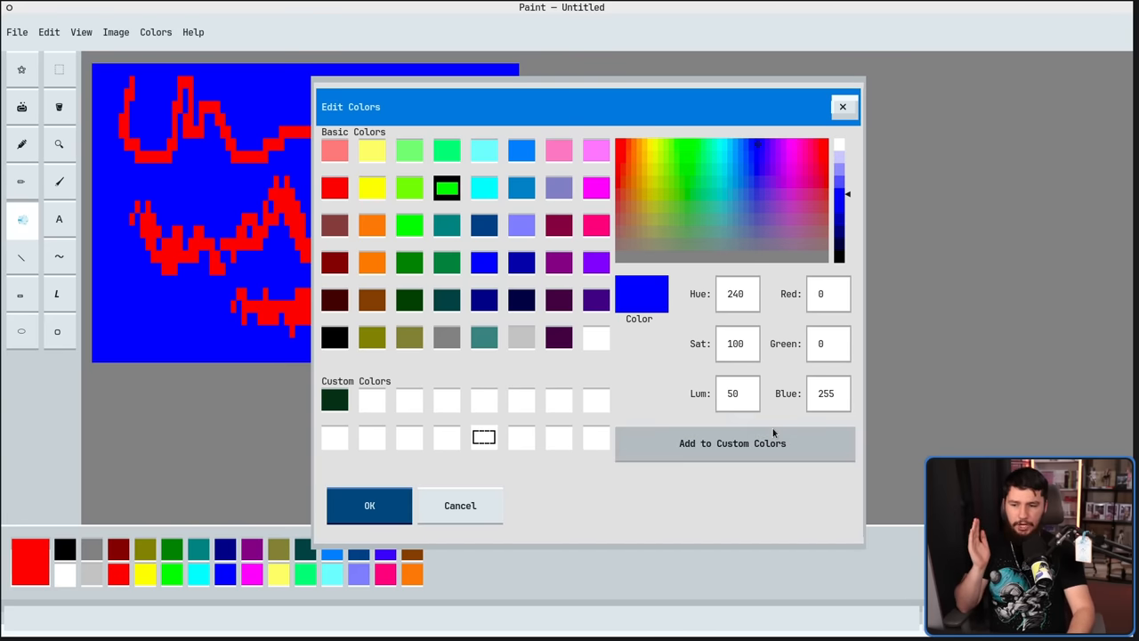
click(334, 187)
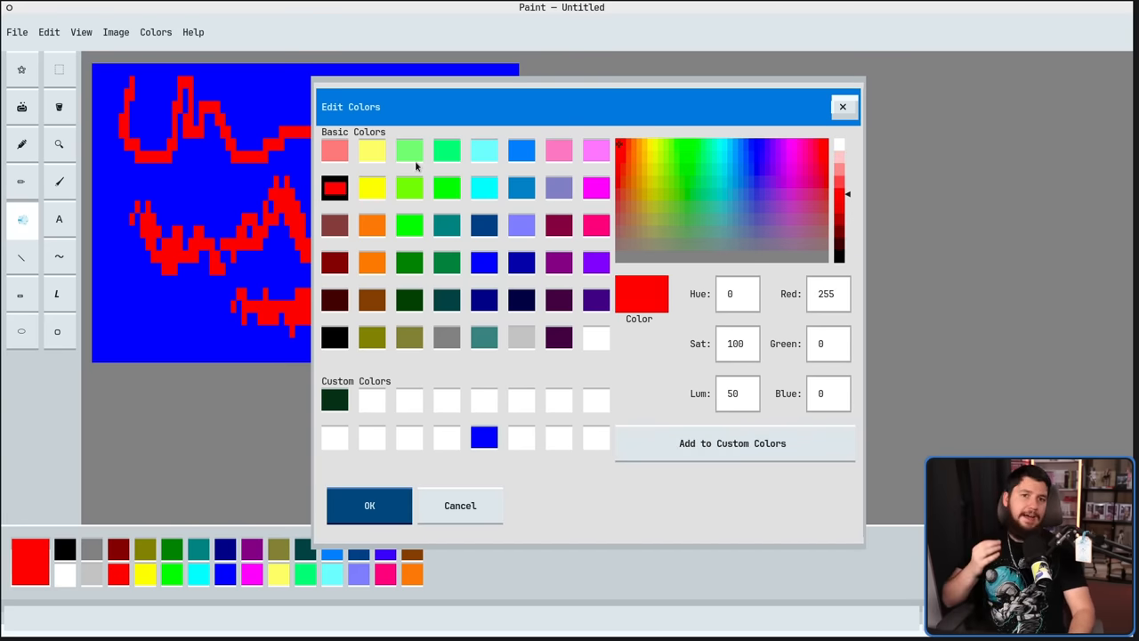
click(697, 181)
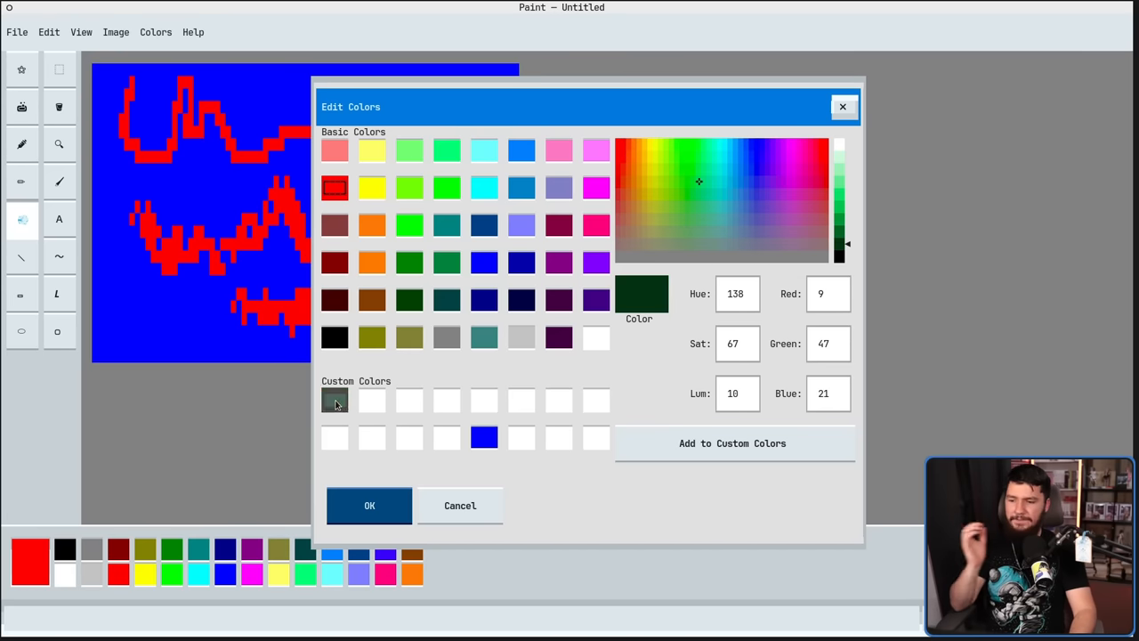
Draw dark green lines: a left diagonal, a mid-canvas curve, and one across the red 3.
click(370, 505)
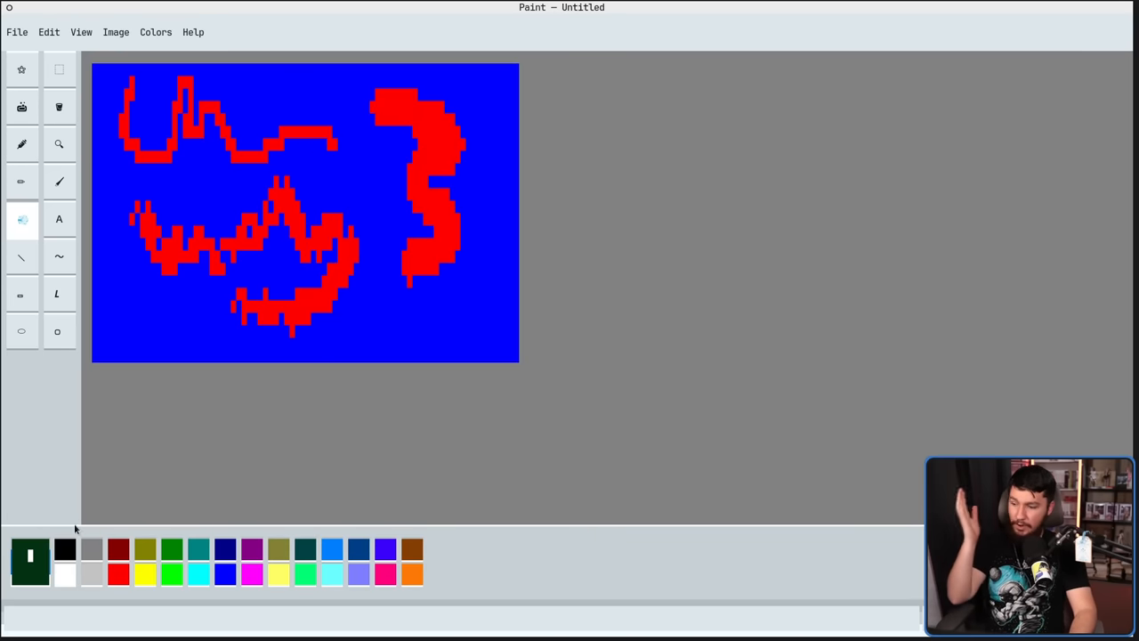
mouse_move(50, 516)
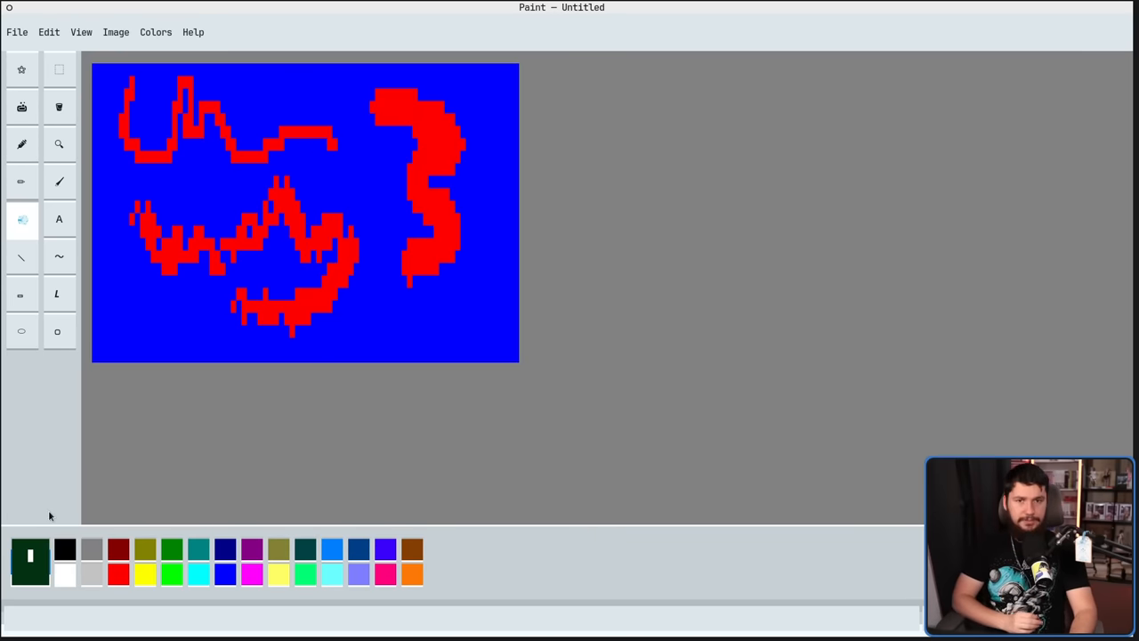
mouse_move(374, 288)
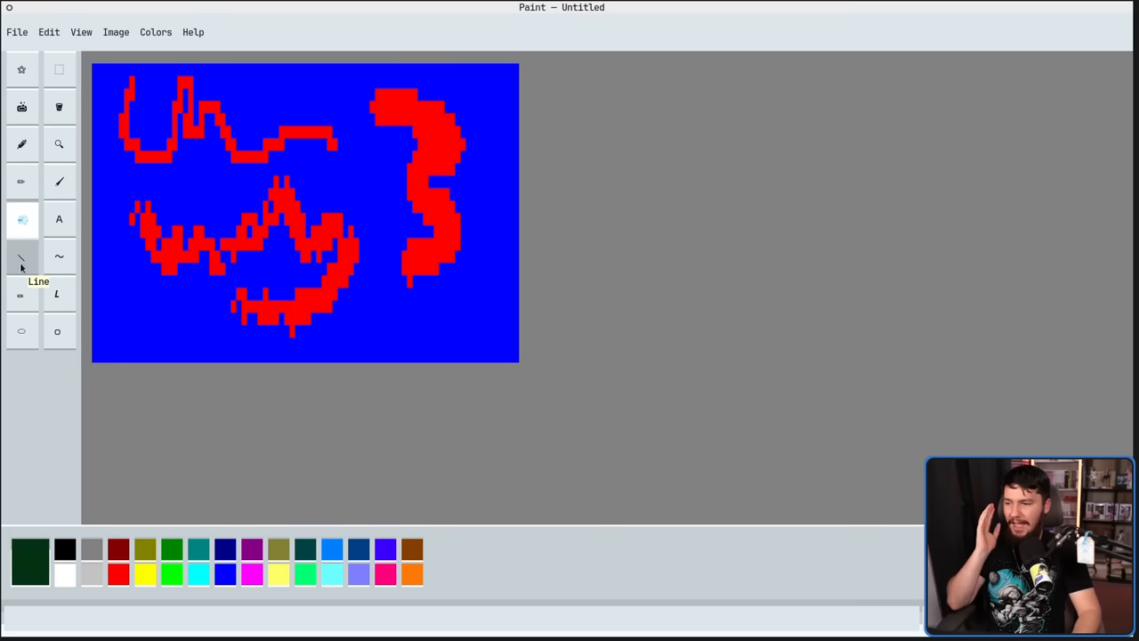
click(21, 256)
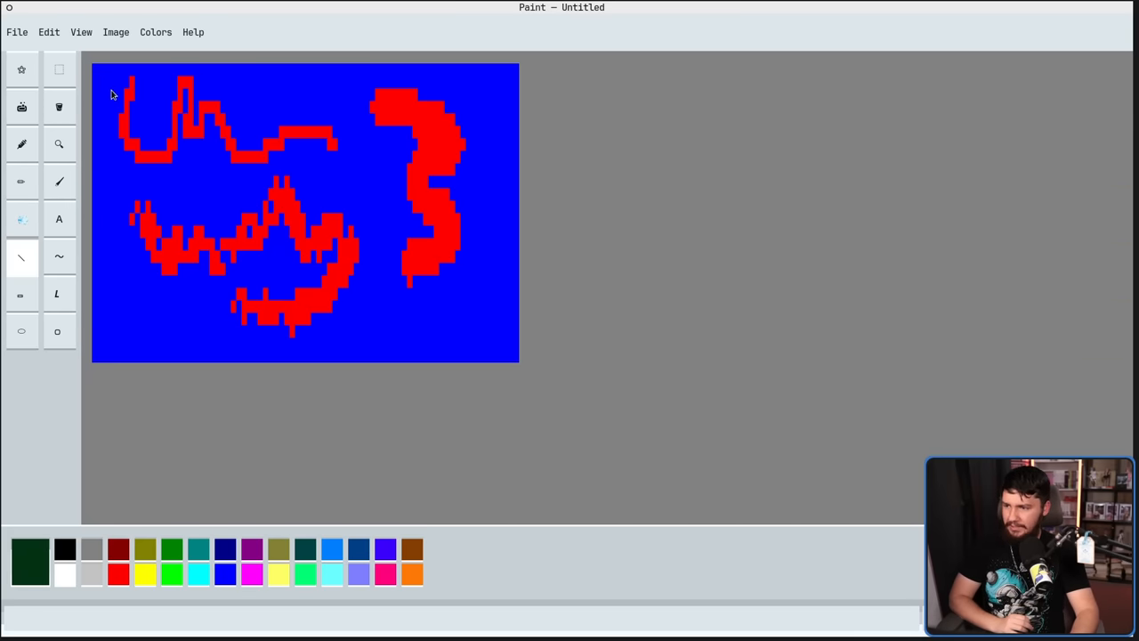
drag(111, 92, 187, 231)
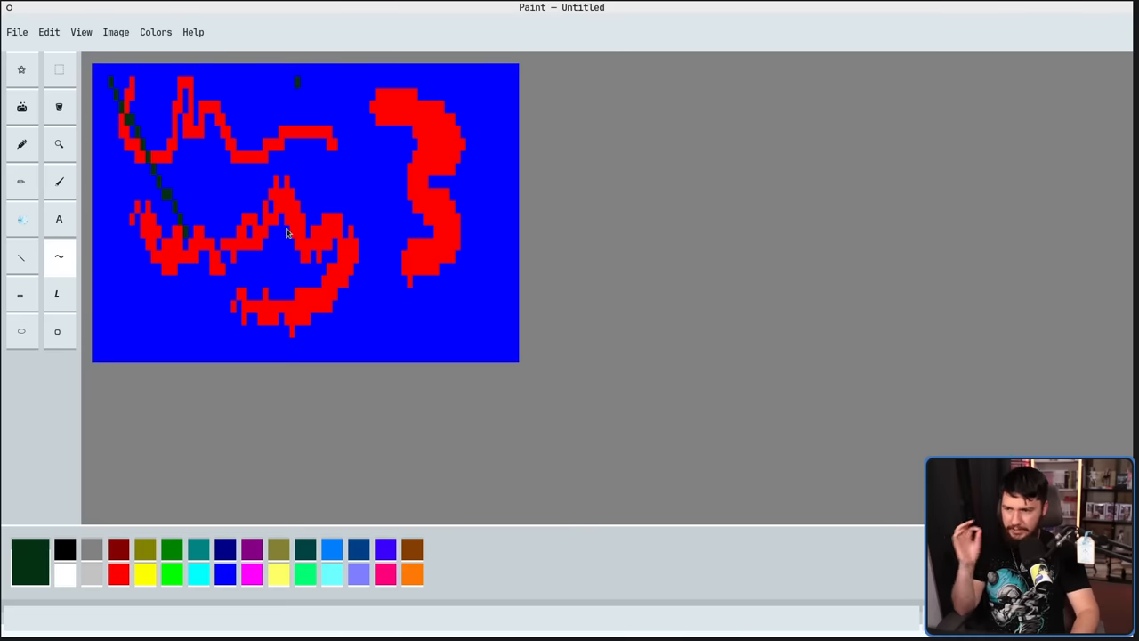
drag(297, 80, 298, 228)
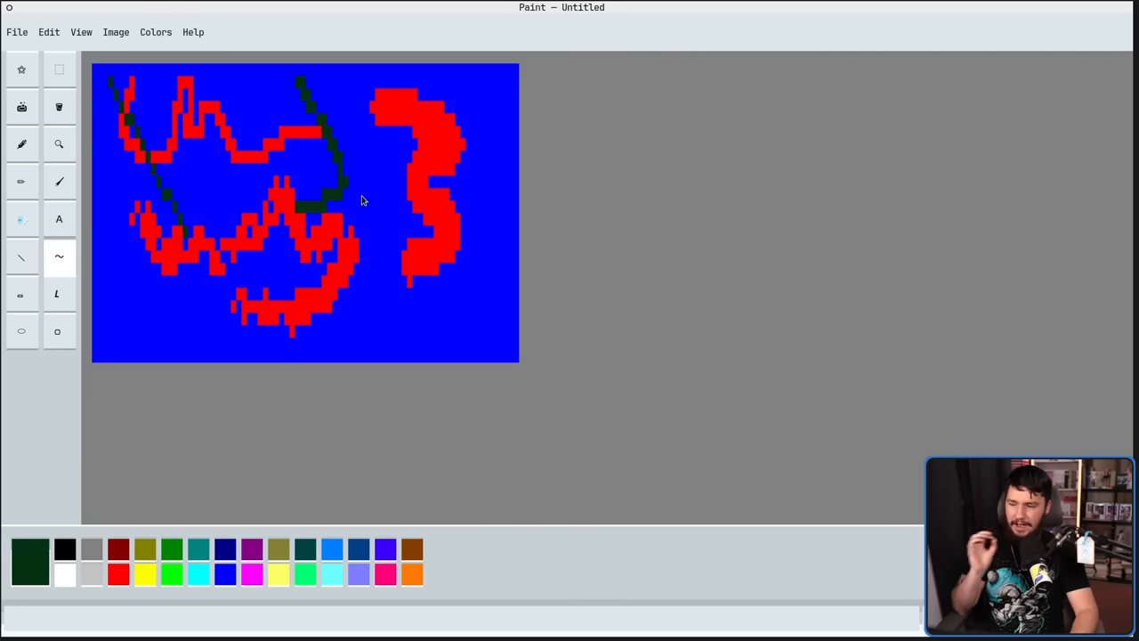
mouse_move(395, 80)
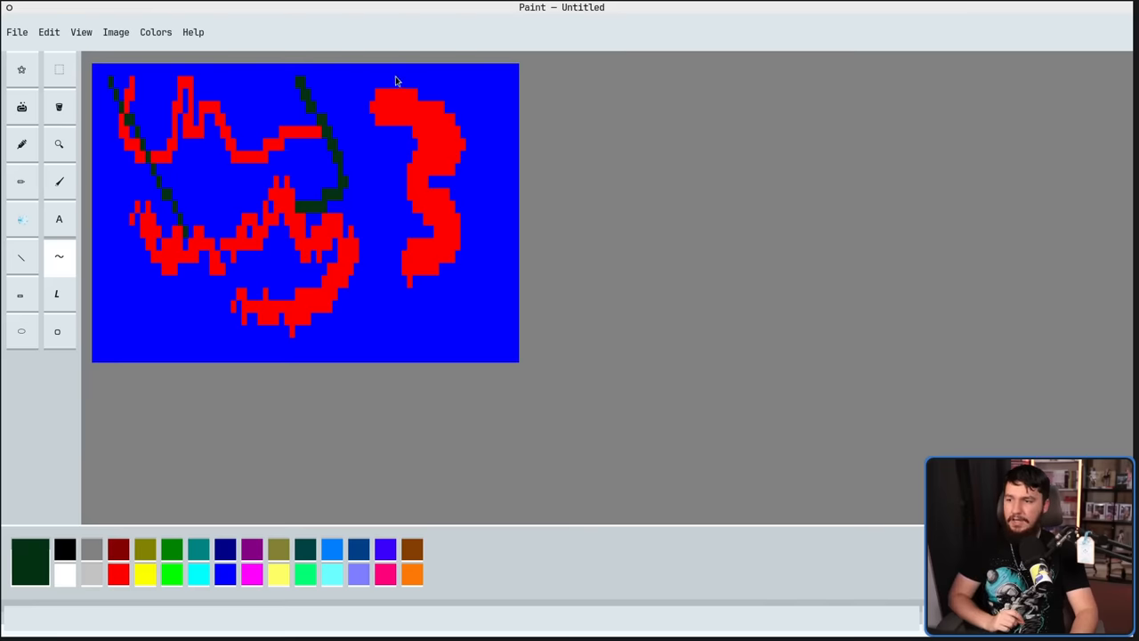
drag(395, 64, 395, 240)
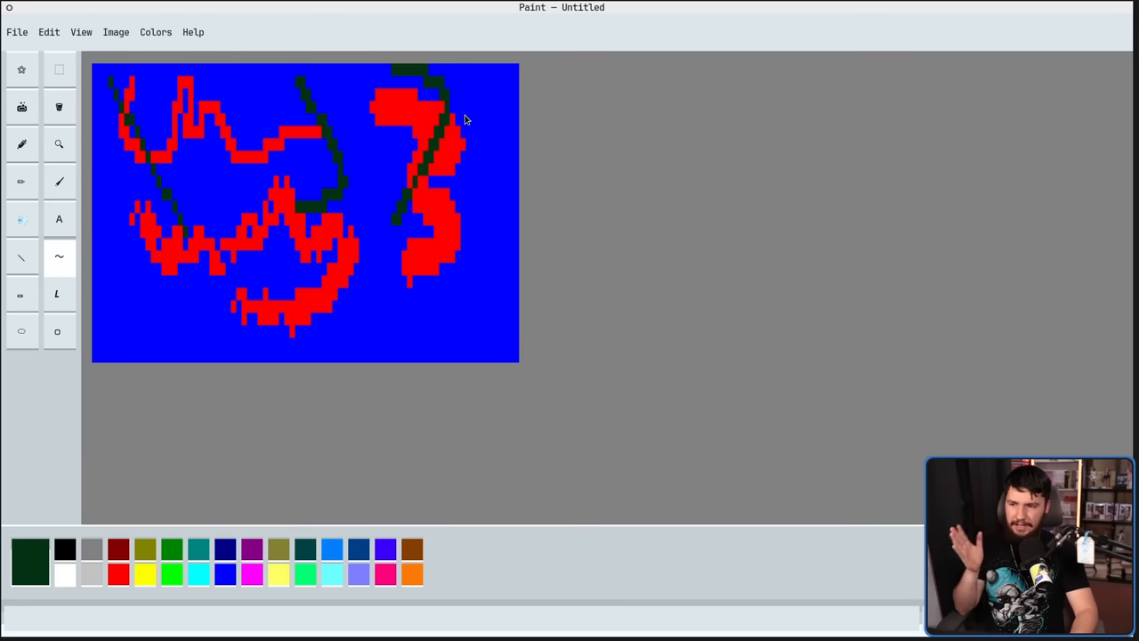
mouse_move(471, 189)
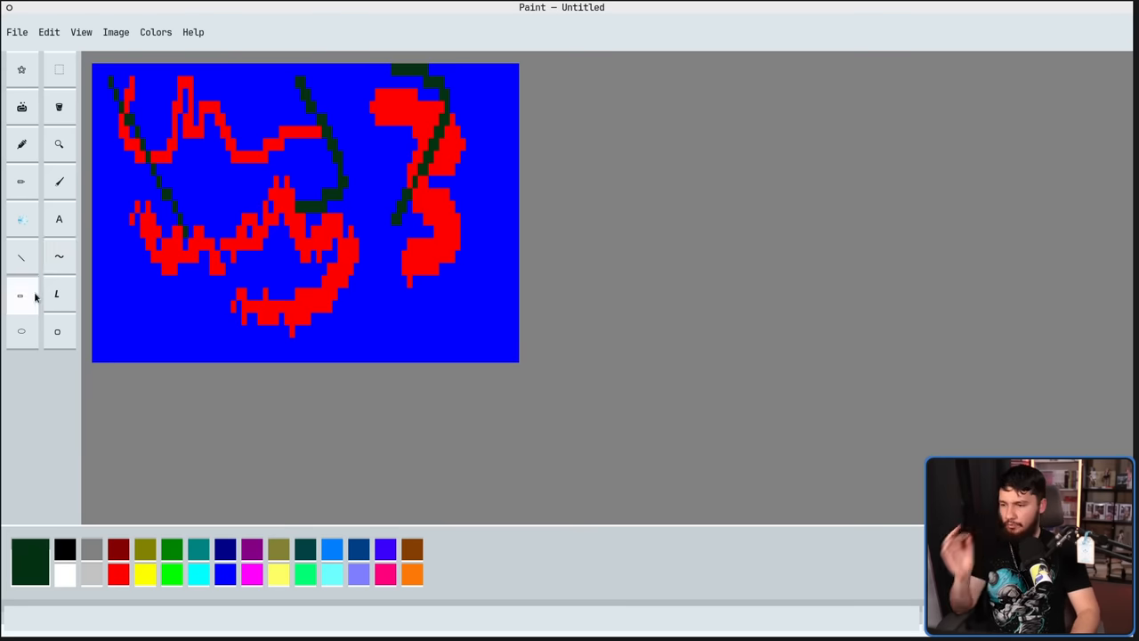
Draw a dark green rectangle and polygon outlines over the scribbles, then pick red.
drag(182, 116, 249, 240)
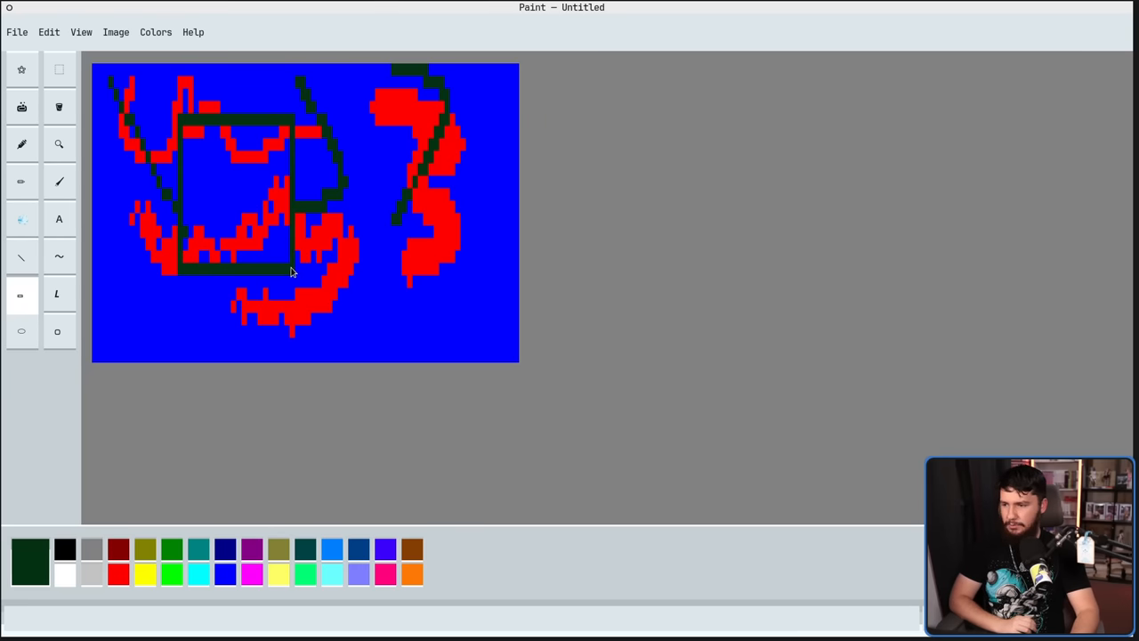
click(57, 294)
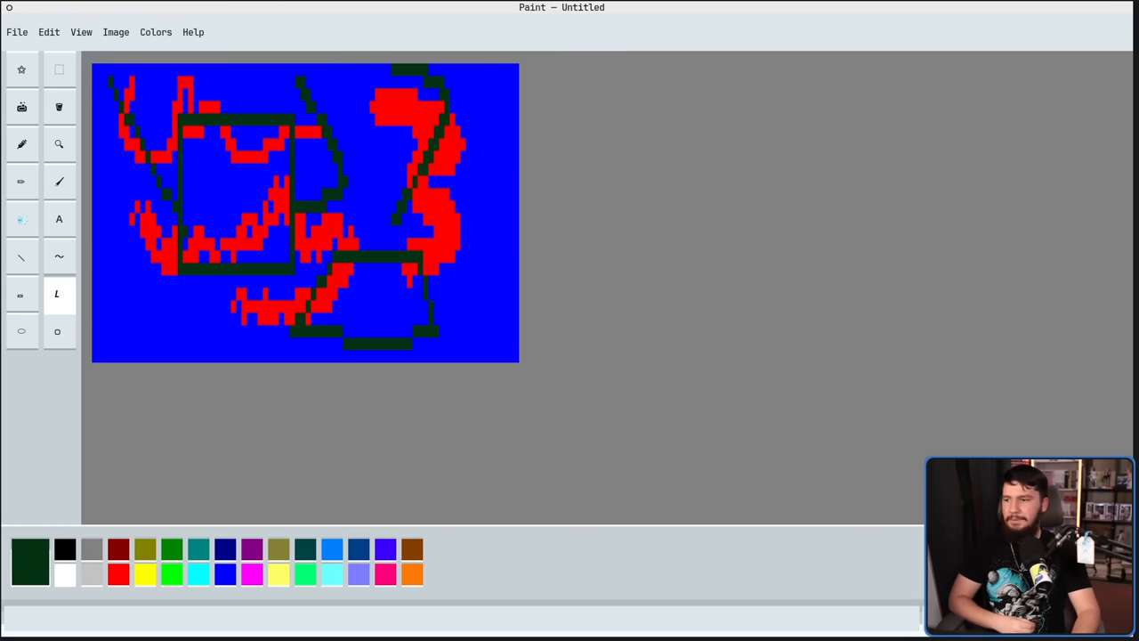
click(21, 331)
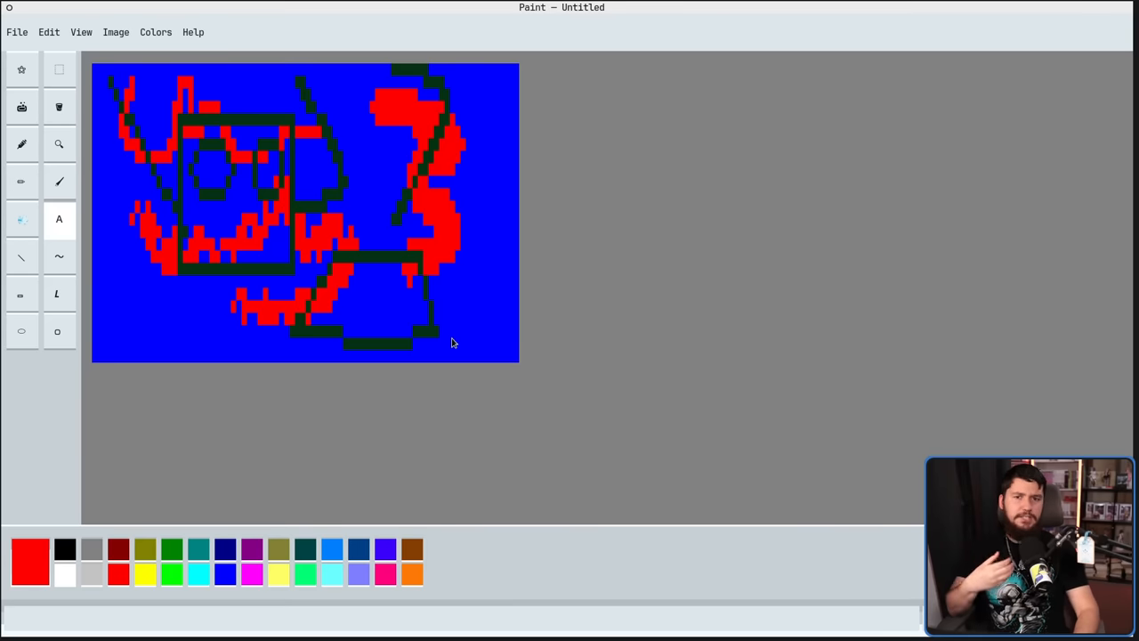
mouse_move(443, 339)
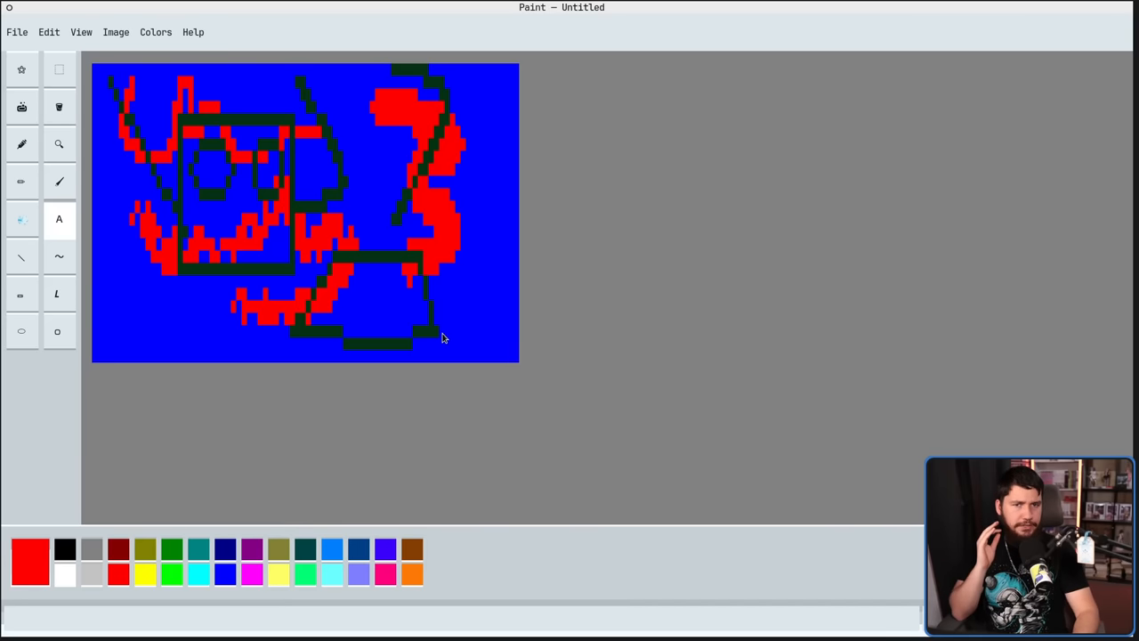
mouse_move(50, 218)
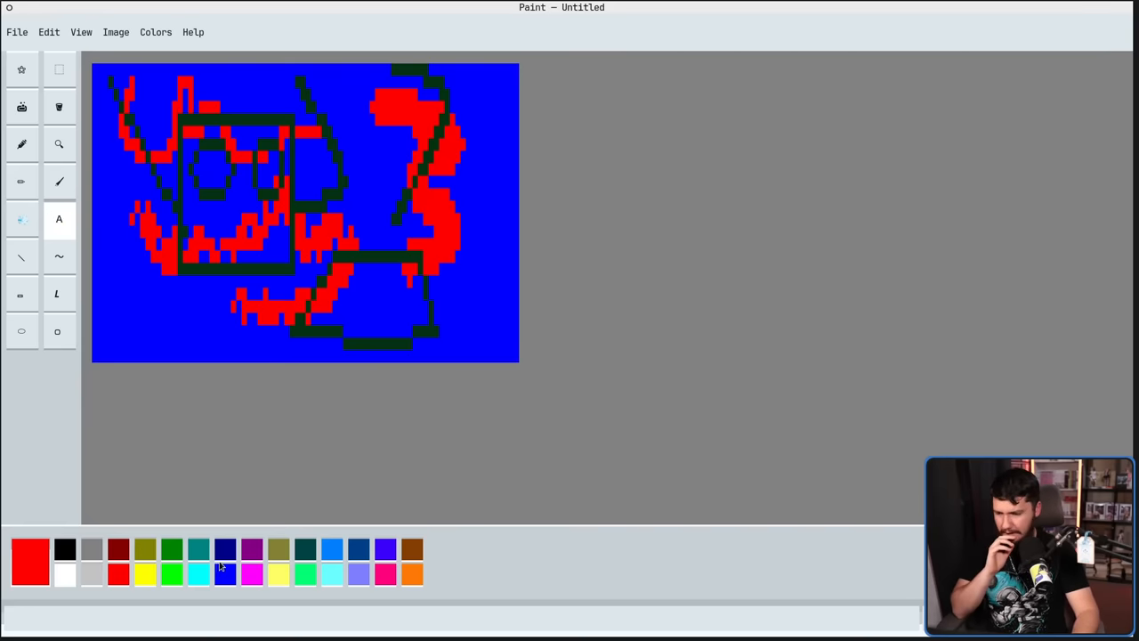
Place a text box below the left drawing and type a few letters into it.
click(197, 548)
text(d)
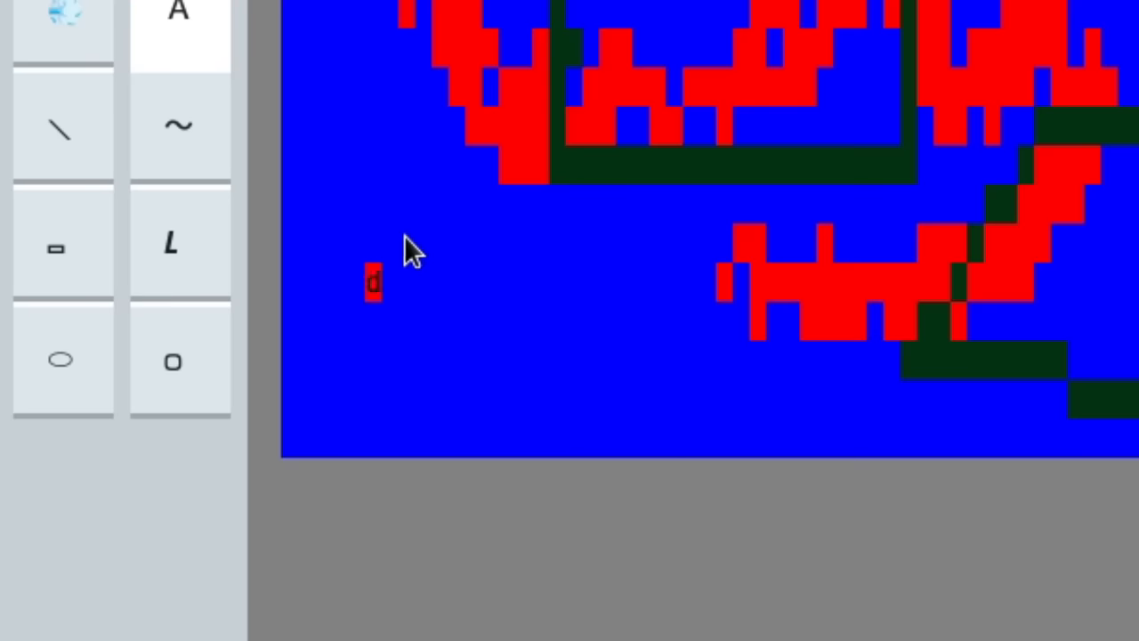
text(e)
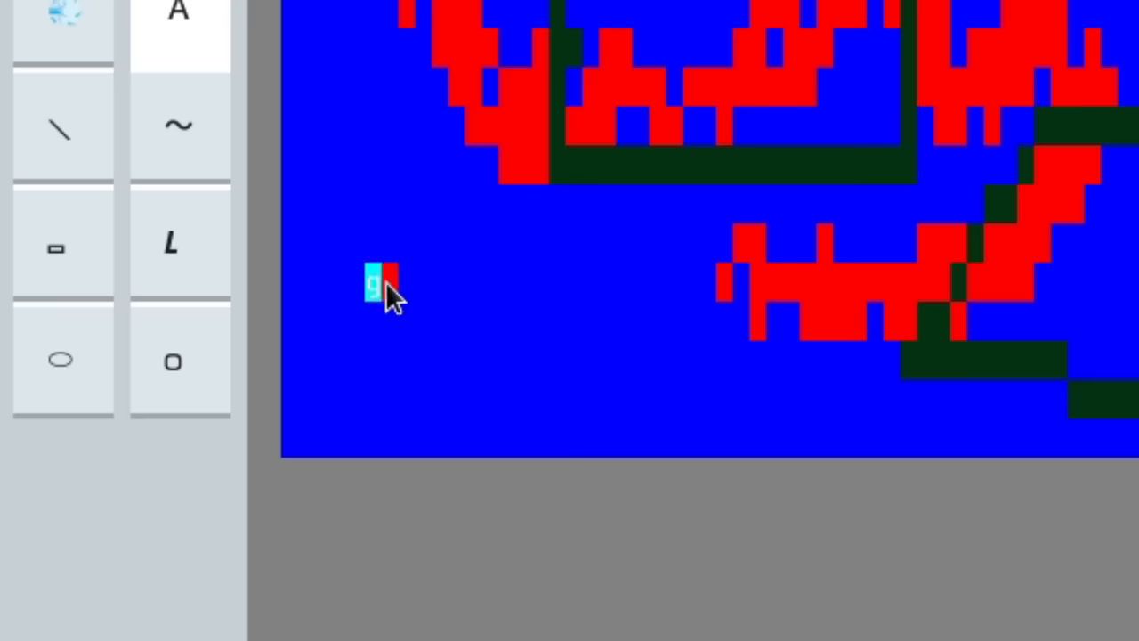
mouse_move(365, 294)
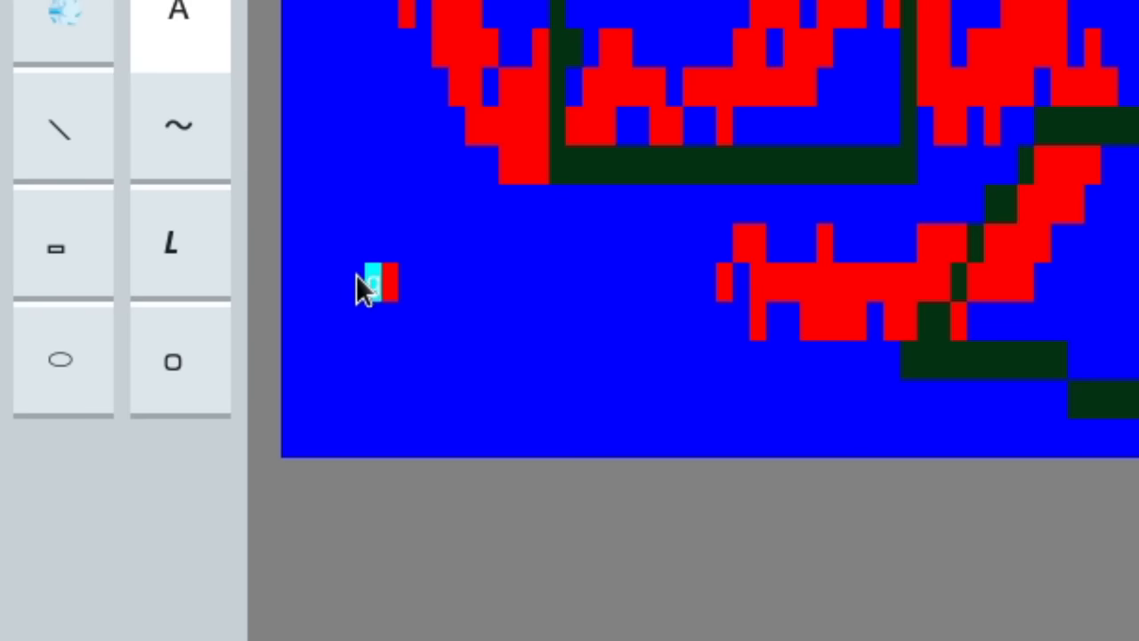
mouse_move(377, 299)
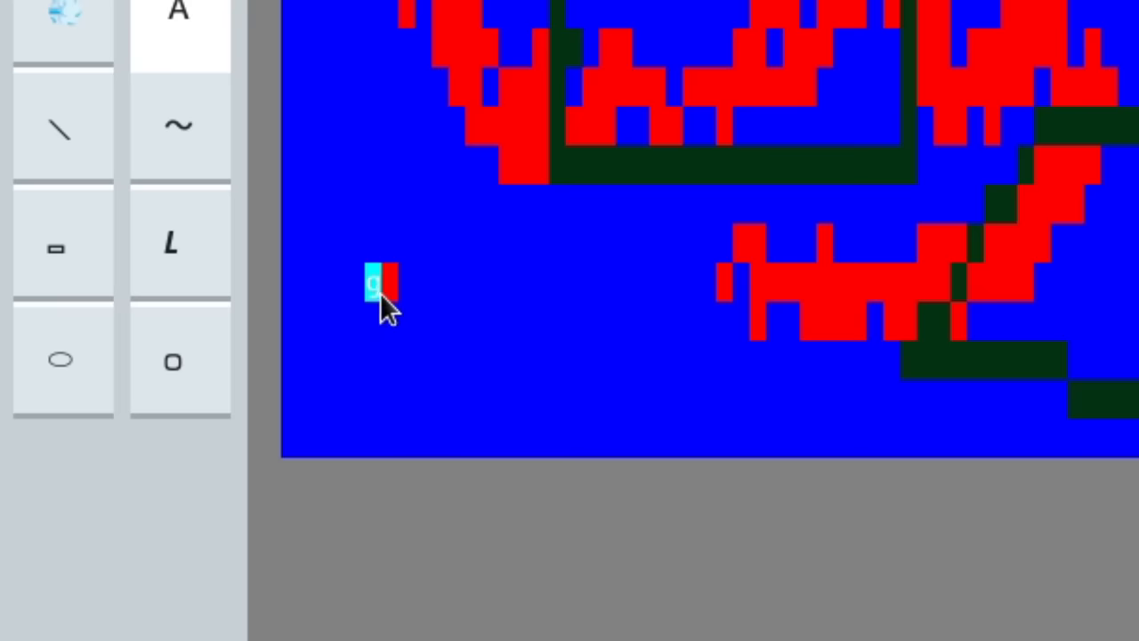
mouse_move(708, 569)
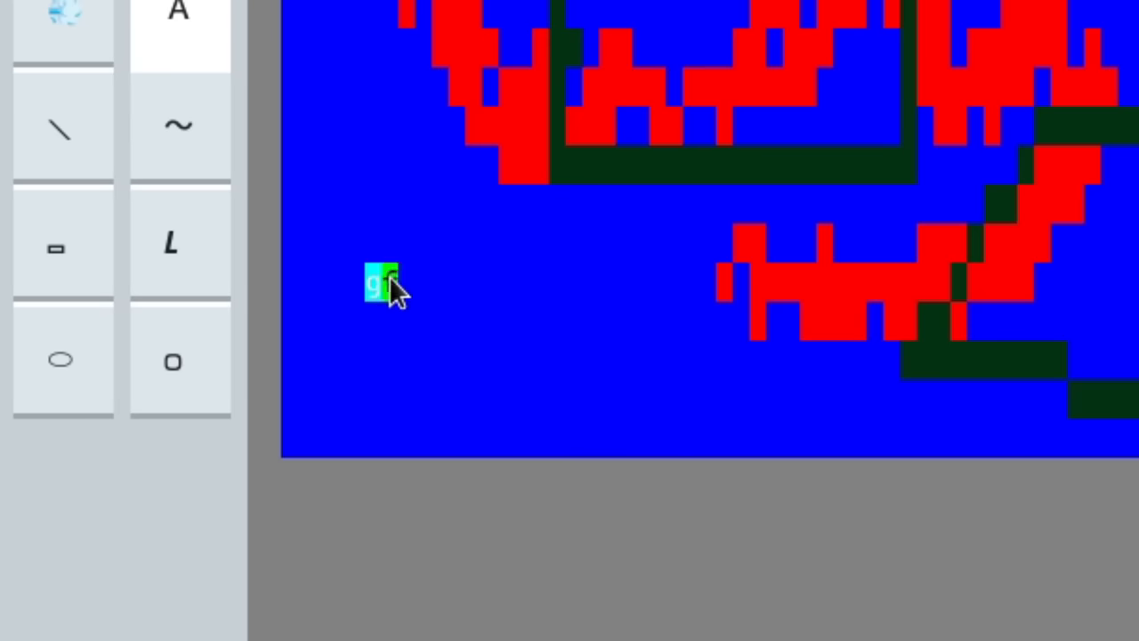
text(f)
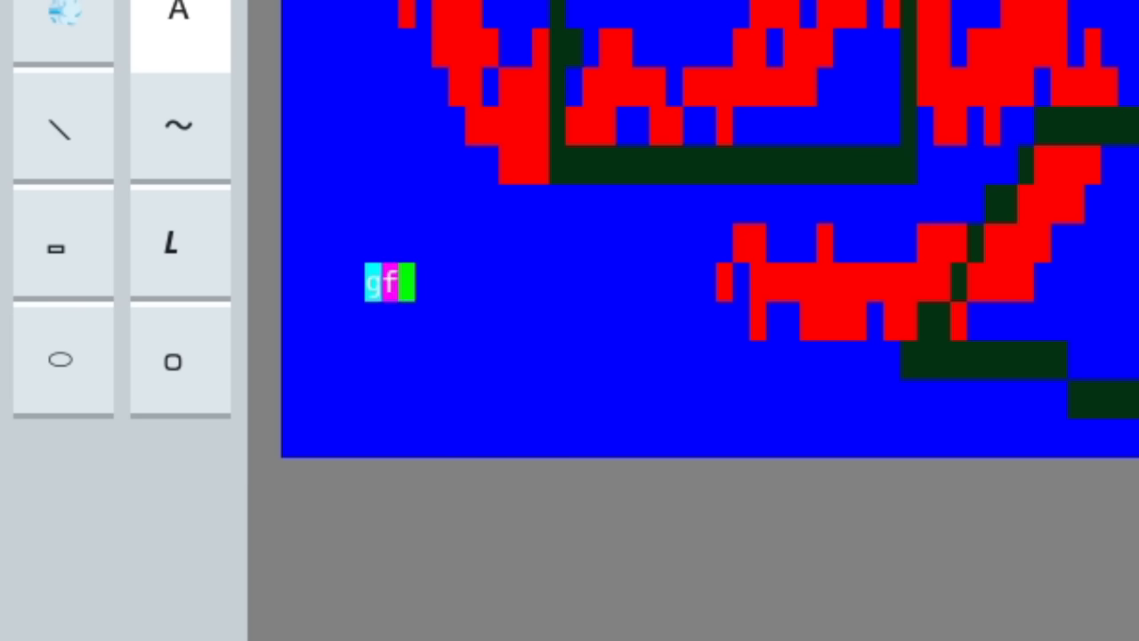
text(d)
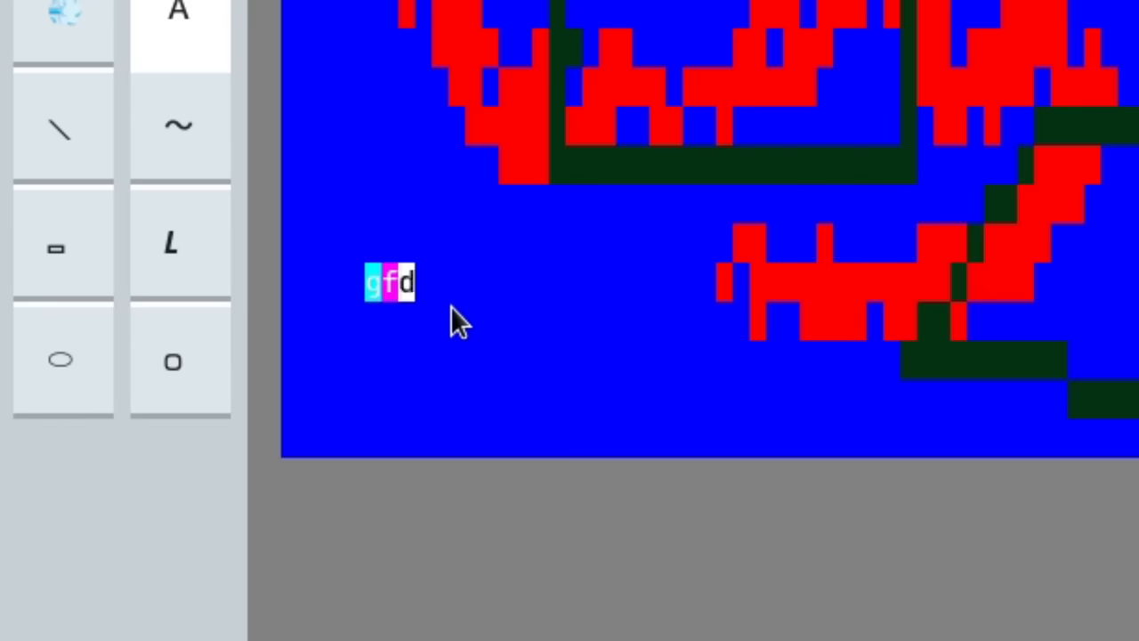
text(fg)
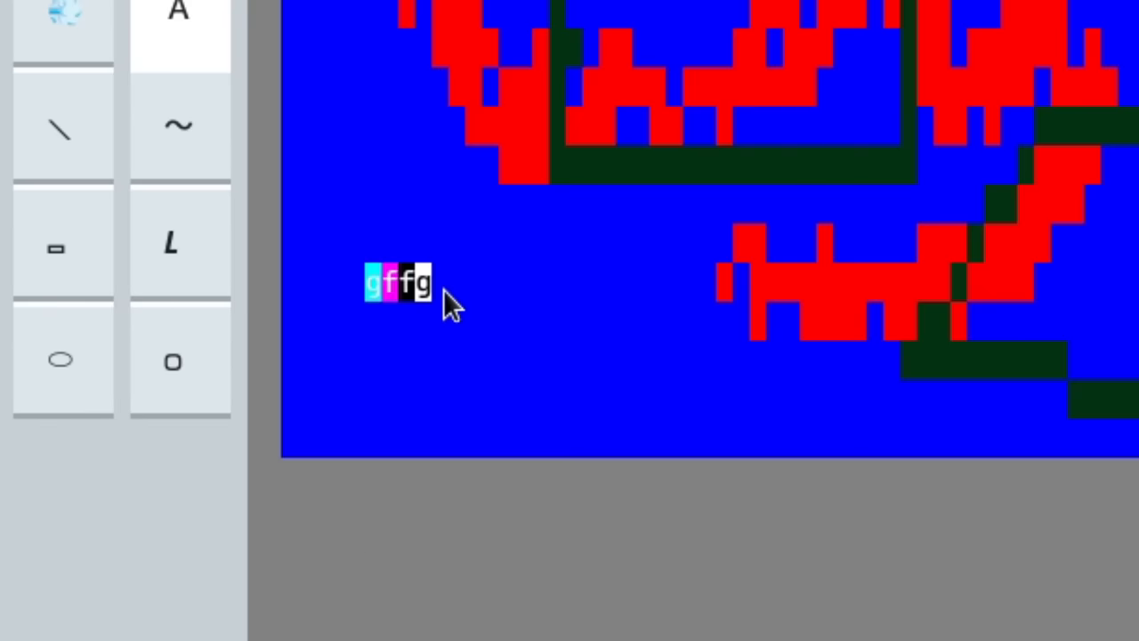
text(qd)
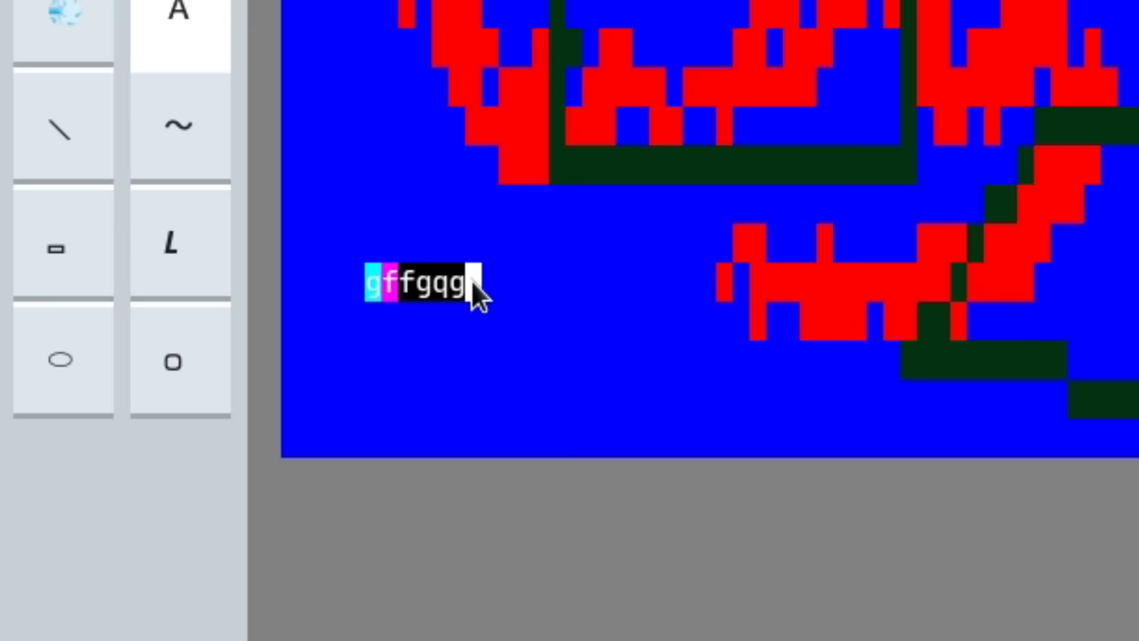
mouse_move(487, 316)
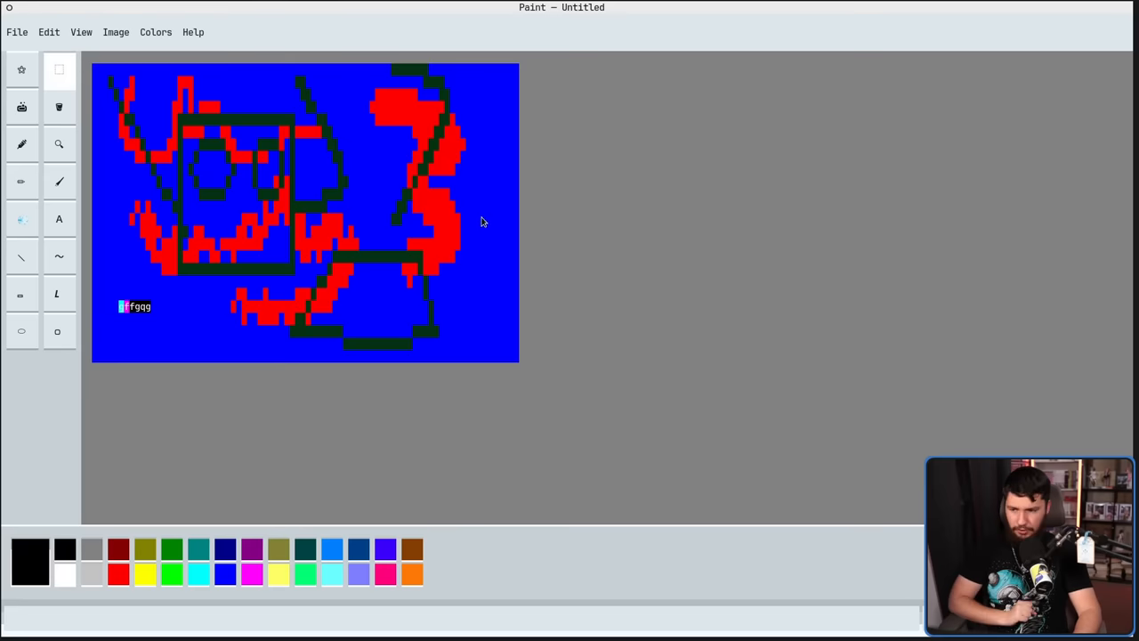
Stroke a dark green diagonal through the red figure and add a white block inside the face.
drag(377, 142, 491, 223)
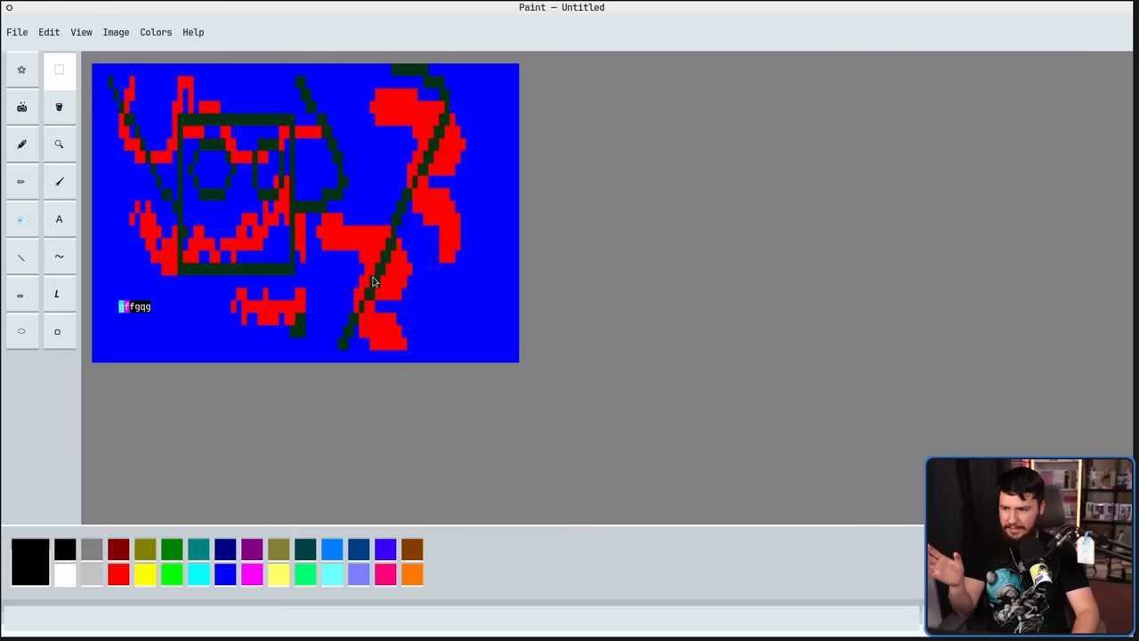
drag(306, 231, 436, 347)
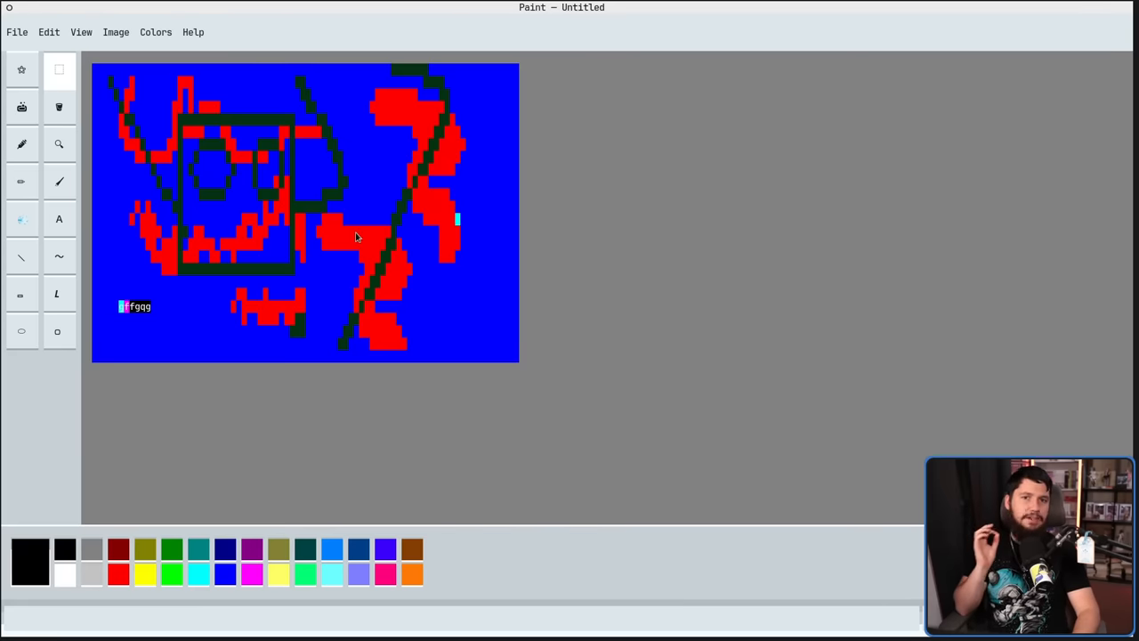
mouse_move(552, 146)
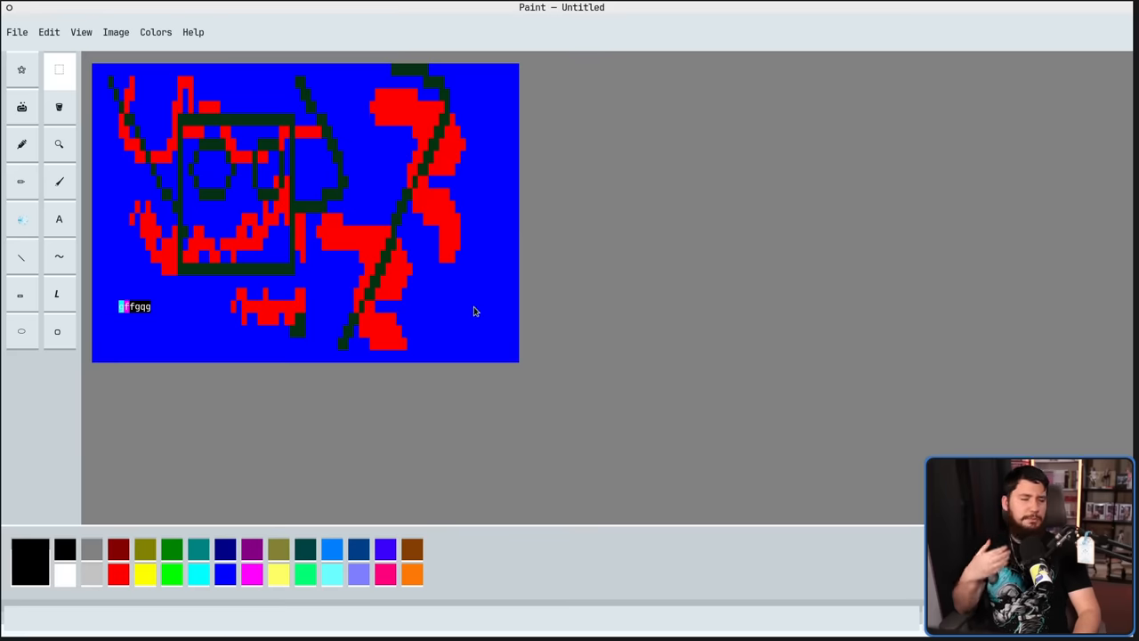
click(217, 174)
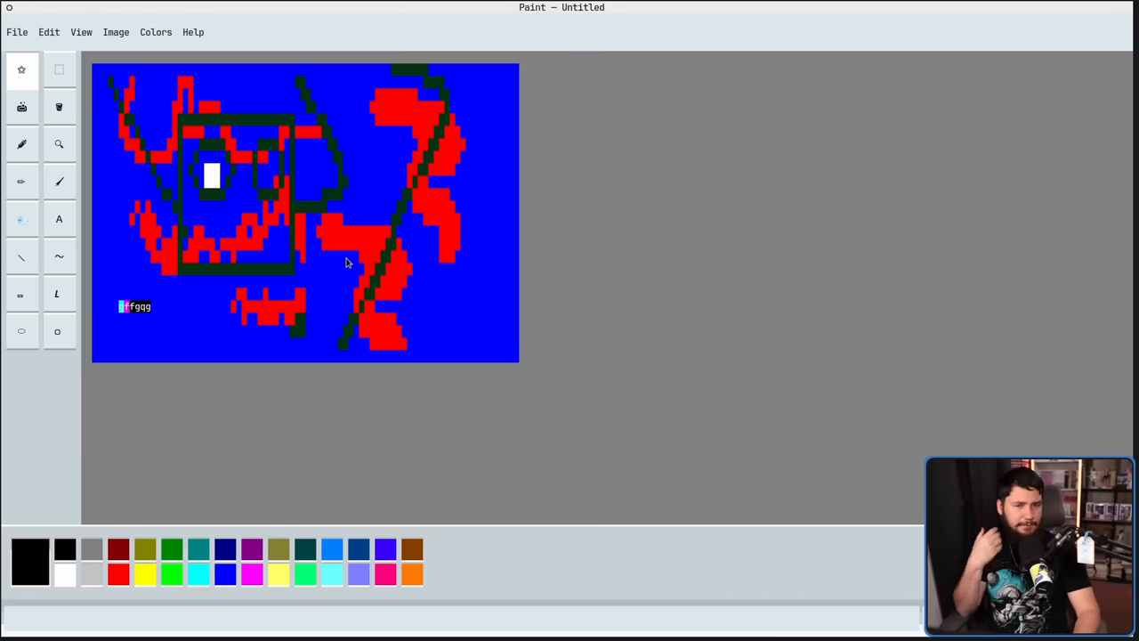
mouse_move(338, 248)
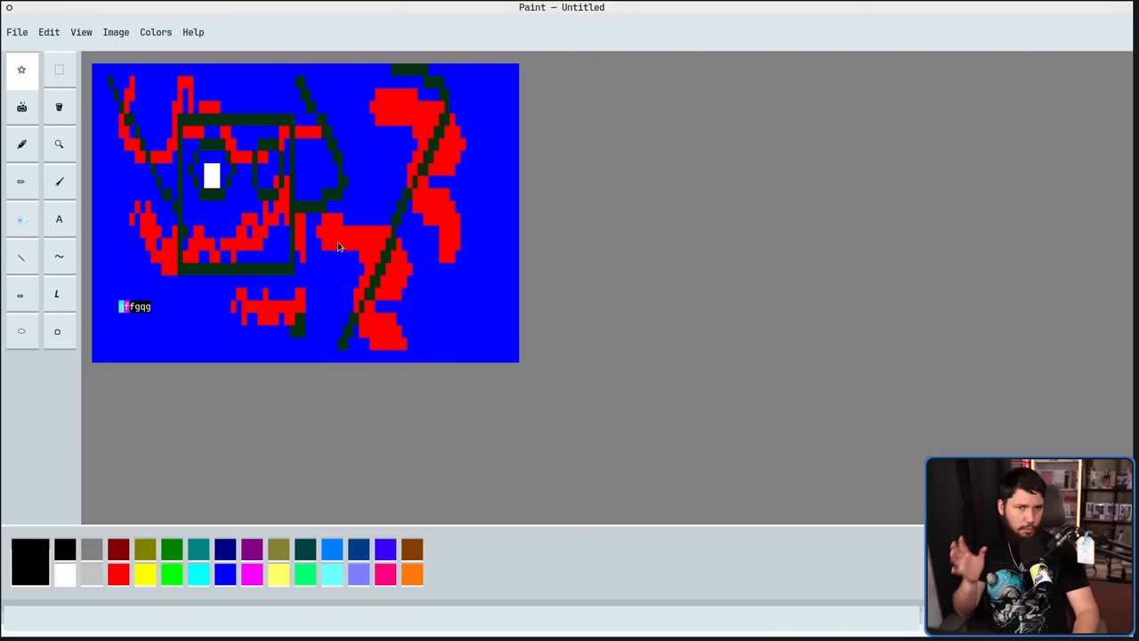
mouse_move(21, 70)
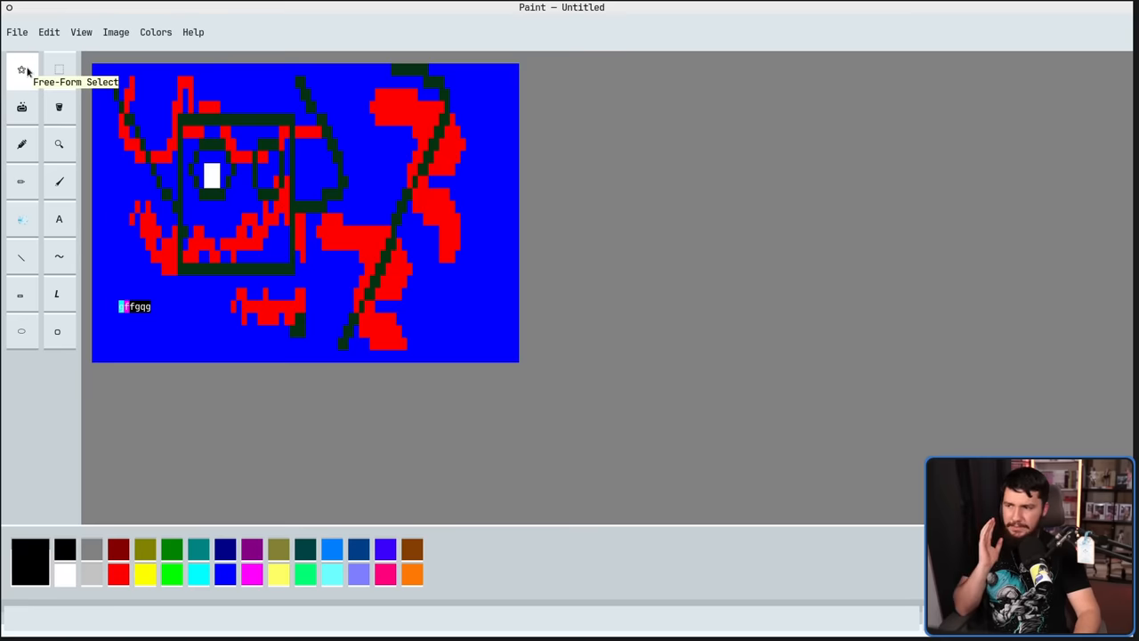
mouse_move(477, 319)
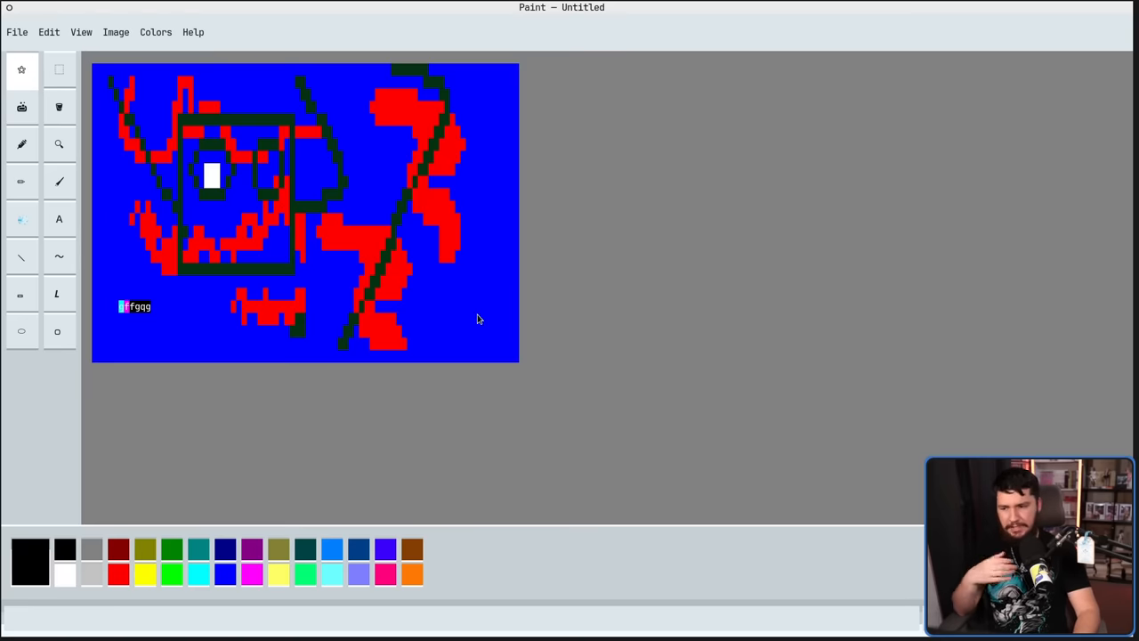
Select a rectangle over the right red figure, then make red the drawing colour.
drag(427, 181, 481, 320)
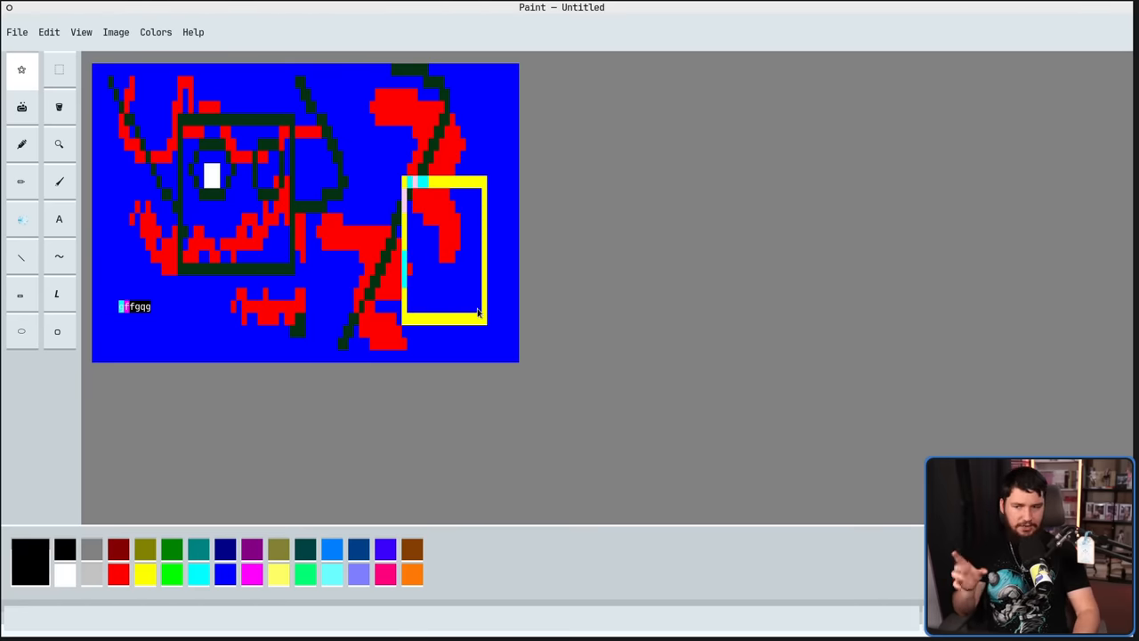
mouse_move(423, 272)
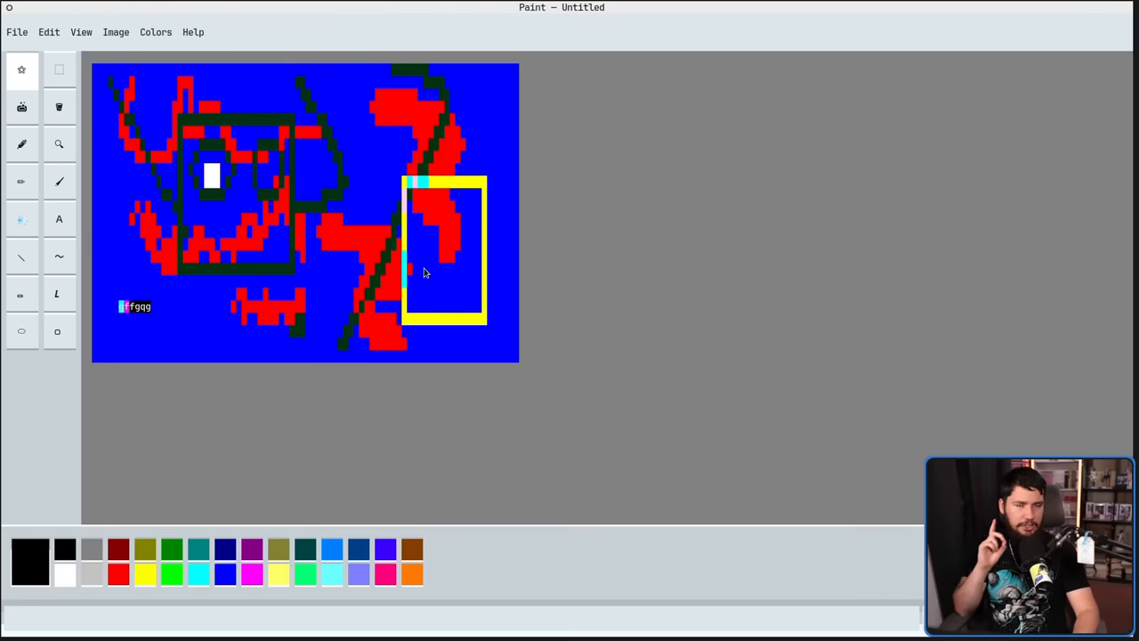
mouse_move(409, 249)
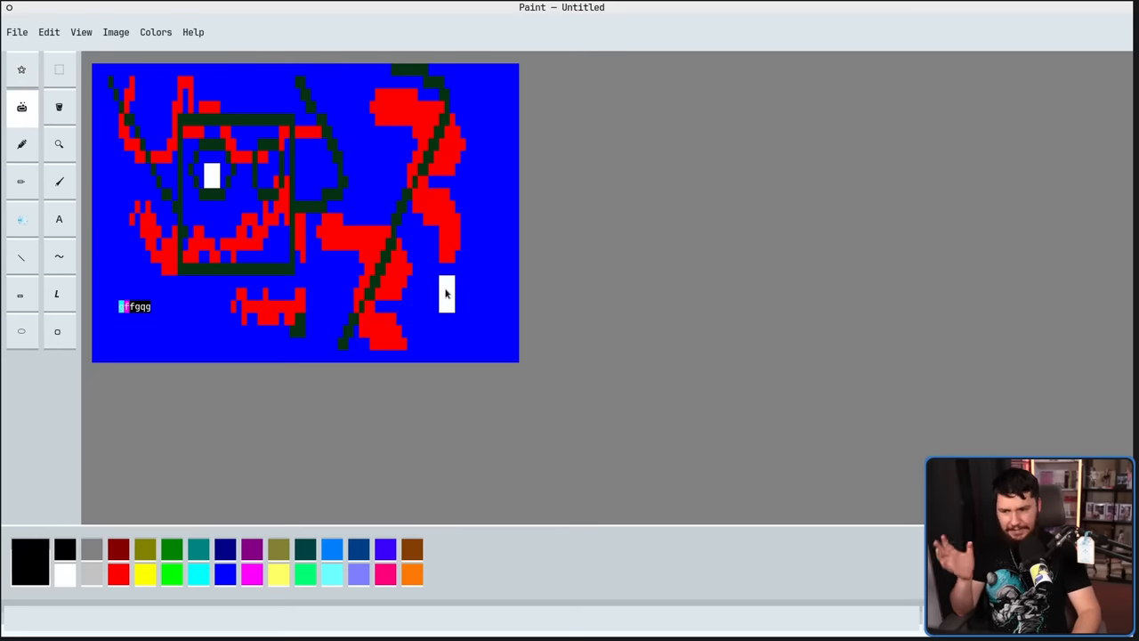
mouse_move(484, 306)
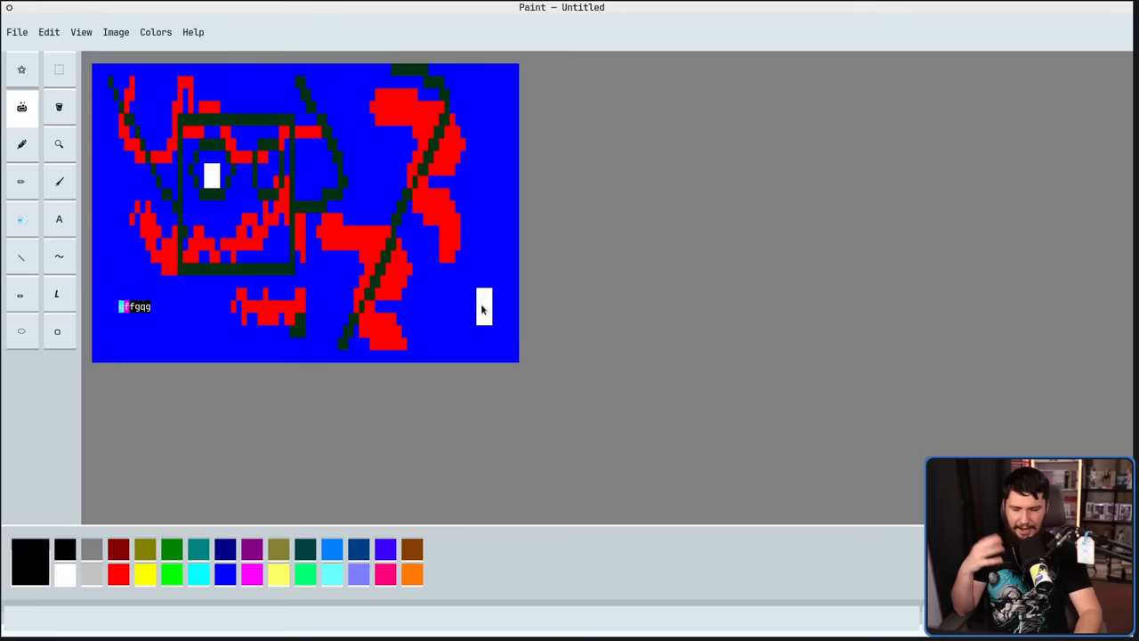
click(459, 281)
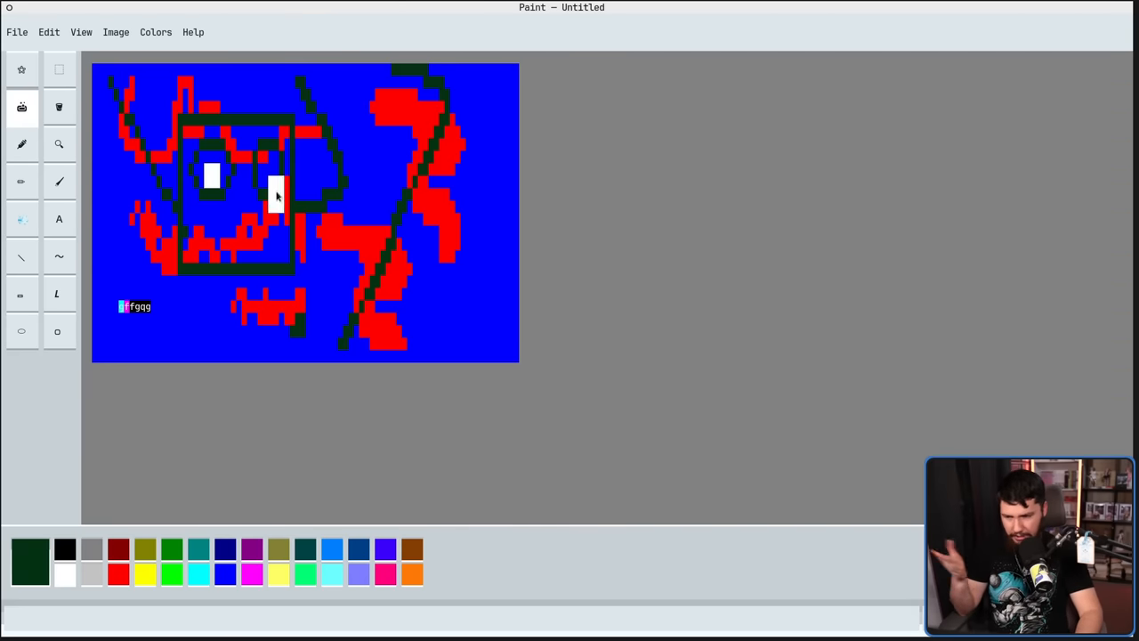
click(118, 548)
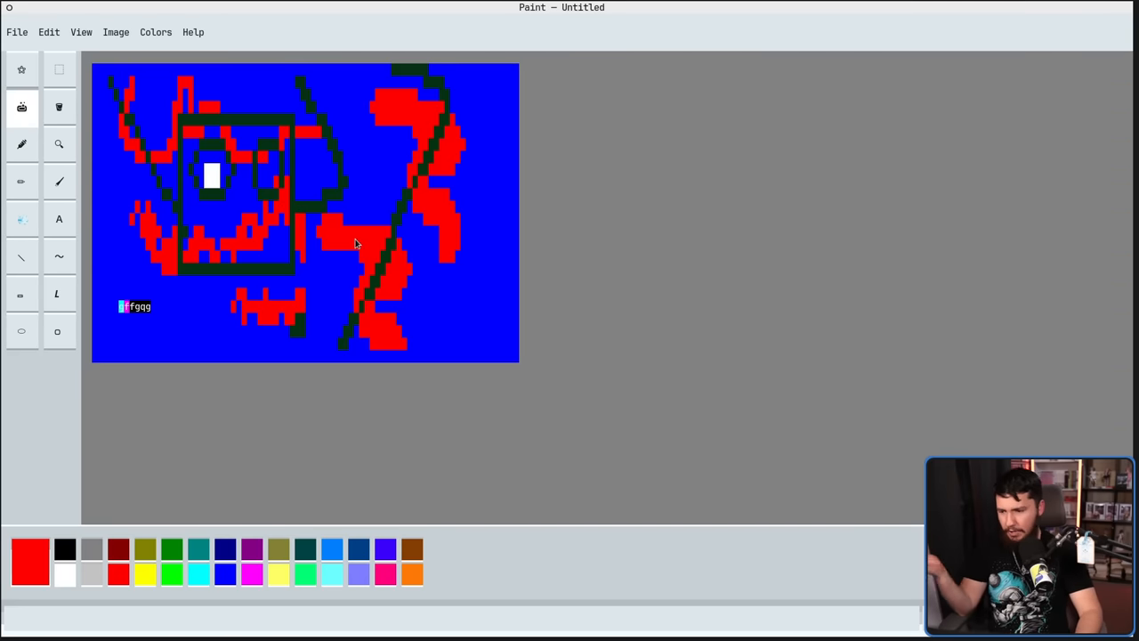
mouse_move(59, 142)
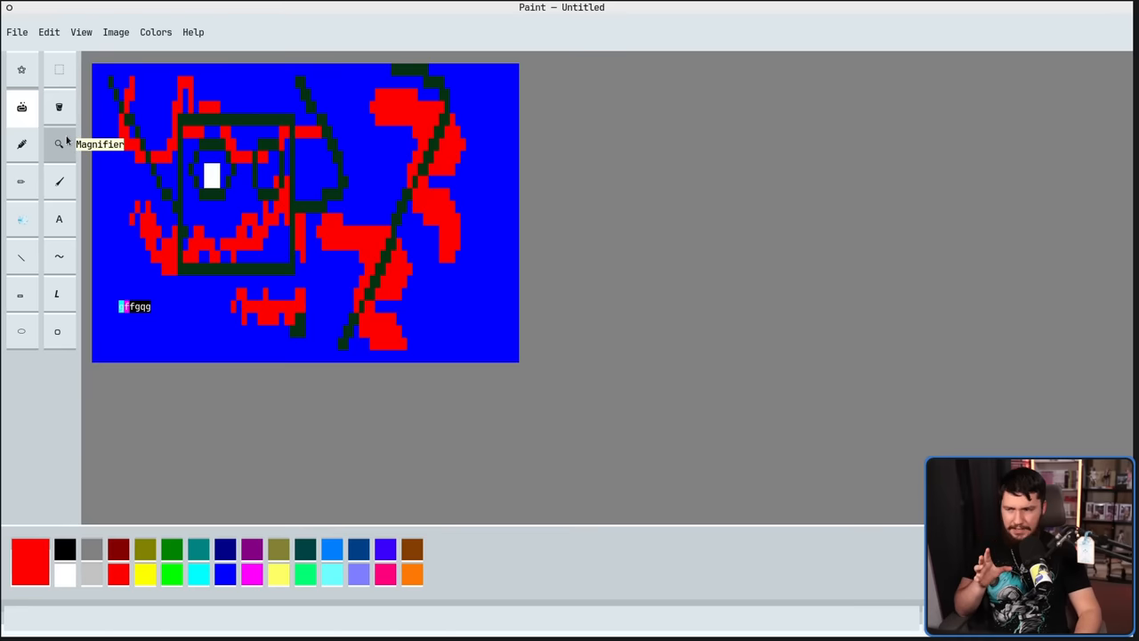
mouse_move(59, 142)
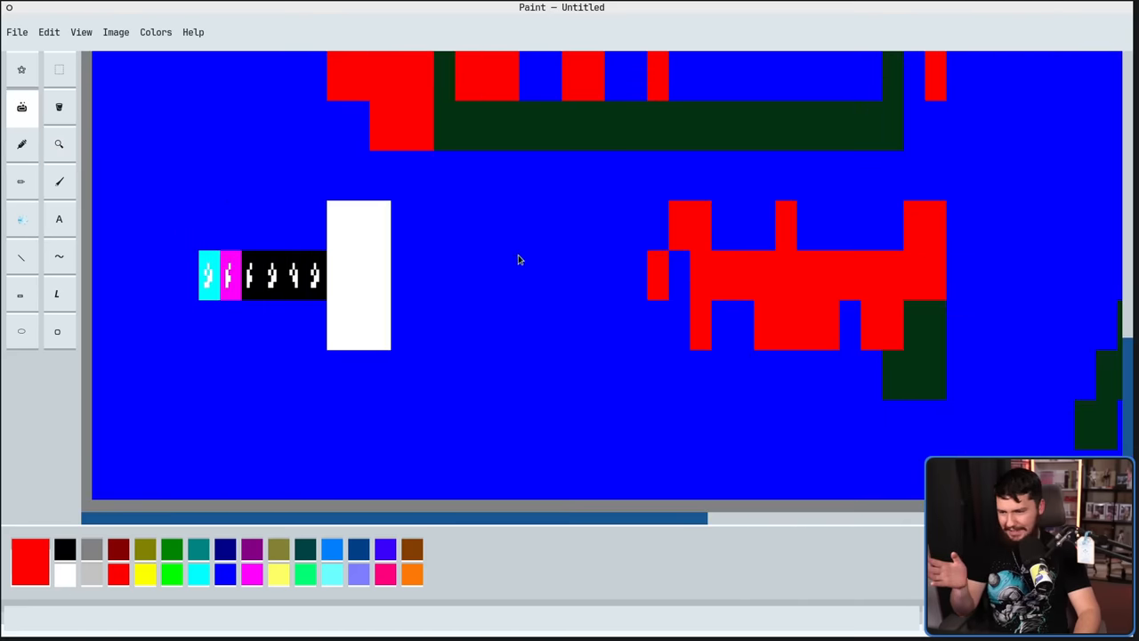
drag(359, 276, 336, 224)
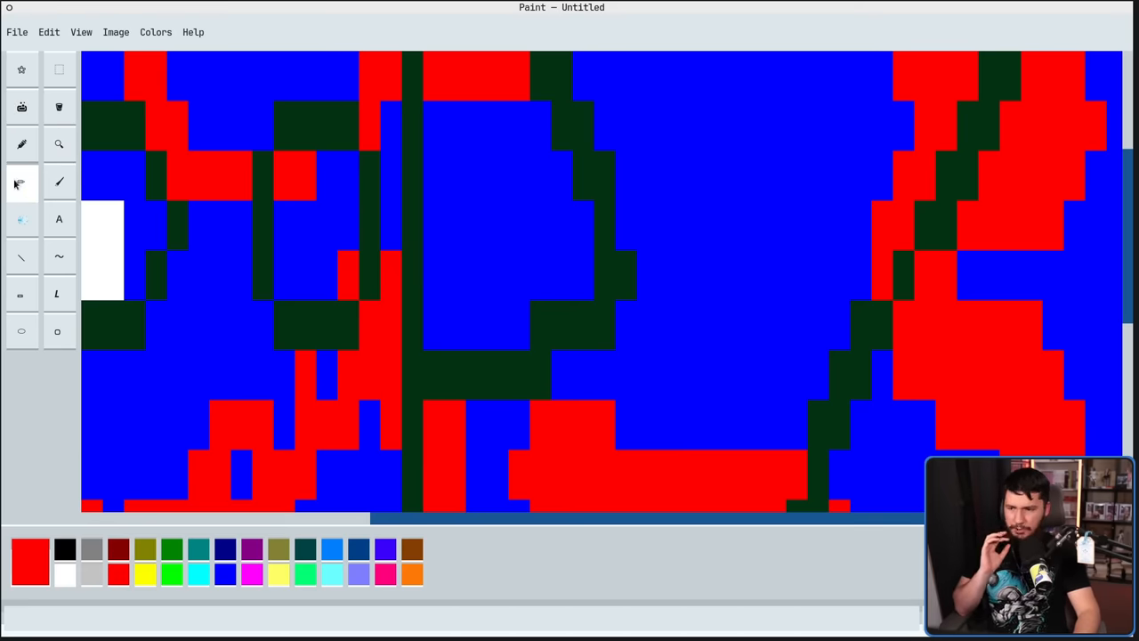
click(644, 223)
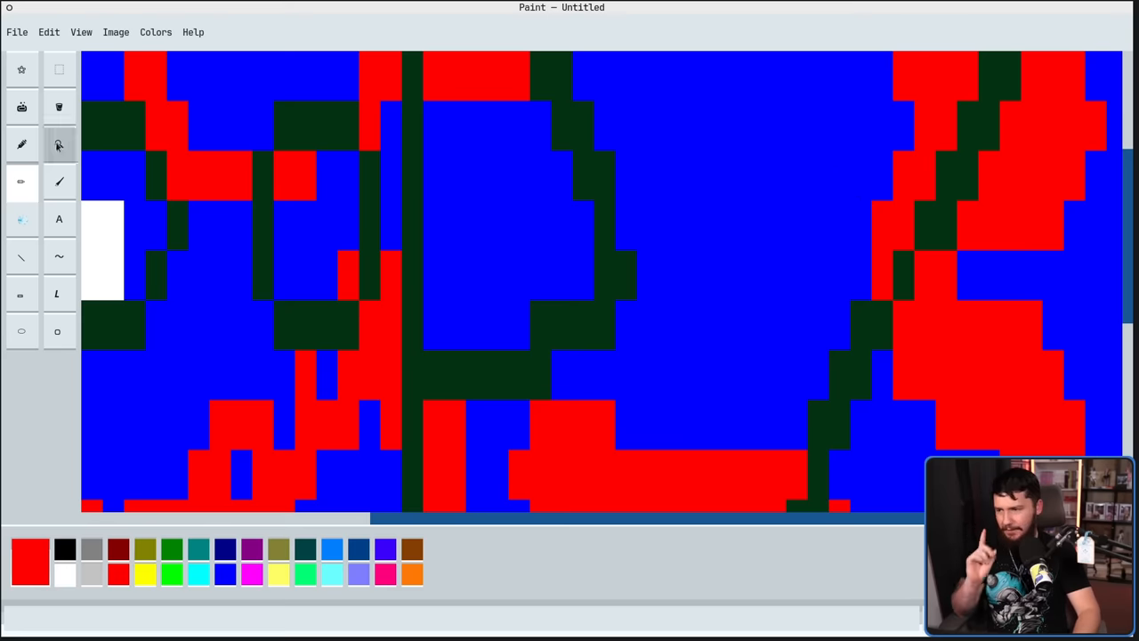
click(59, 144)
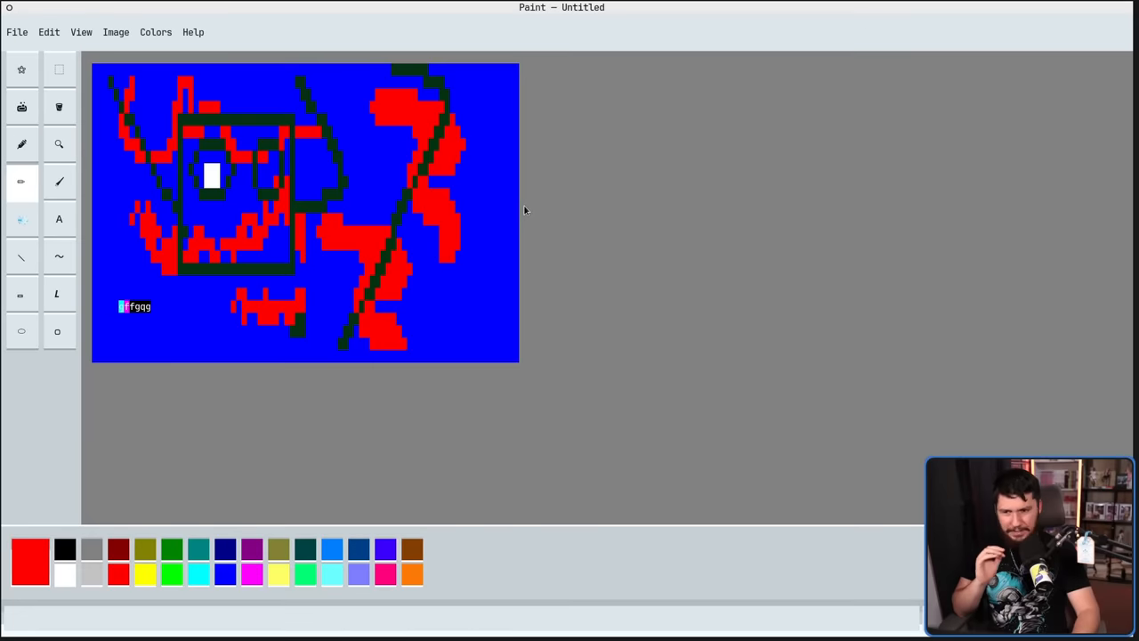
mouse_move(383, 370)
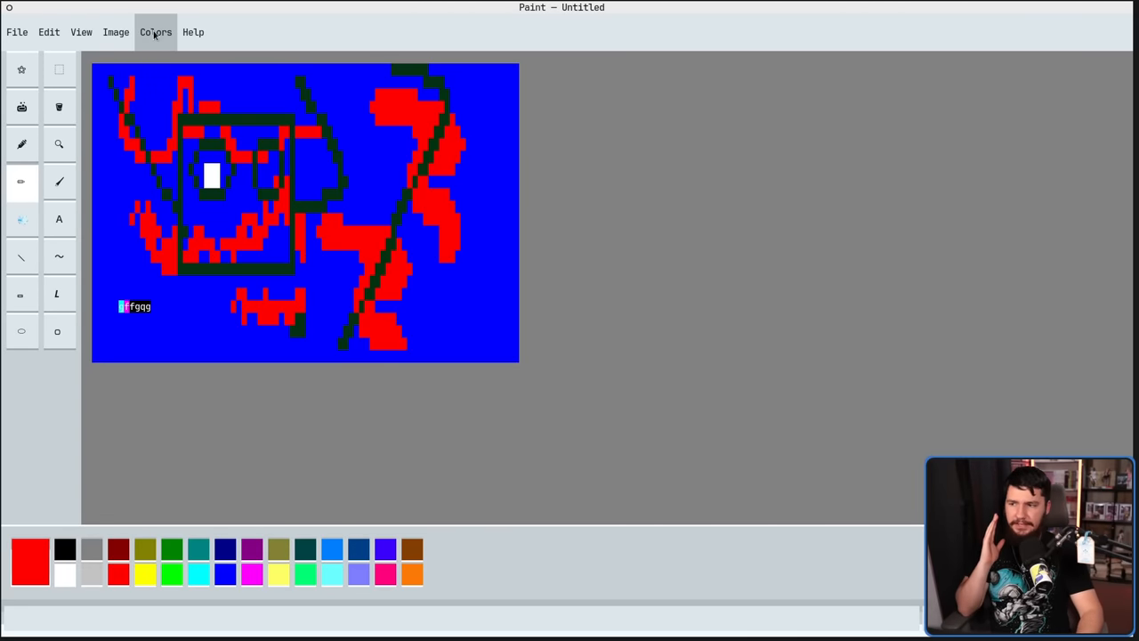
click(114, 32)
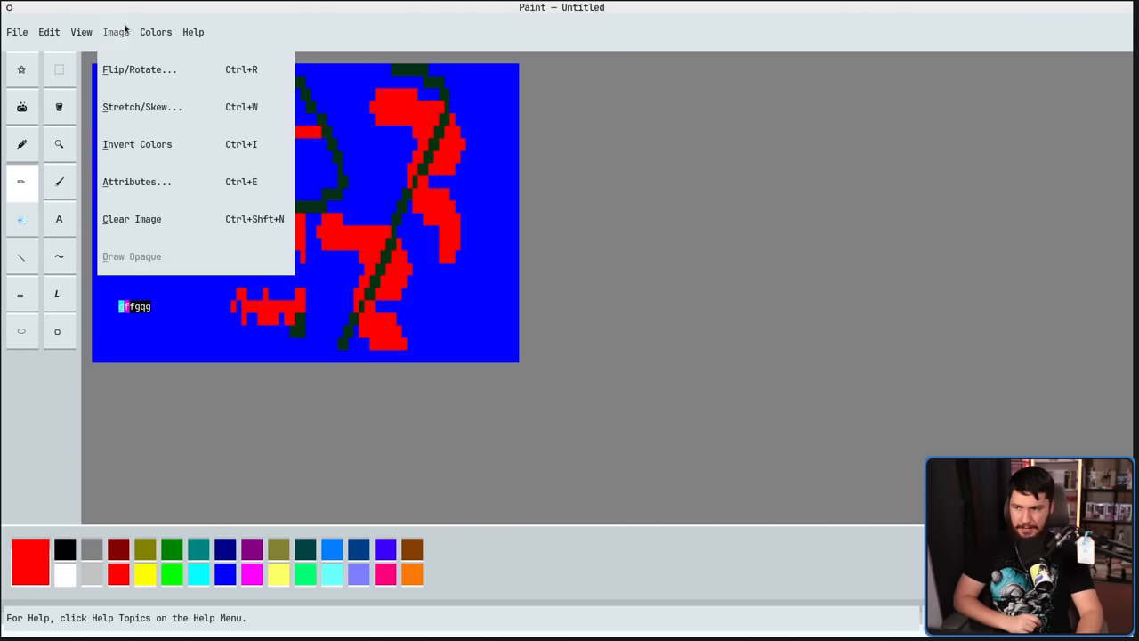
mouse_move(139, 69)
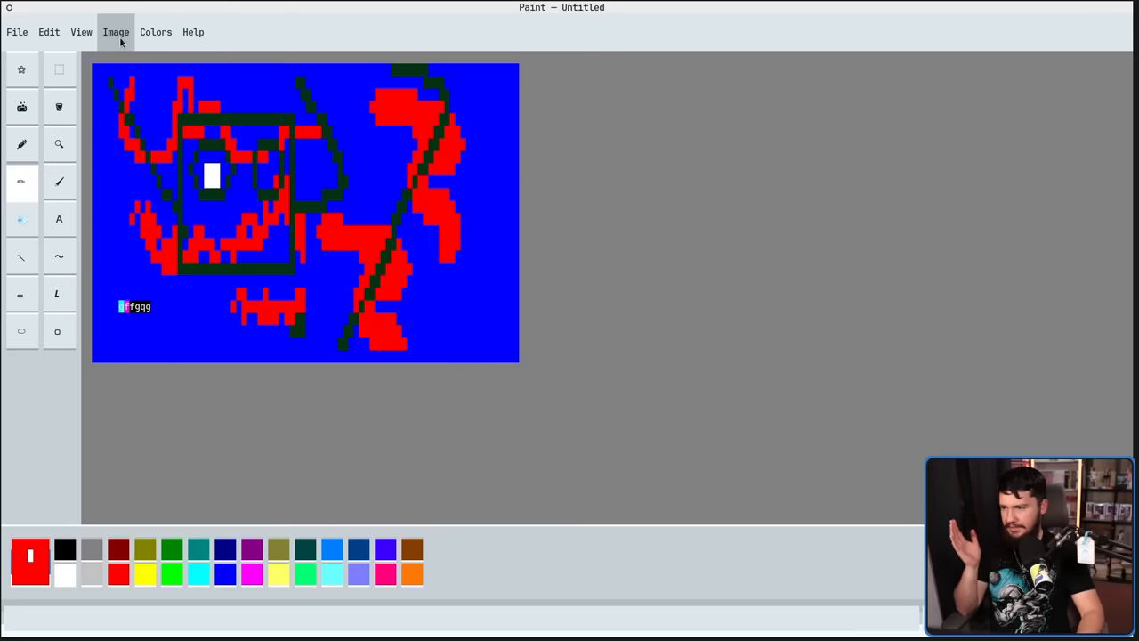
click(116, 32)
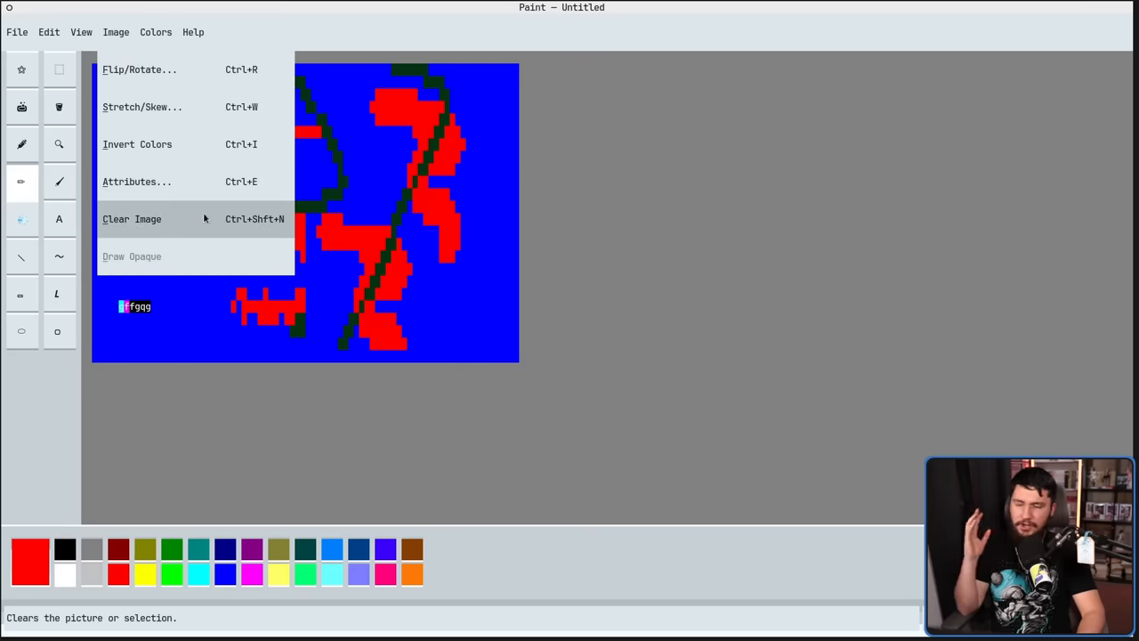
mouse_move(138, 69)
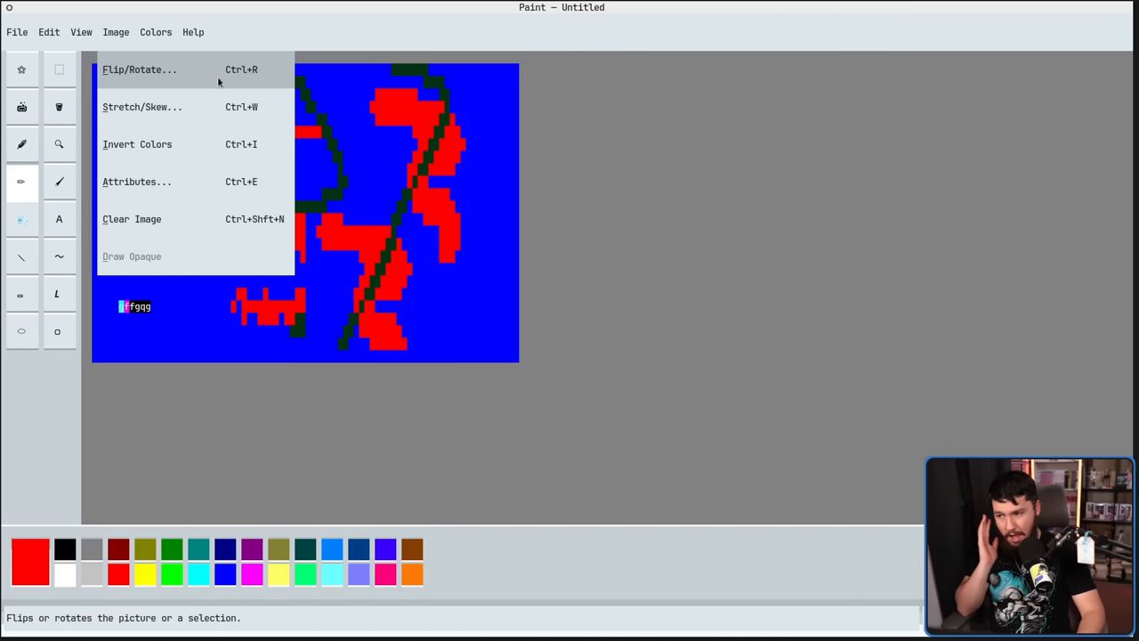
click(139, 70)
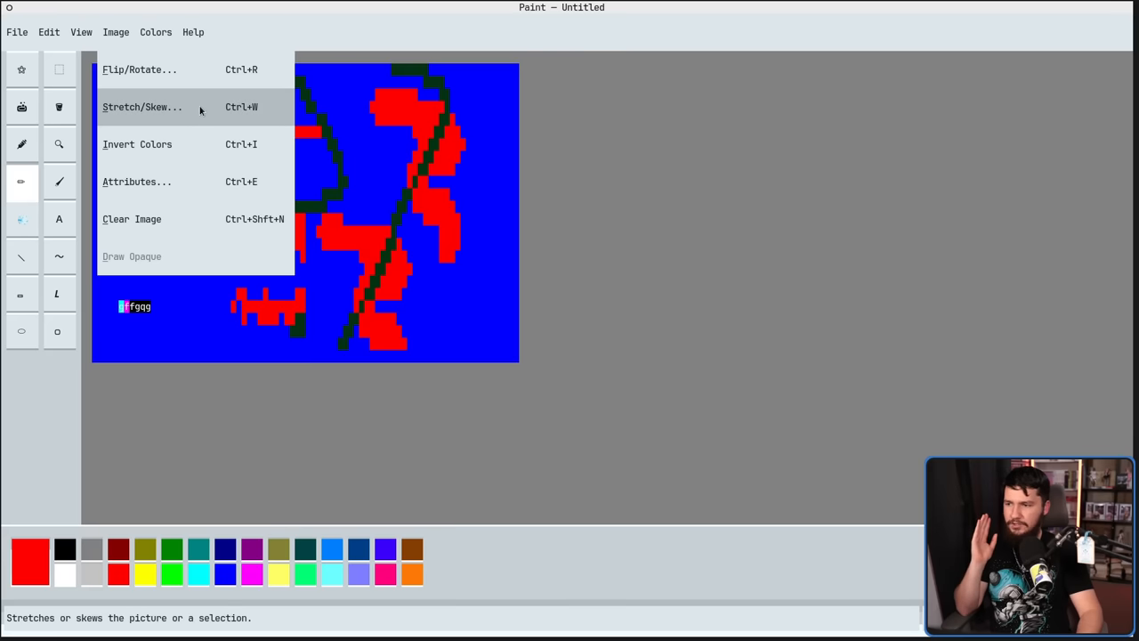
click(142, 107)
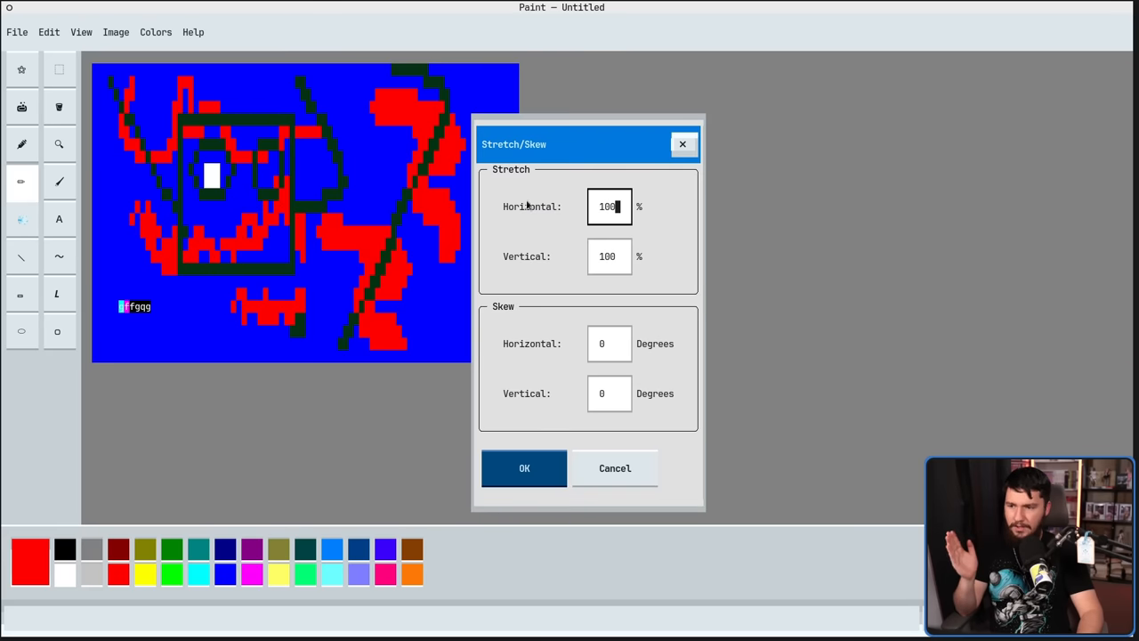
mouse_move(623, 223)
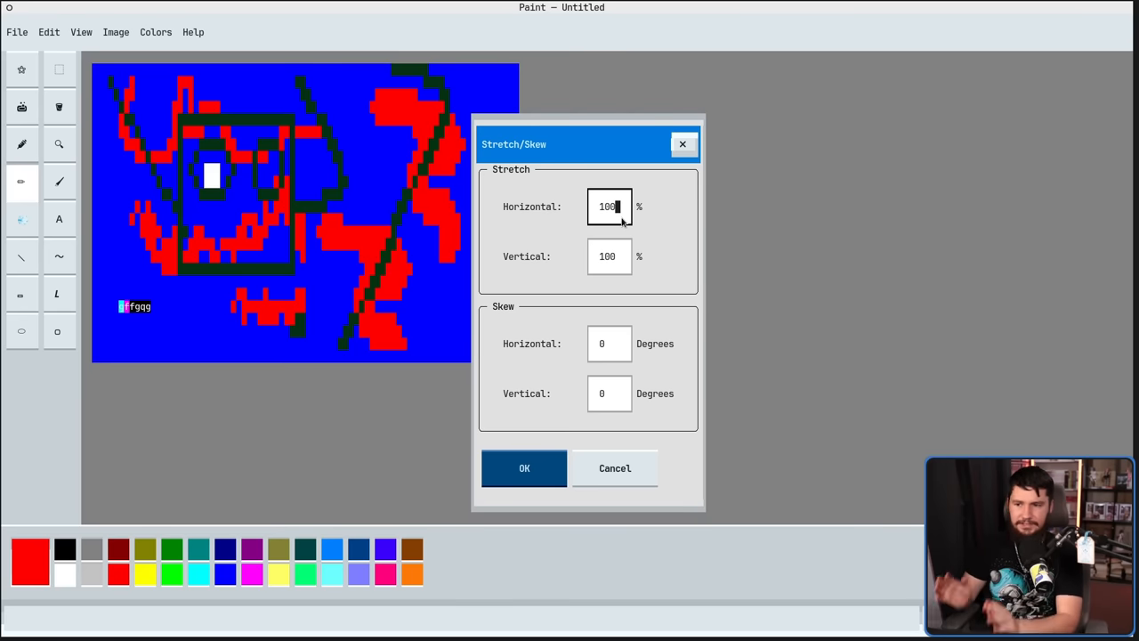
text(200)
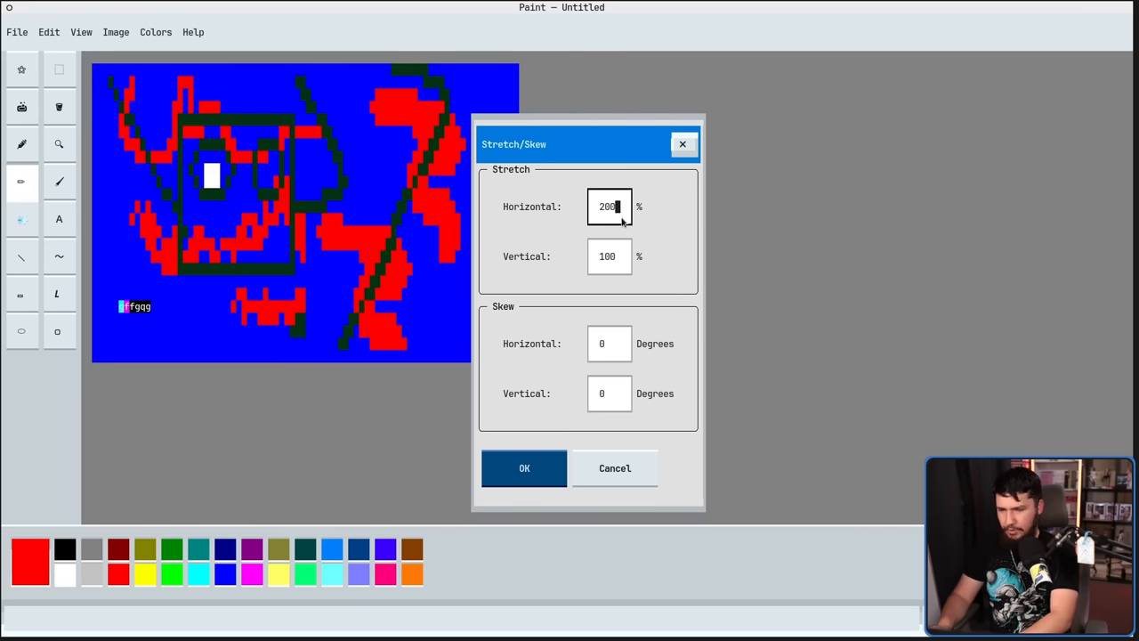
click(523, 466)
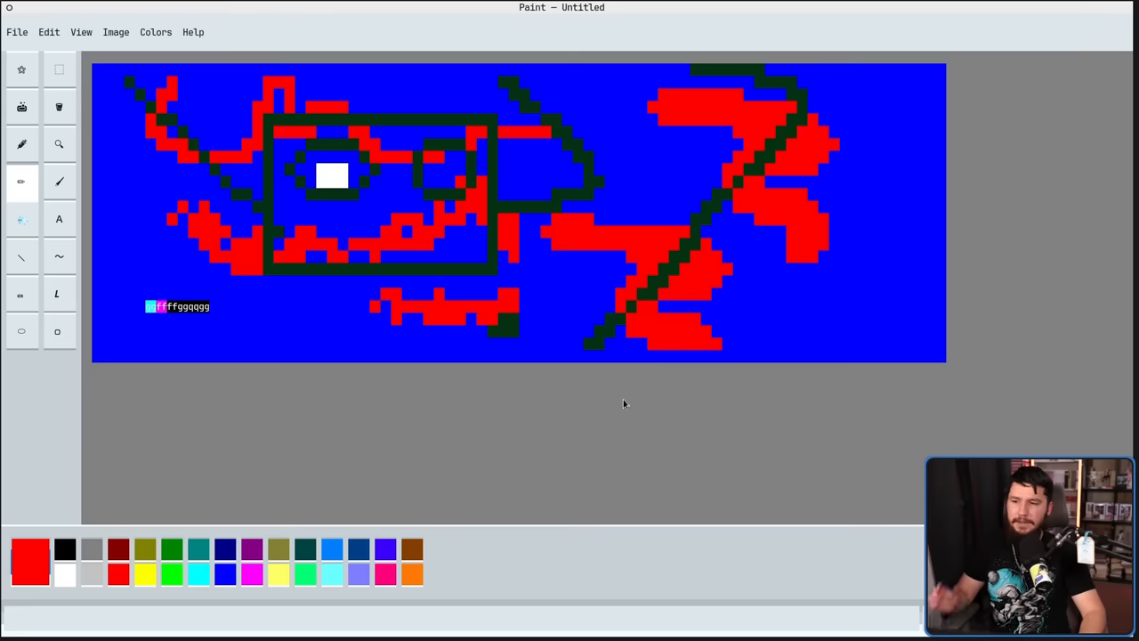
mouse_move(630, 355)
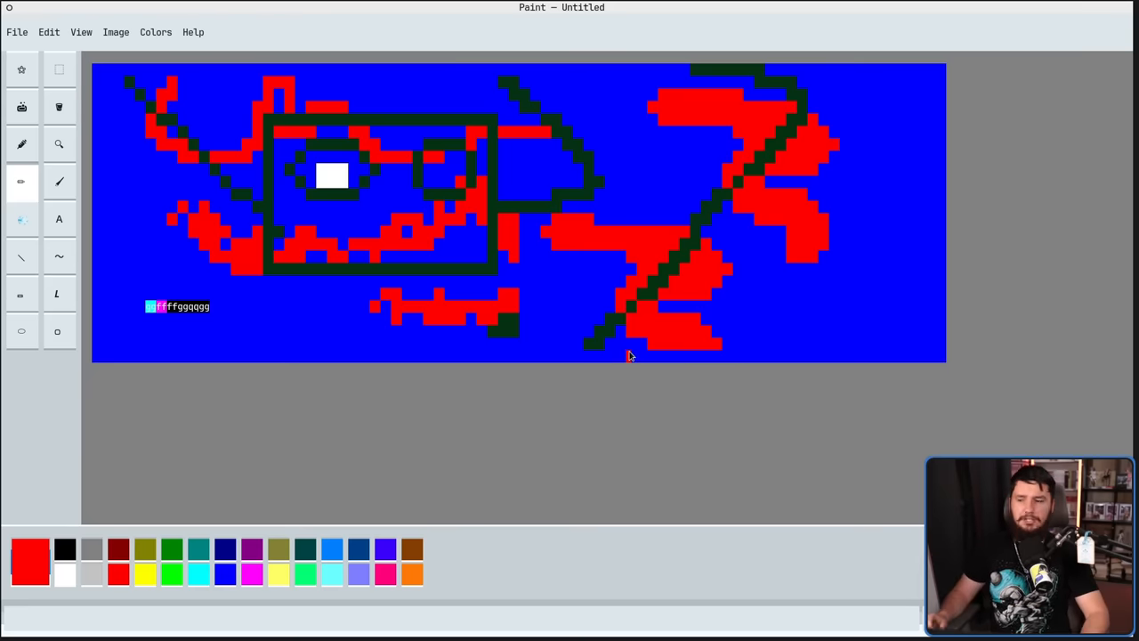
click(115, 32)
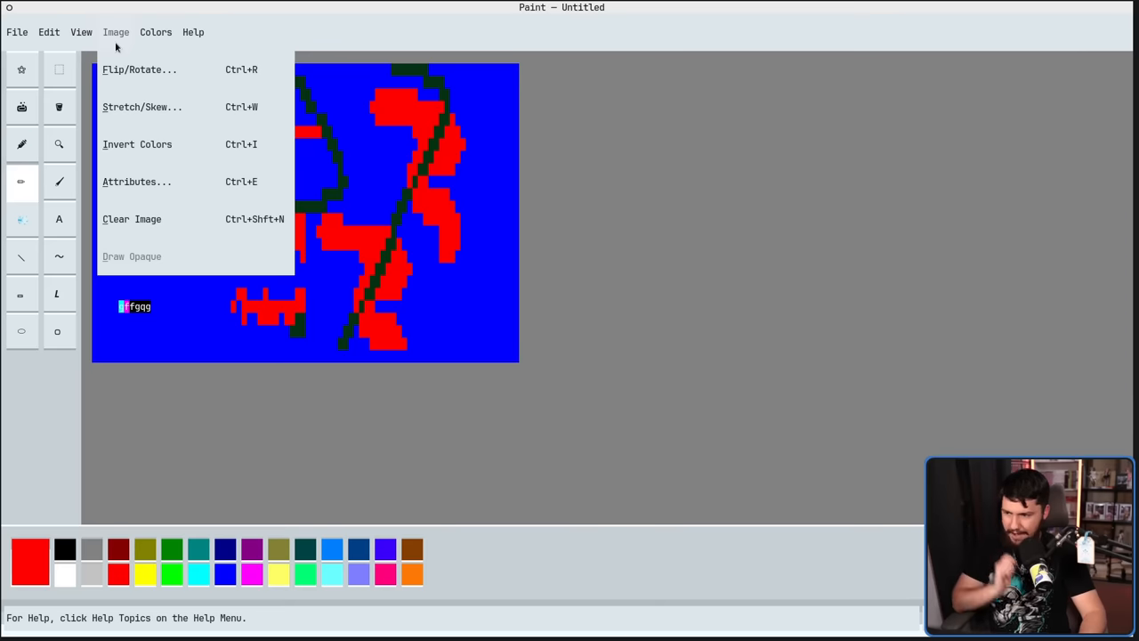
Invert the drawing's colours, then widen the canvas to 160 columns via Attributes.
click(137, 144)
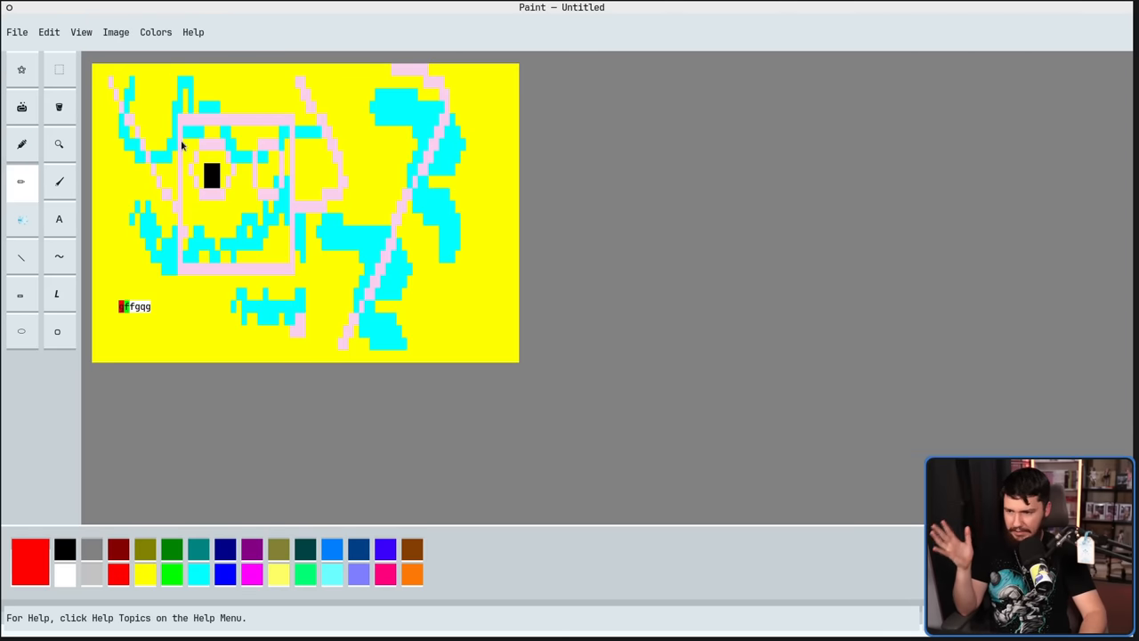
click(116, 33)
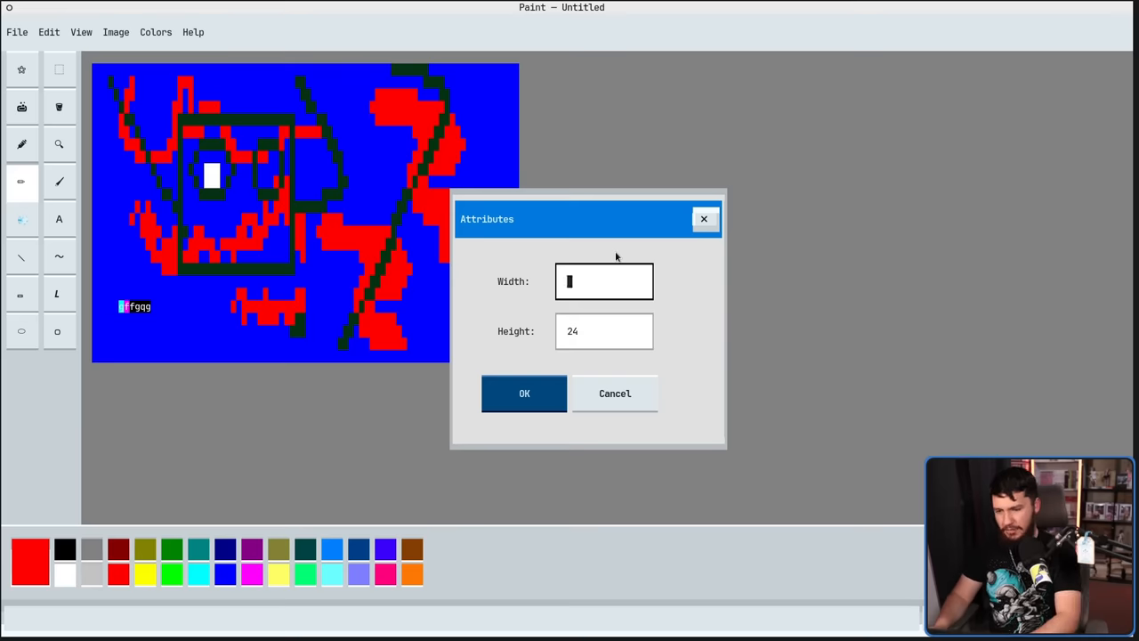
text(160)
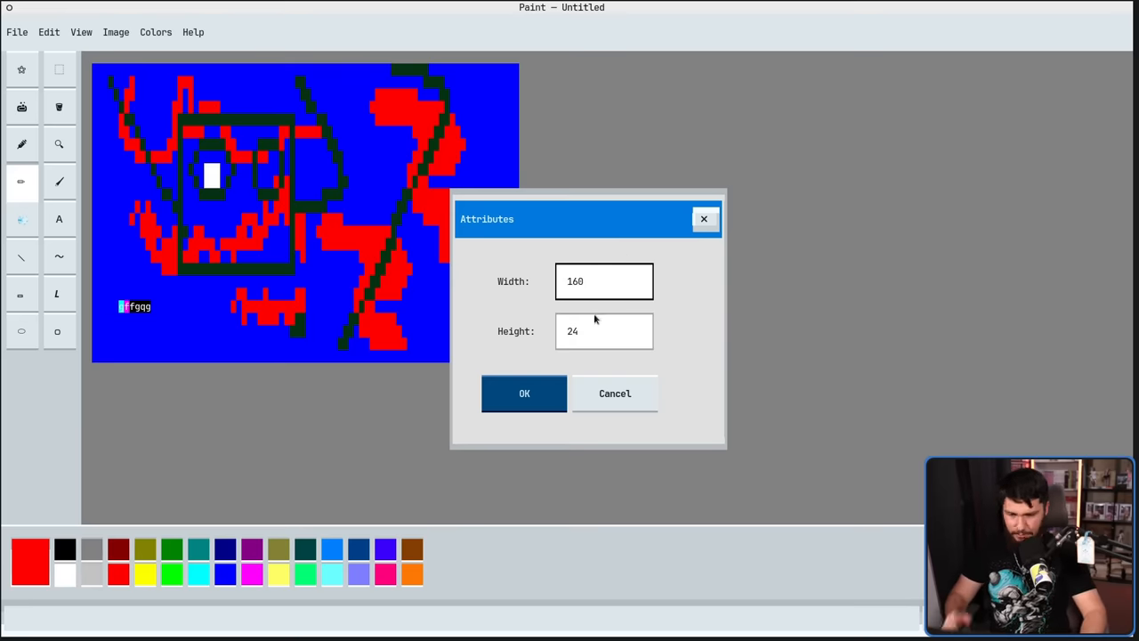
click(524, 393)
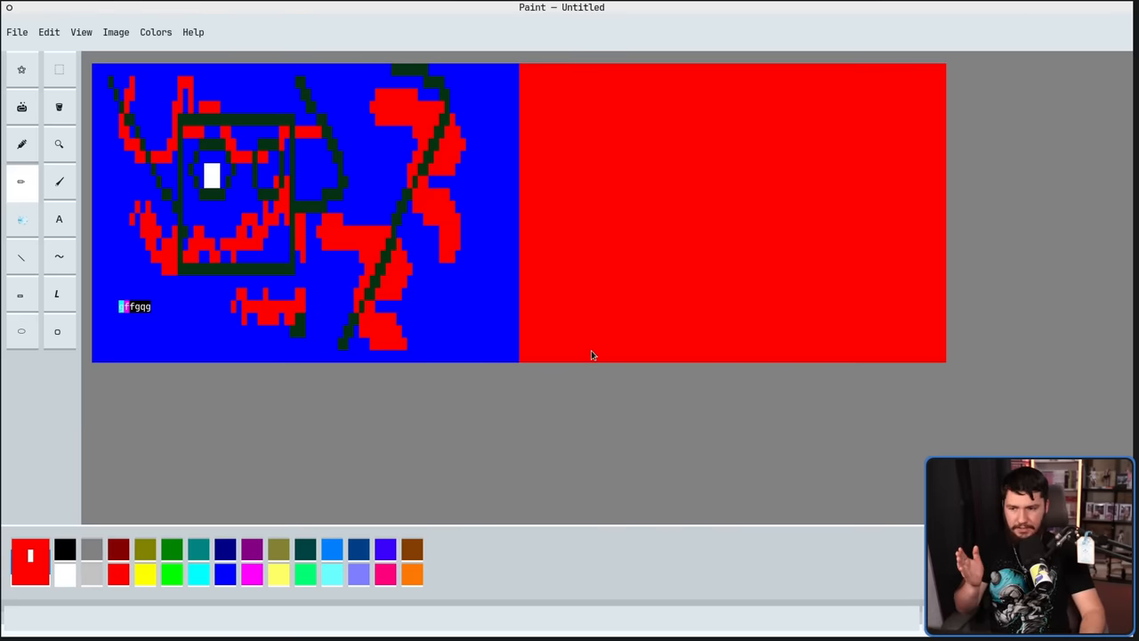
mouse_move(548, 400)
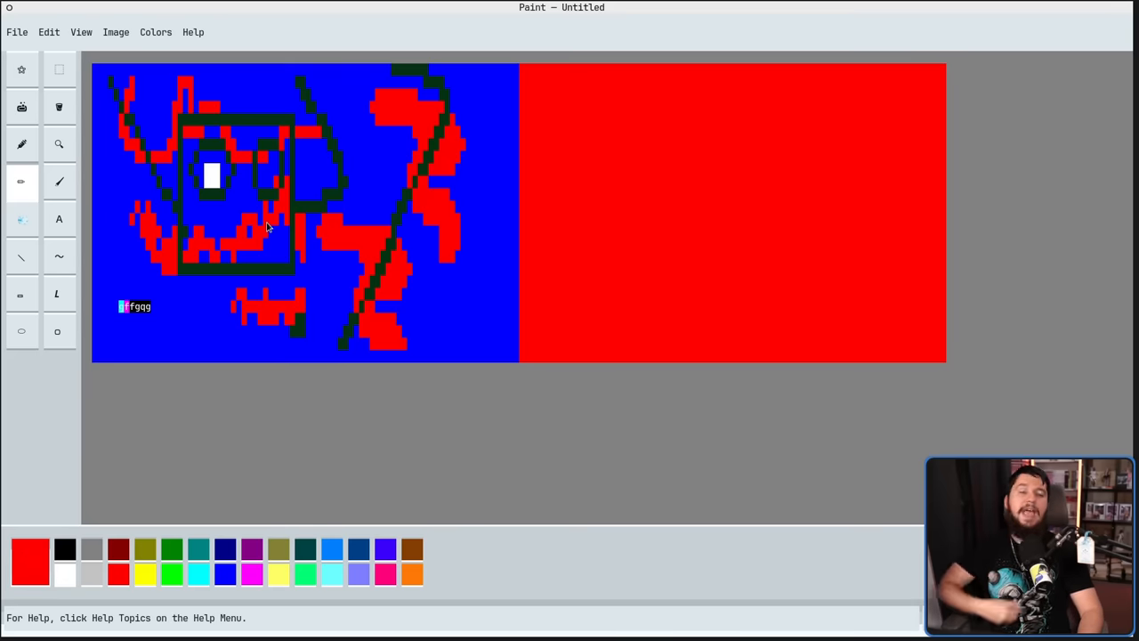
Revert the canvas to its original size and bring up the Save As dialog.
click(114, 32)
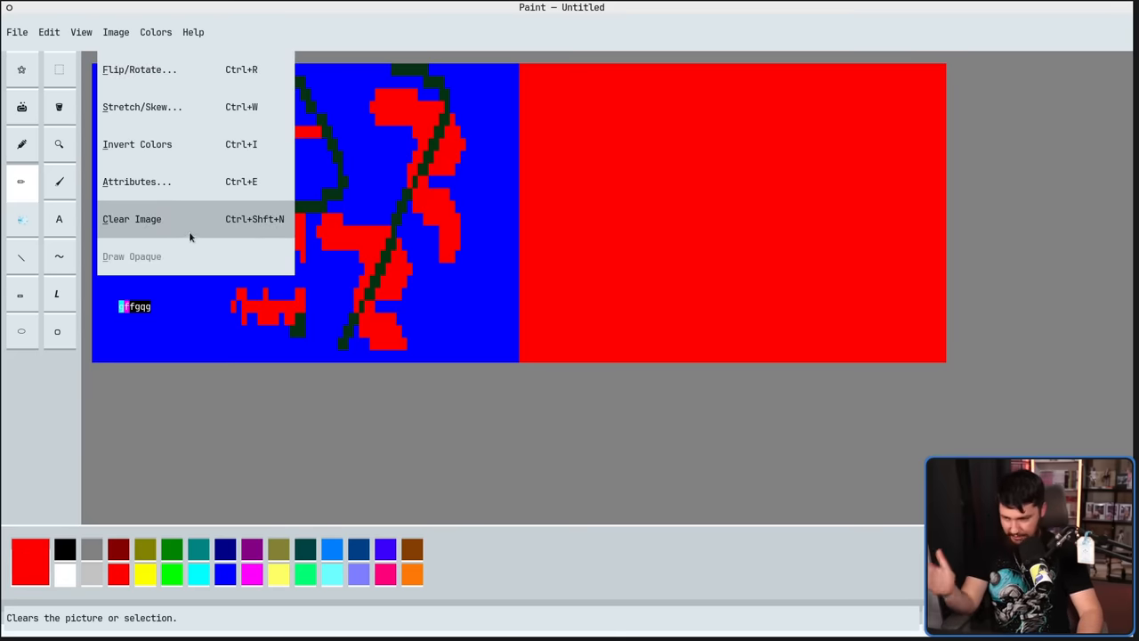
click(132, 219)
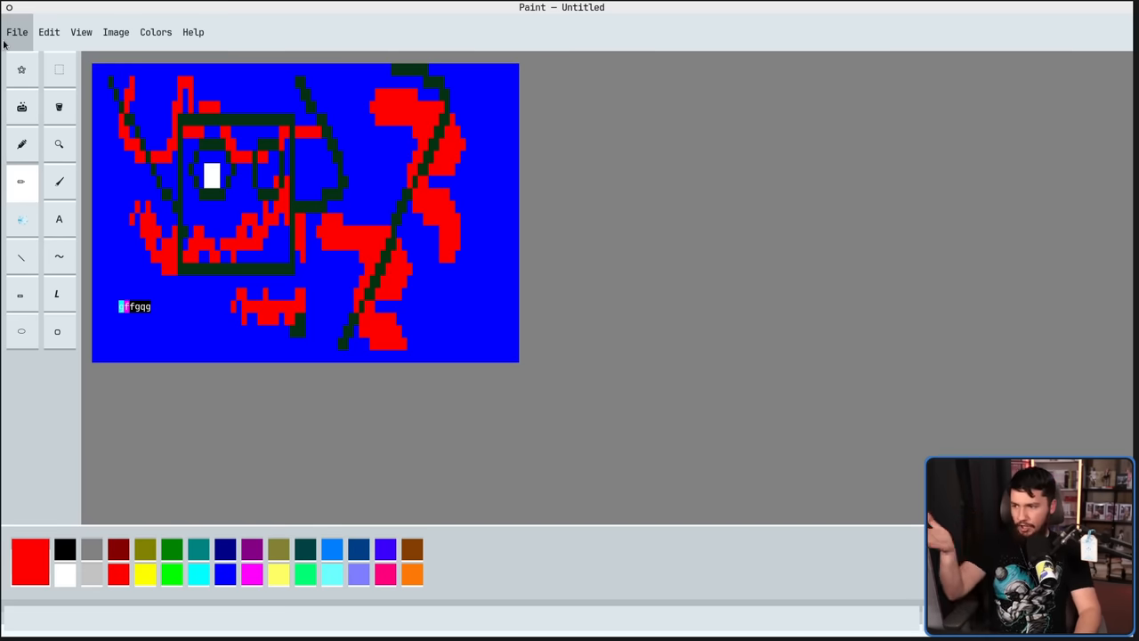
click(16, 32)
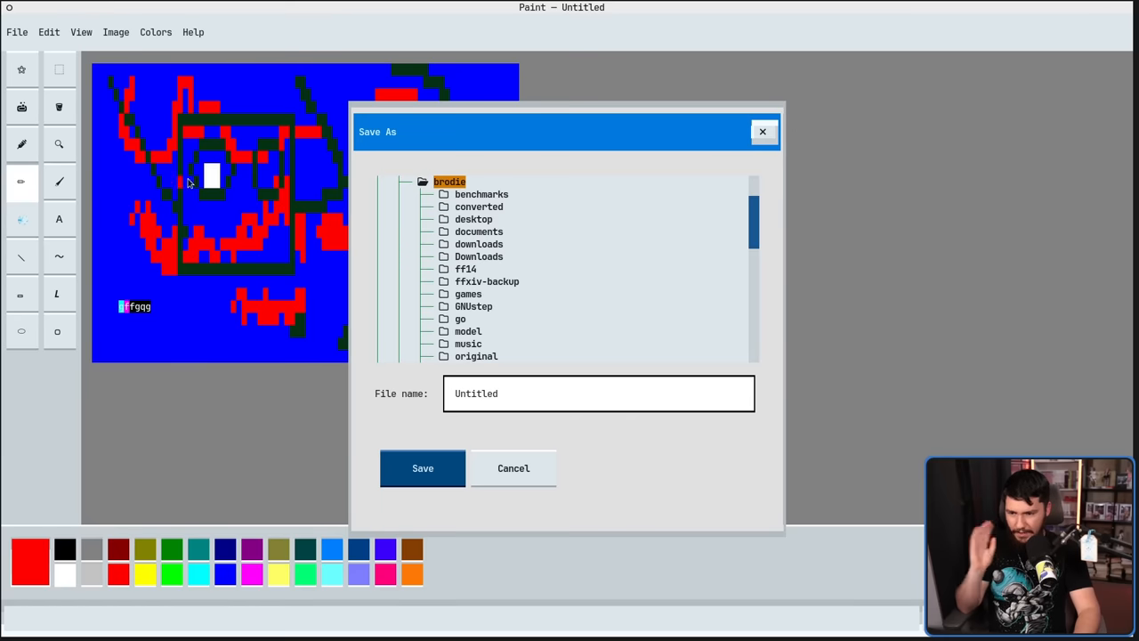
mouse_move(388, 317)
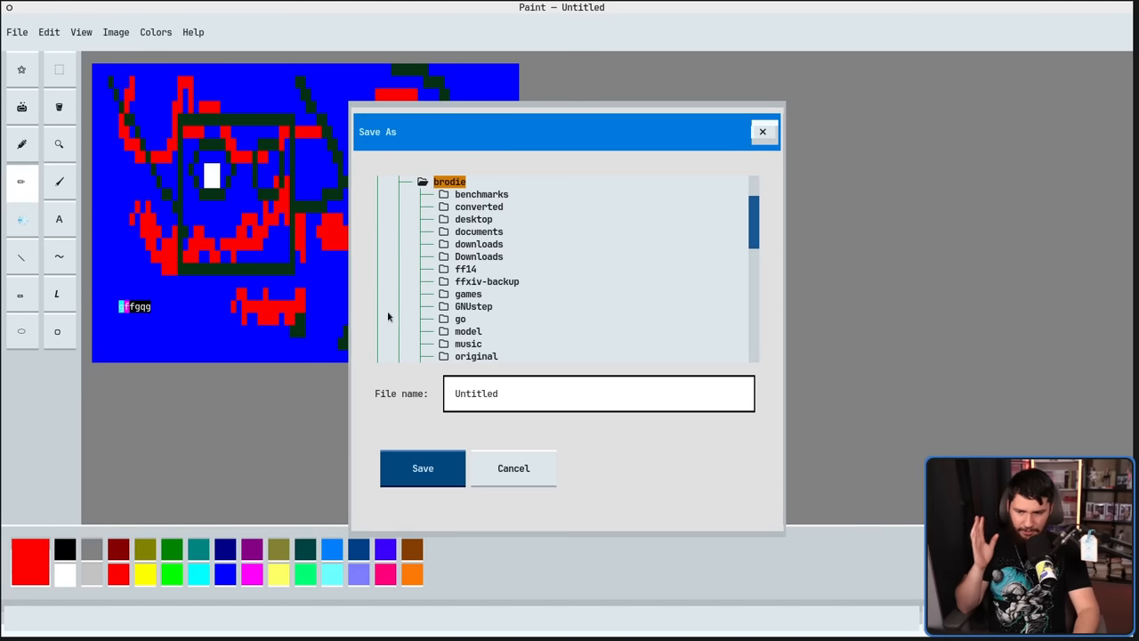
mouse_move(398, 287)
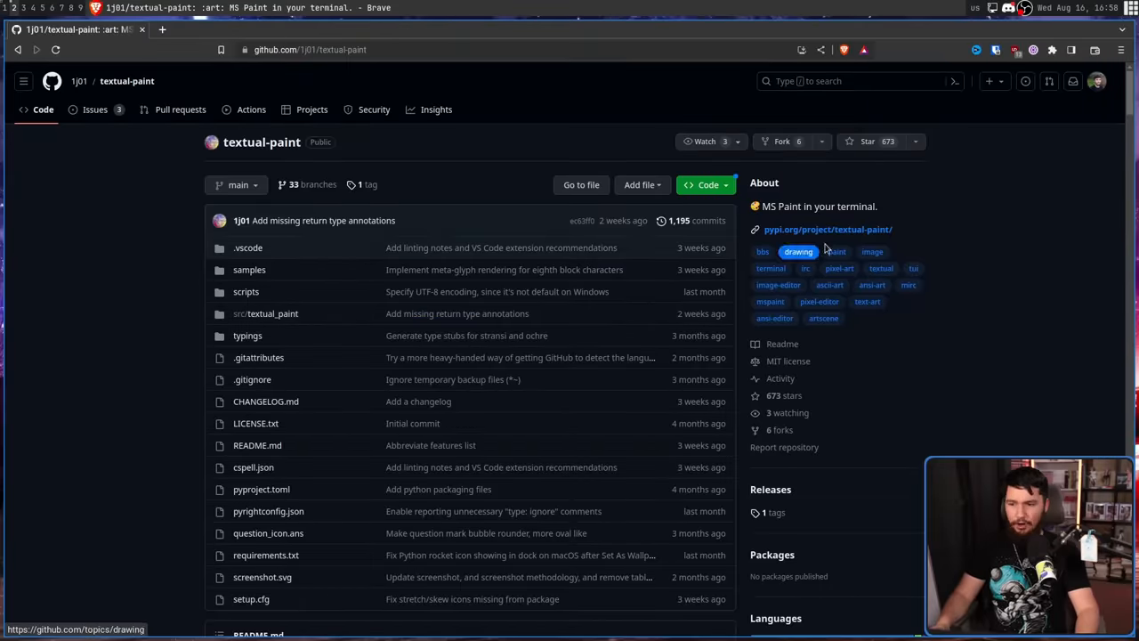
Scroll the textual-paint README down to its File Formats table.
scroll(down, 3)
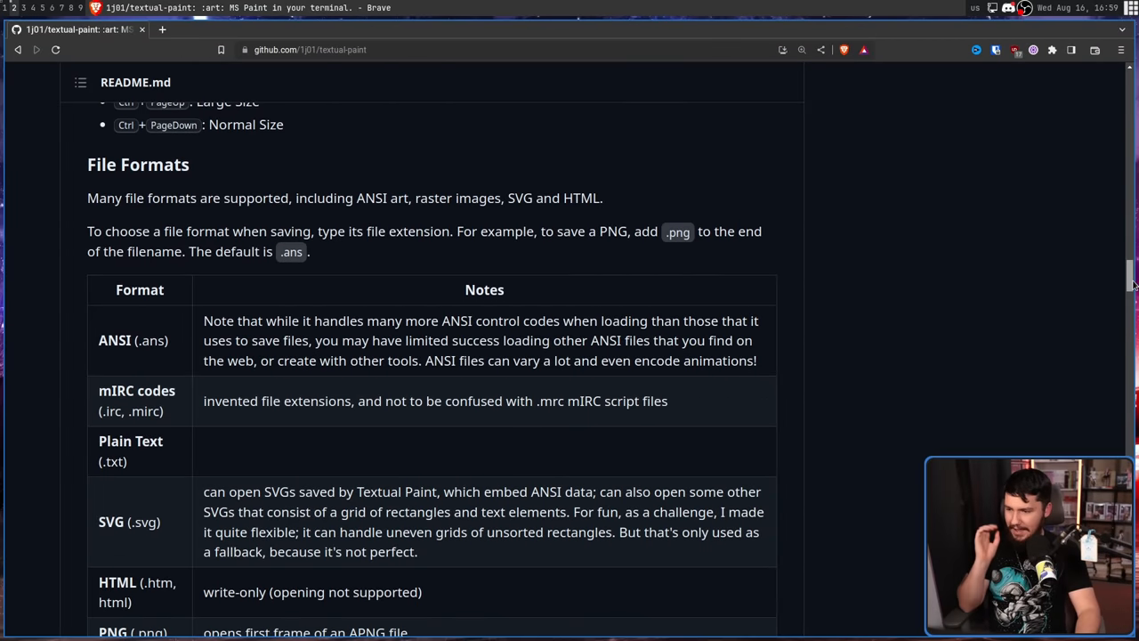
scroll(down, 3)
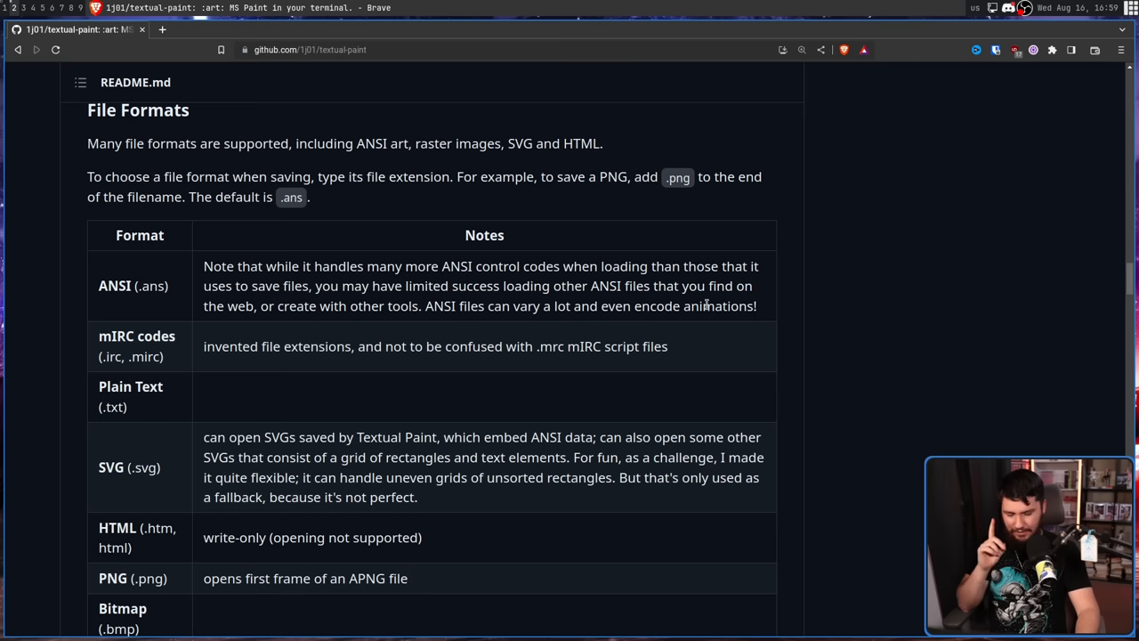
mouse_move(711, 309)
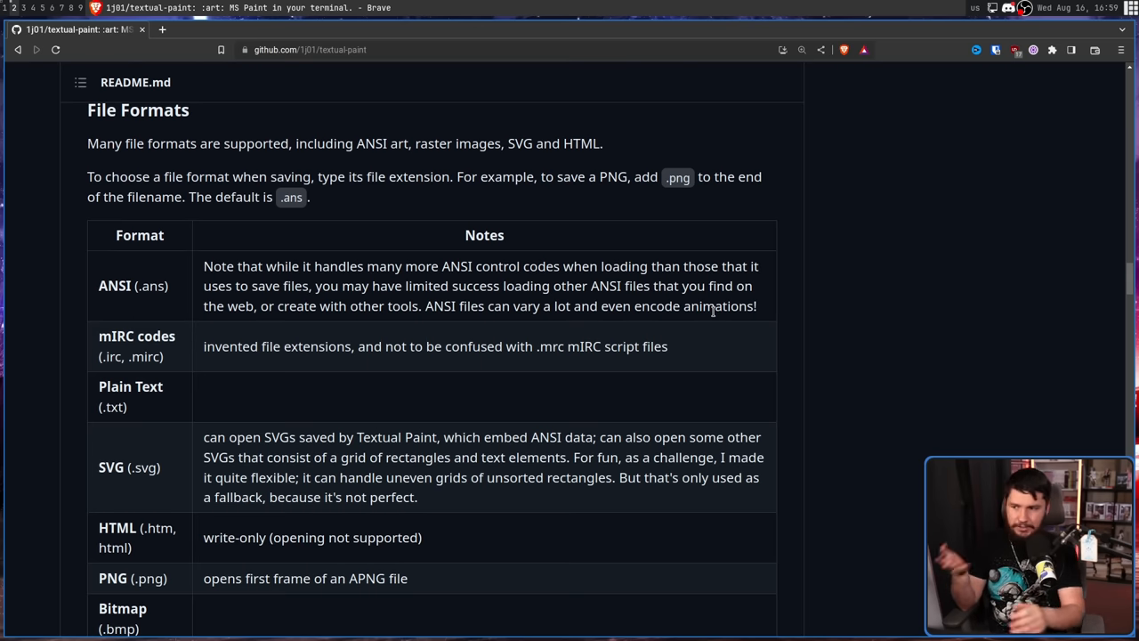
mouse_move(253, 399)
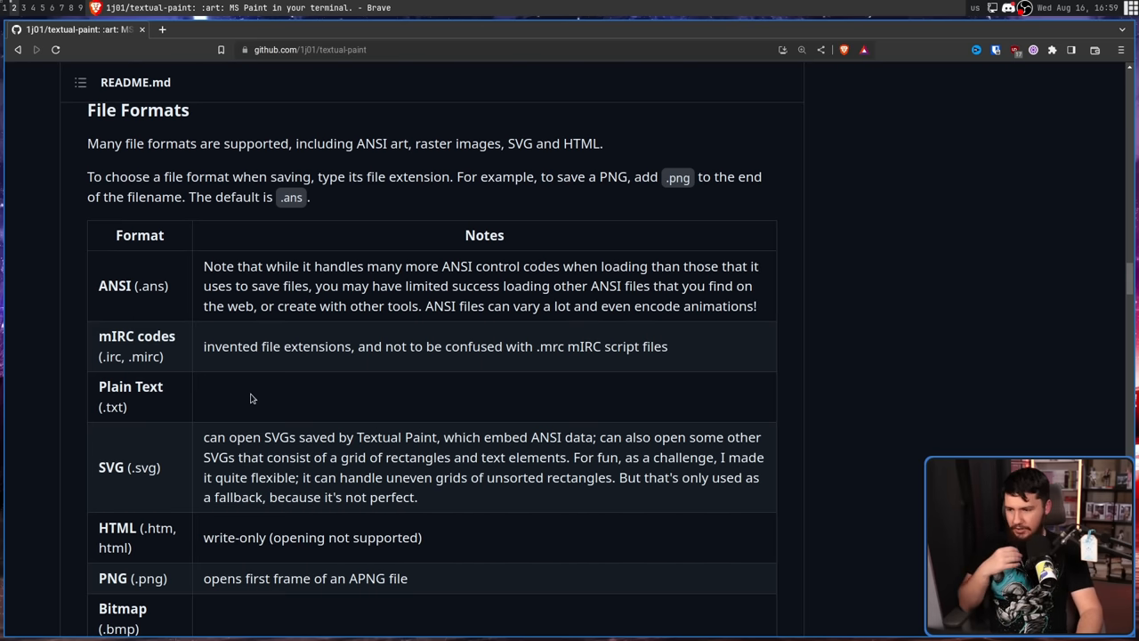
scroll(down, 3)
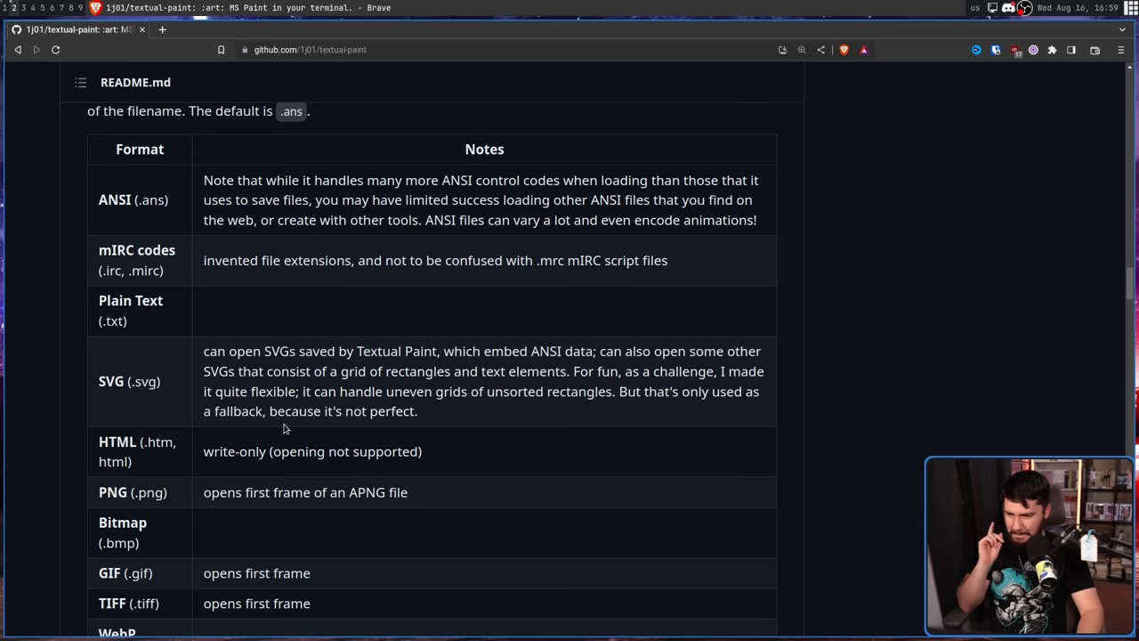
mouse_move(282, 431)
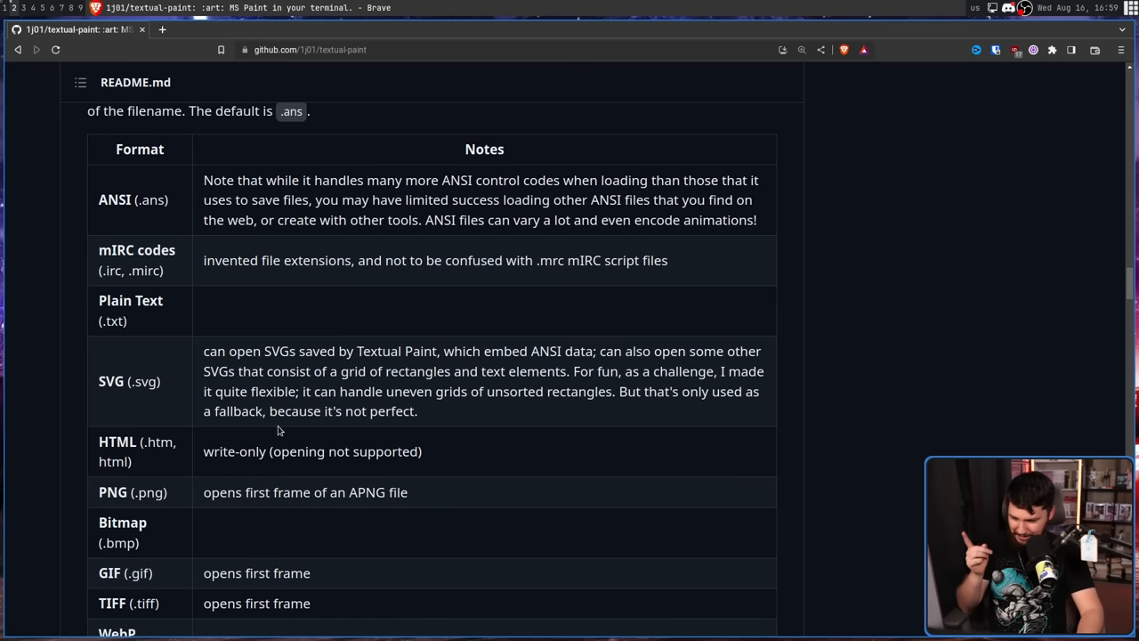
scroll(down, 3)
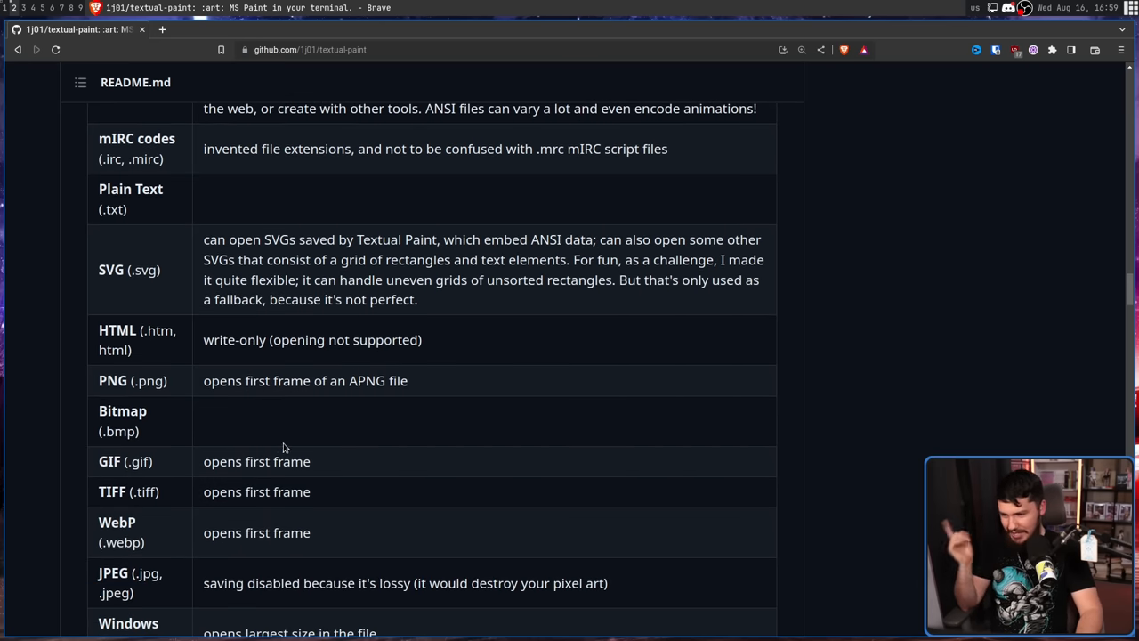
scroll(down, 3)
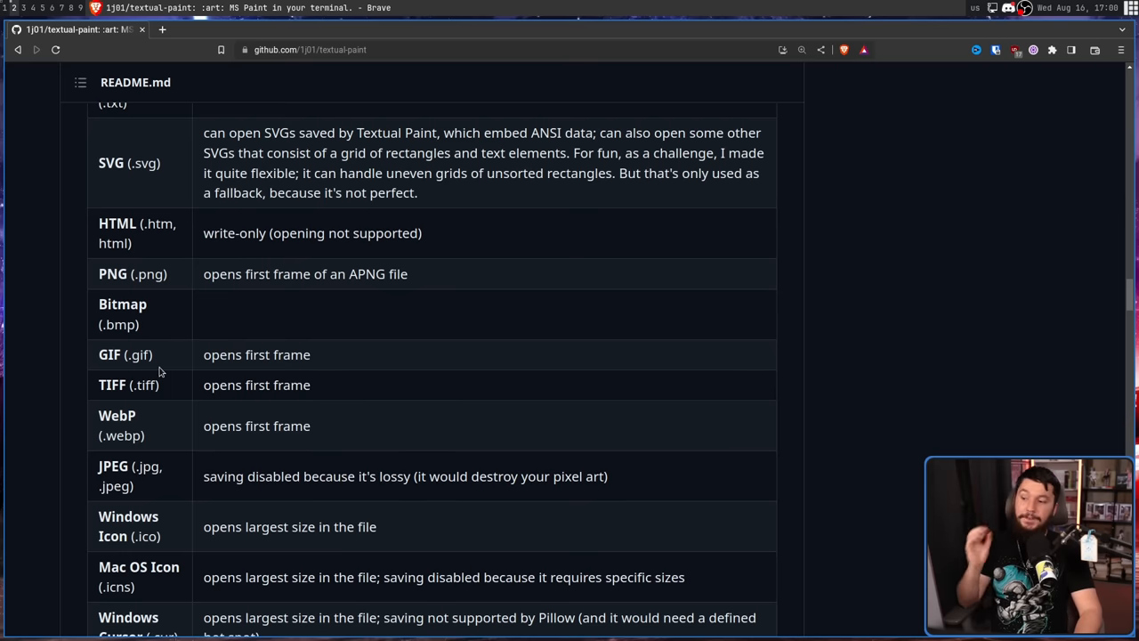
scroll(down, 3)
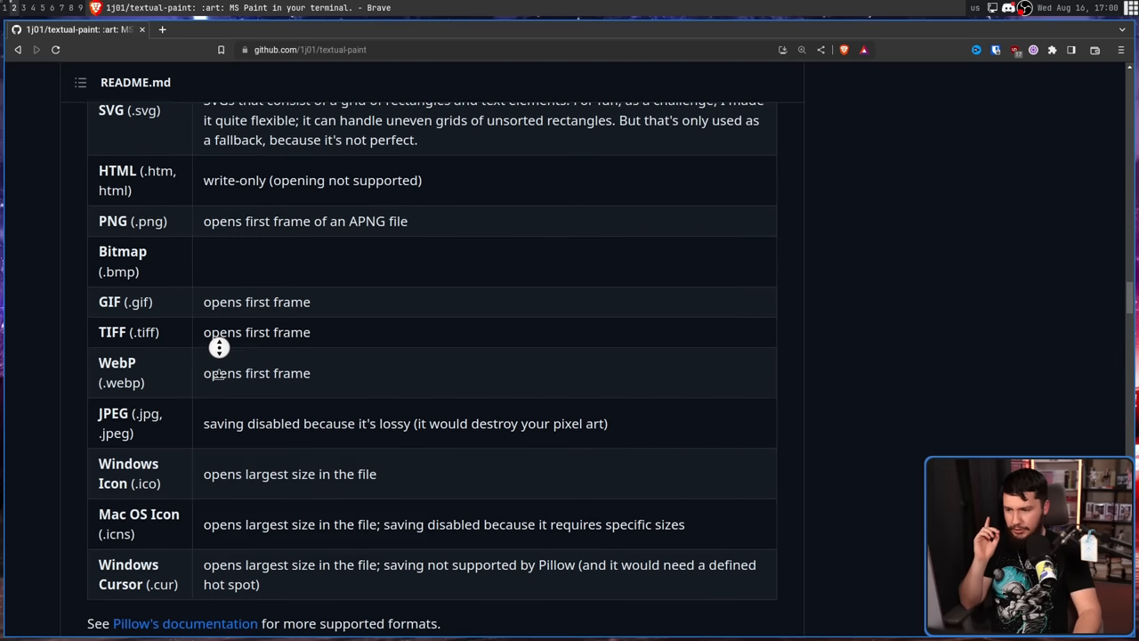
scroll(down, 3)
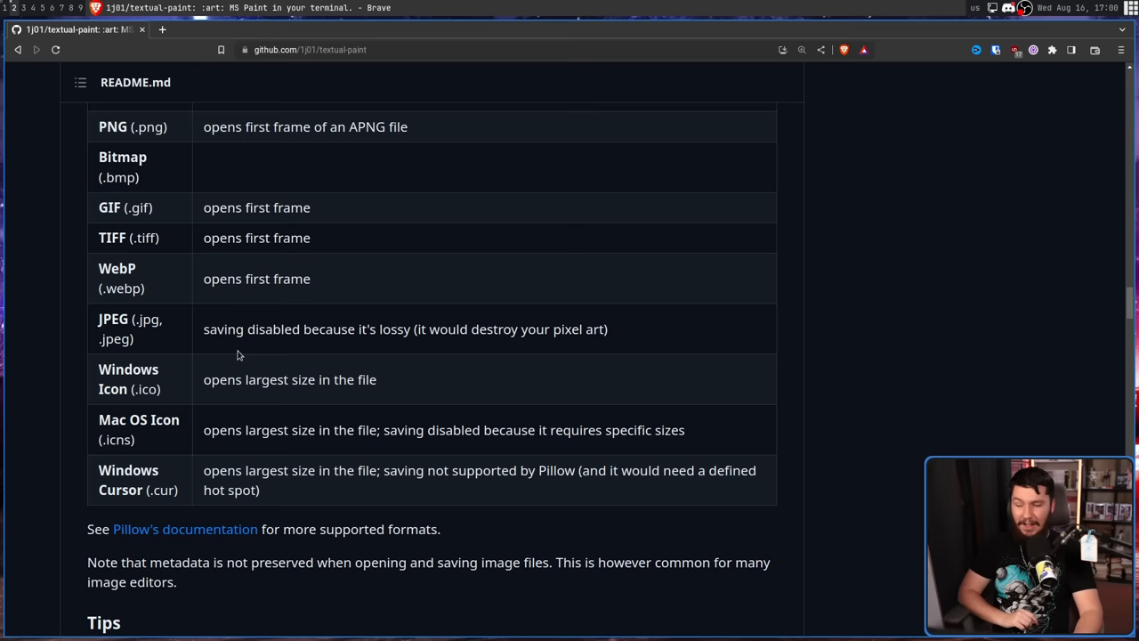
mouse_move(199, 392)
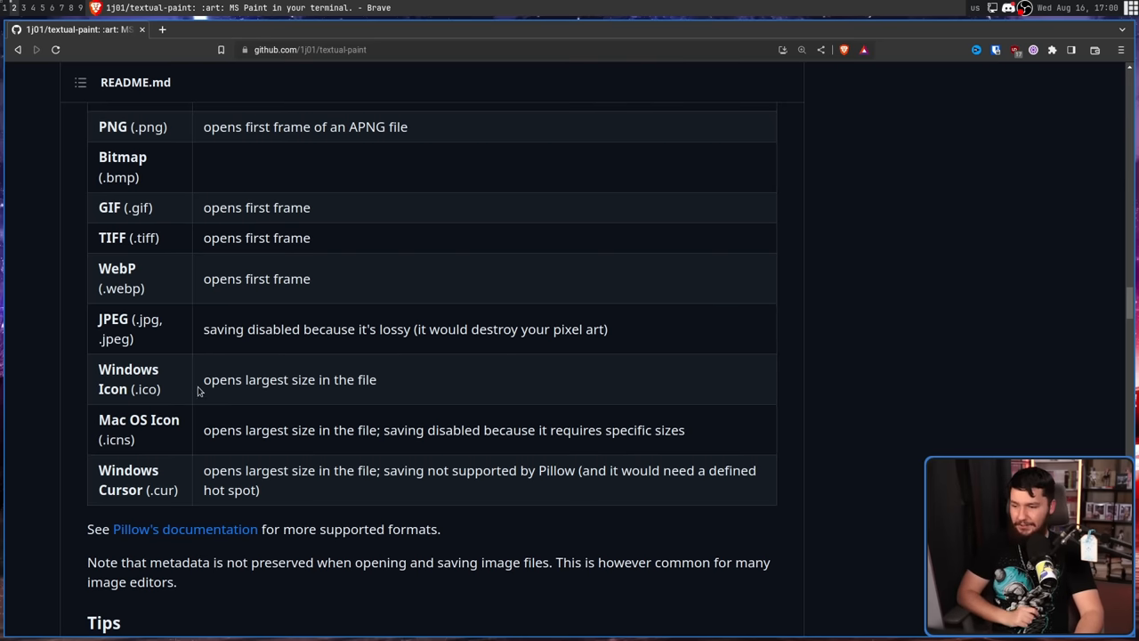
mouse_move(210, 438)
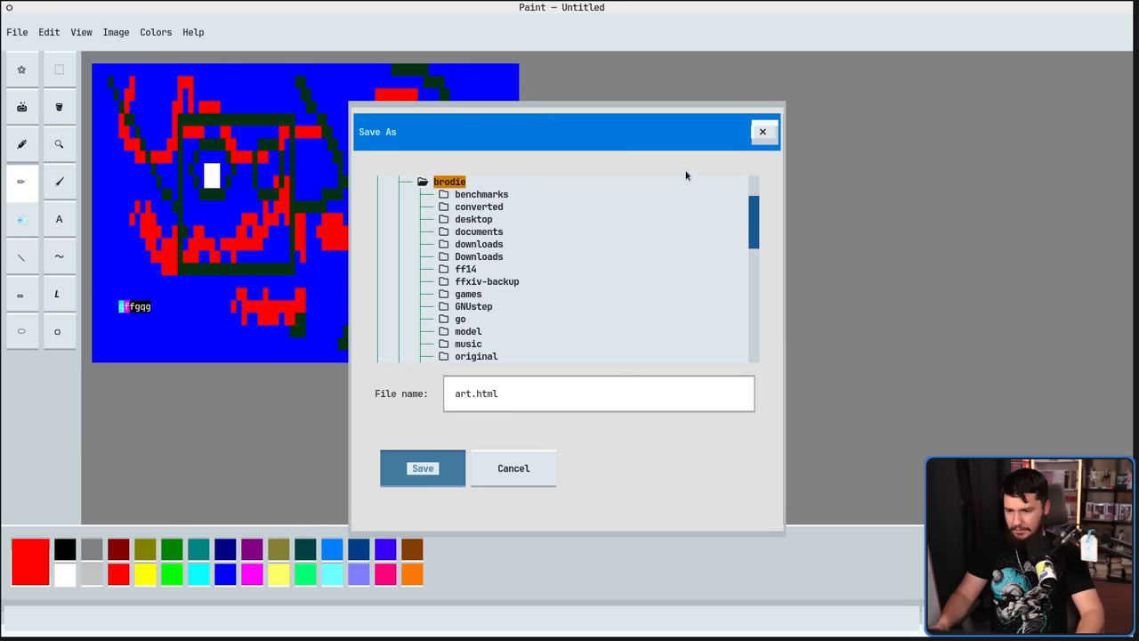
Save the drawing as art.html, confirming the save-only format warning.
click(422, 466)
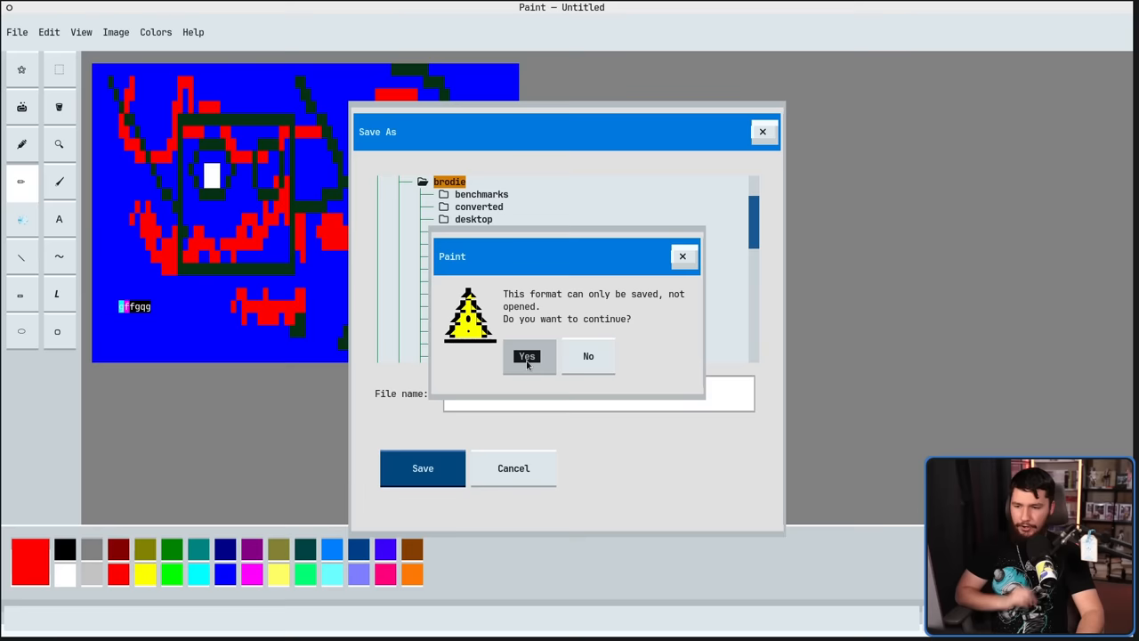
click(527, 356)
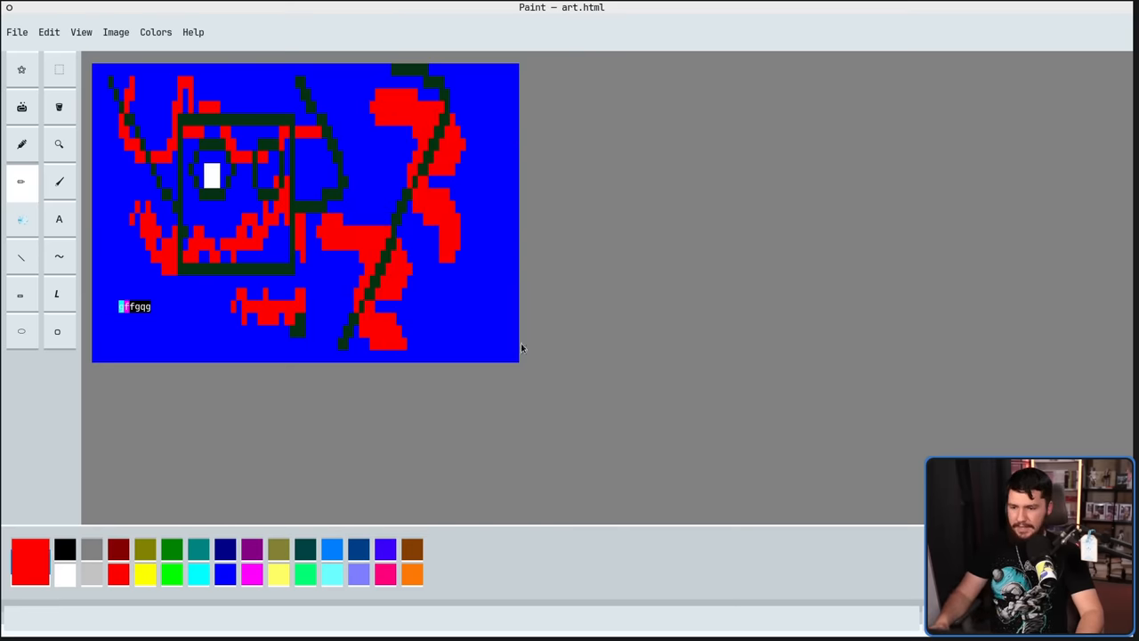
mouse_move(623, 323)
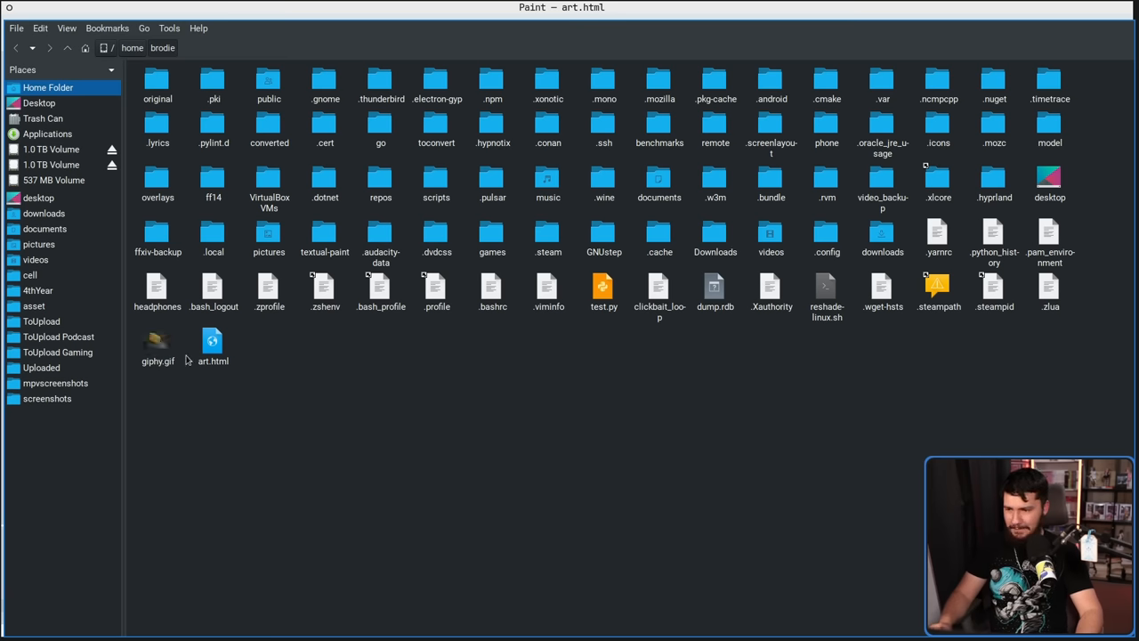
View art.html in Brave and inspect its pre and code elements in DevTools.
right_click(214, 342)
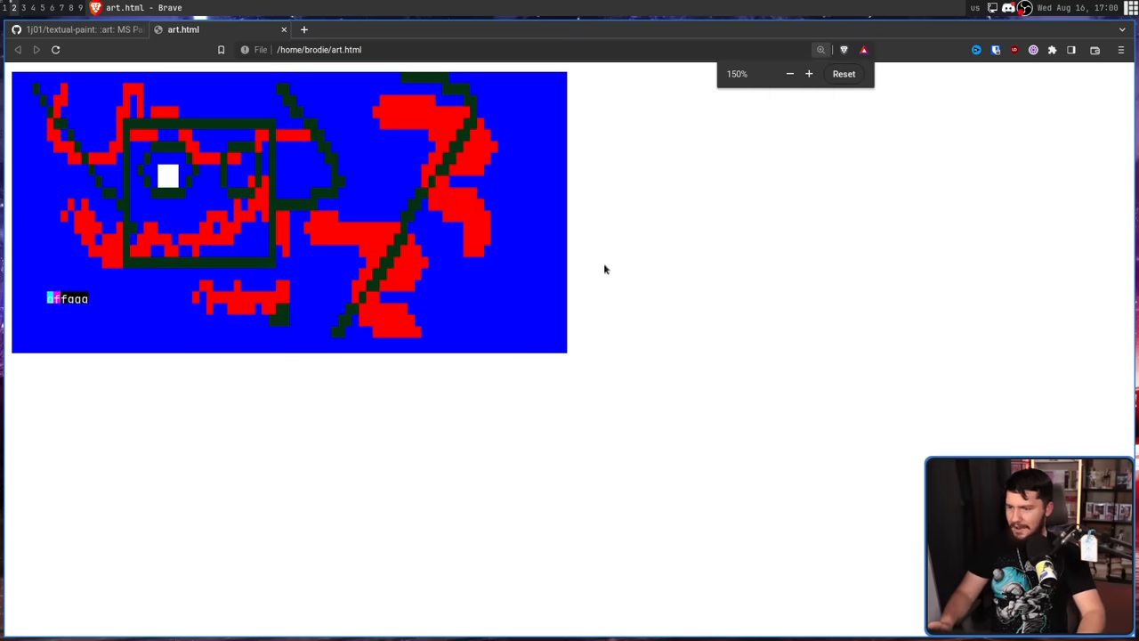
key(f12)
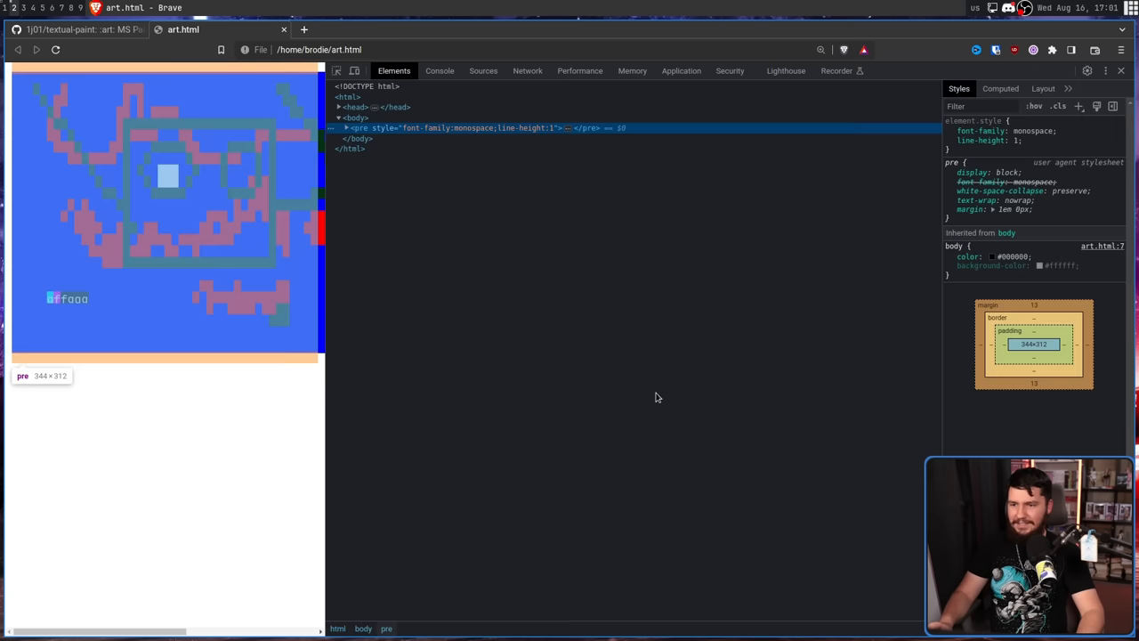
click(345, 128)
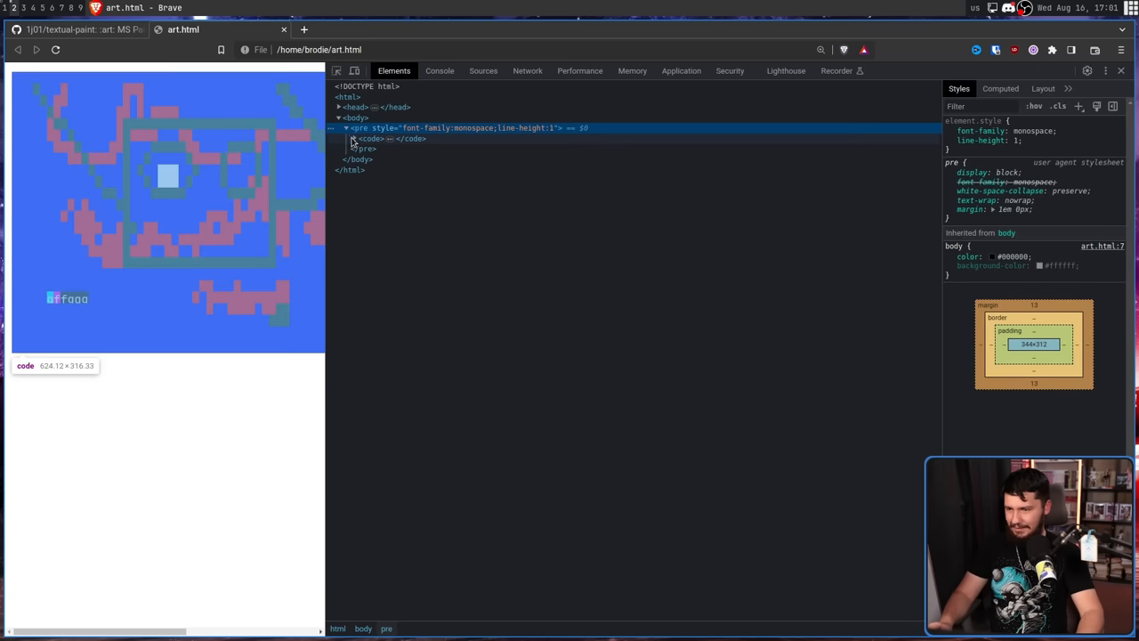
click(345, 139)
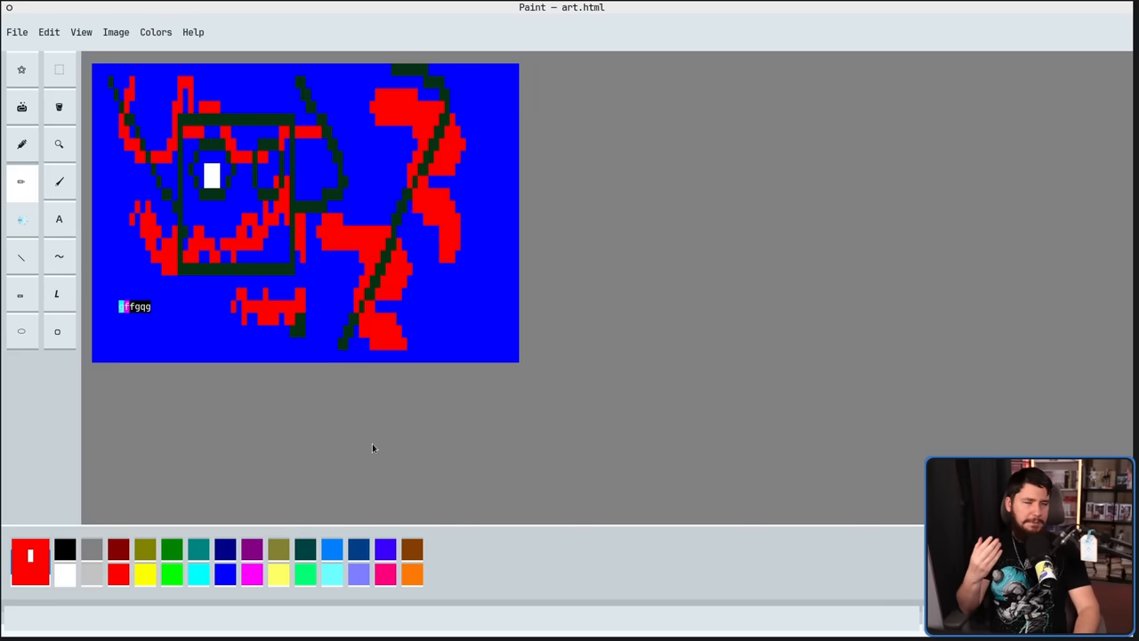
mouse_move(377, 450)
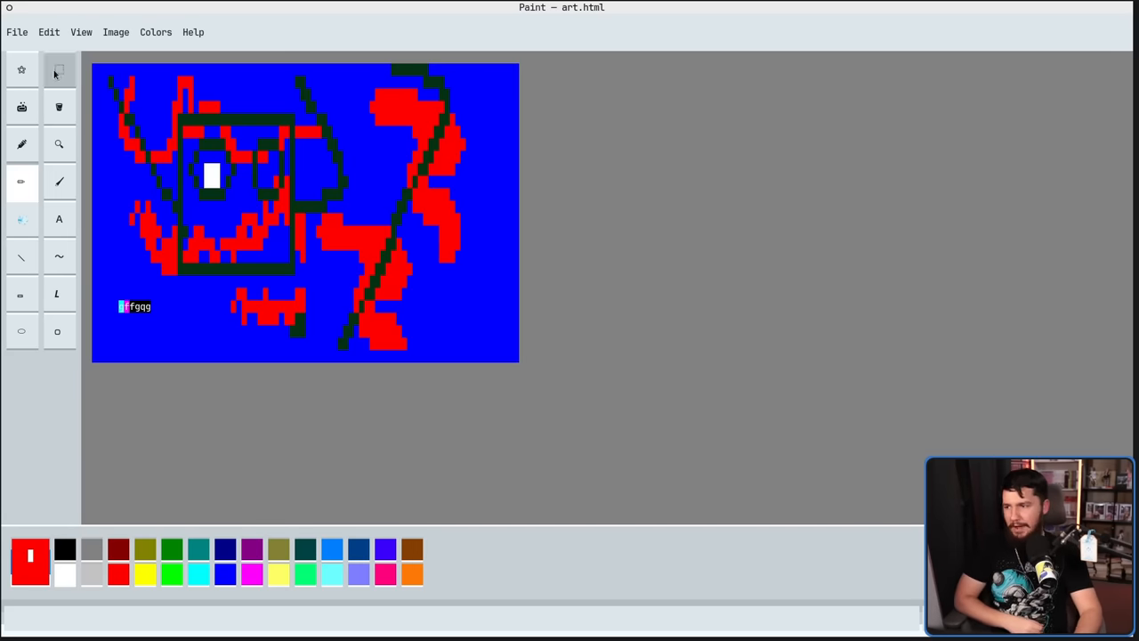
Save the drawing as art.png via Save As, accepting the text-loss warning.
click(16, 32)
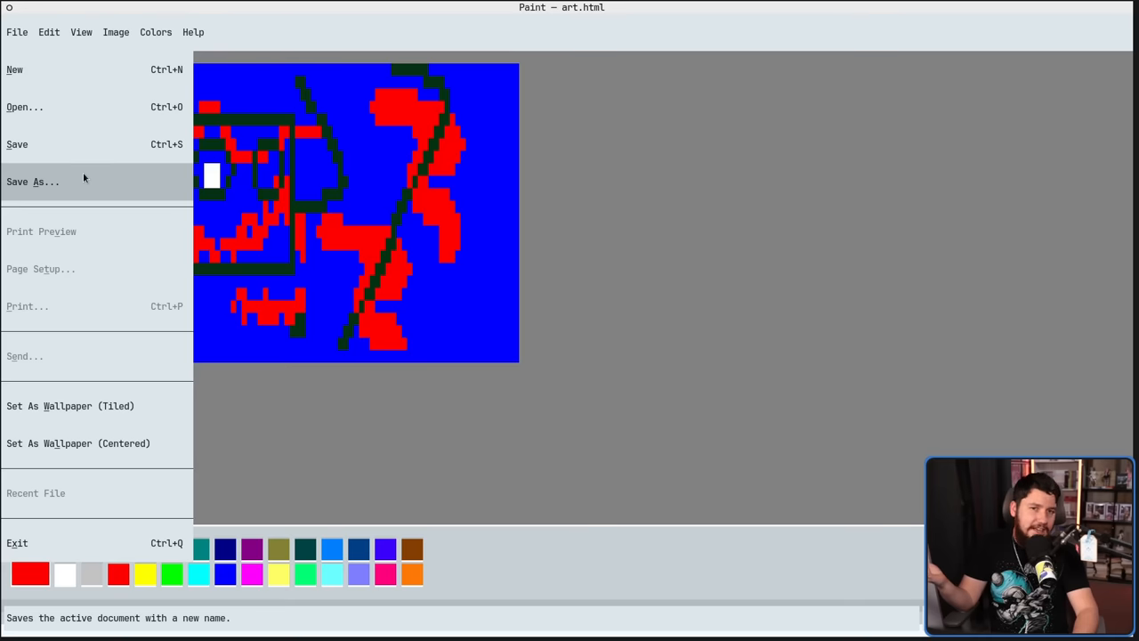
click(32, 182)
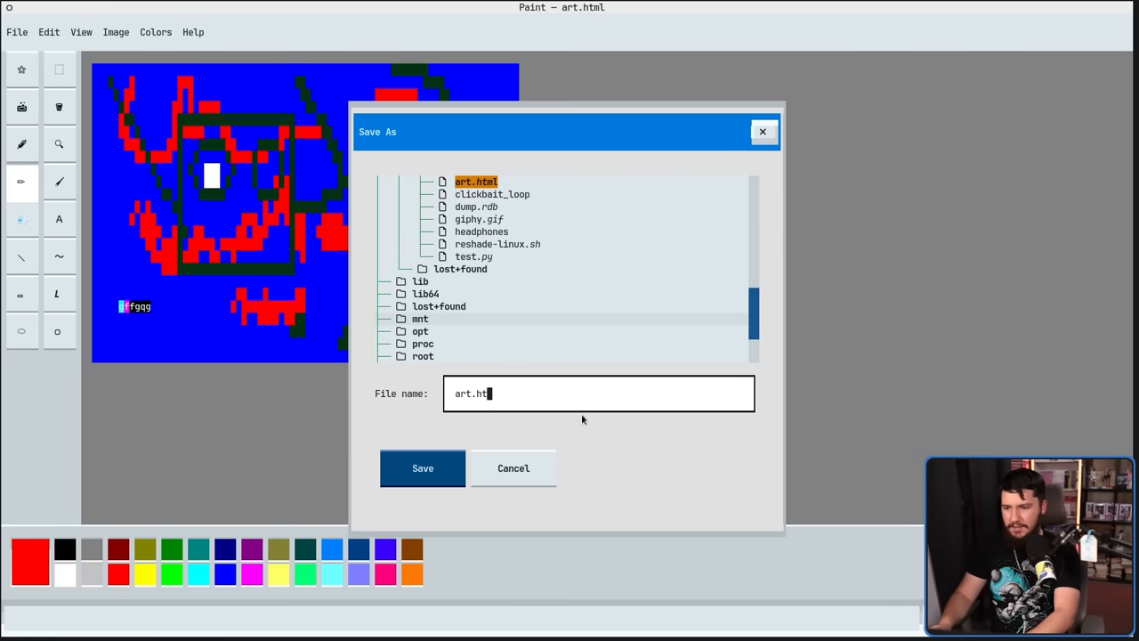
click(424, 468)
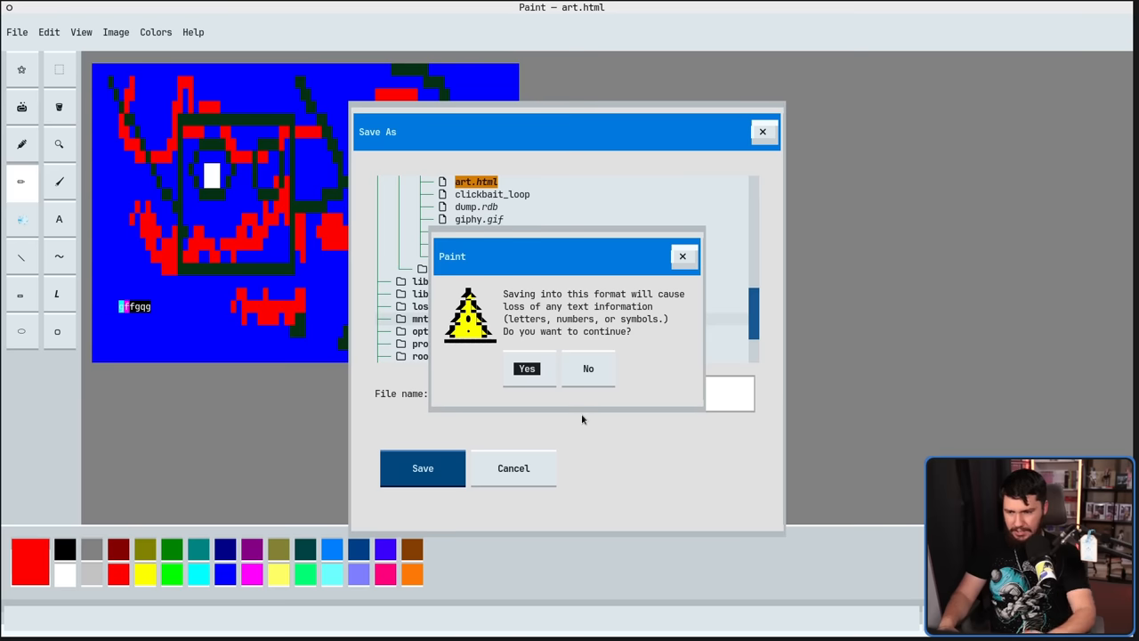
mouse_move(619, 416)
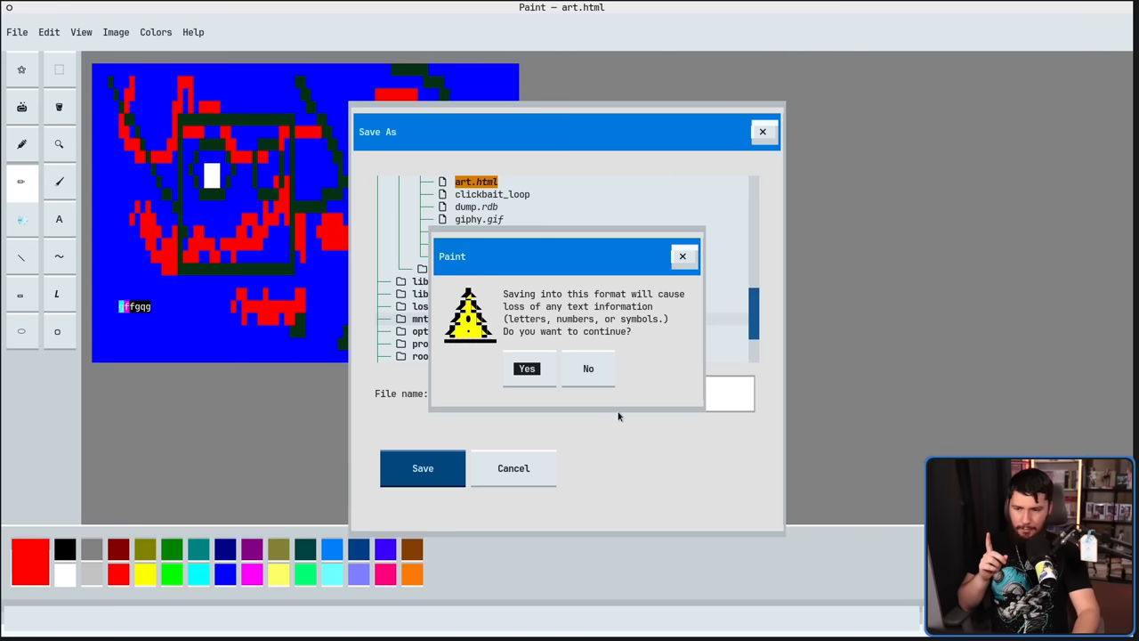
mouse_move(609, 407)
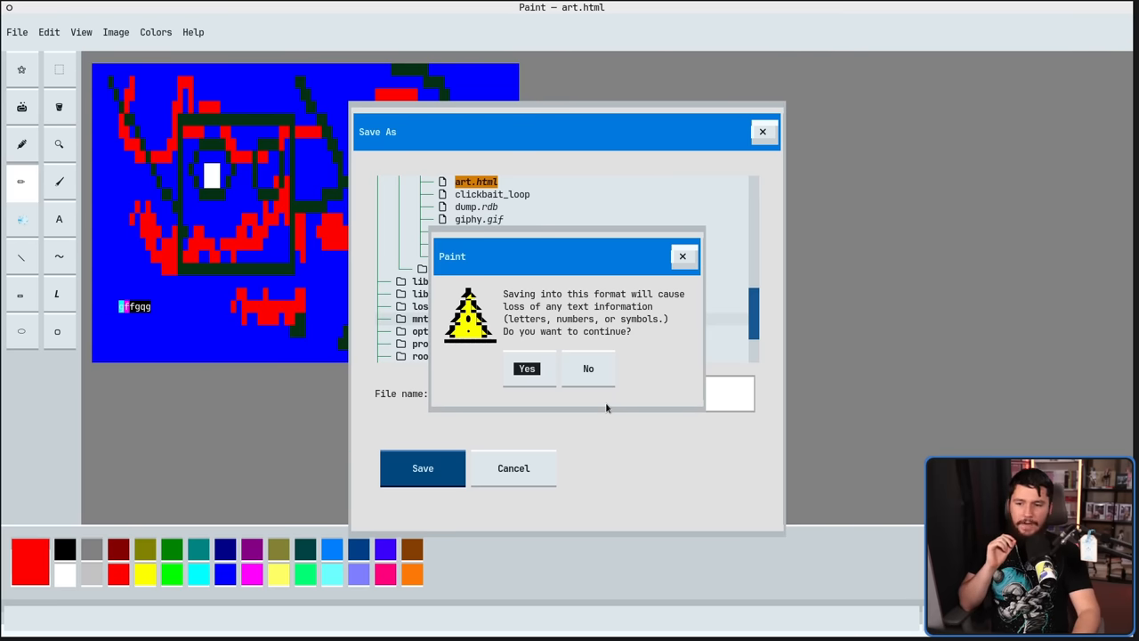
mouse_move(603, 409)
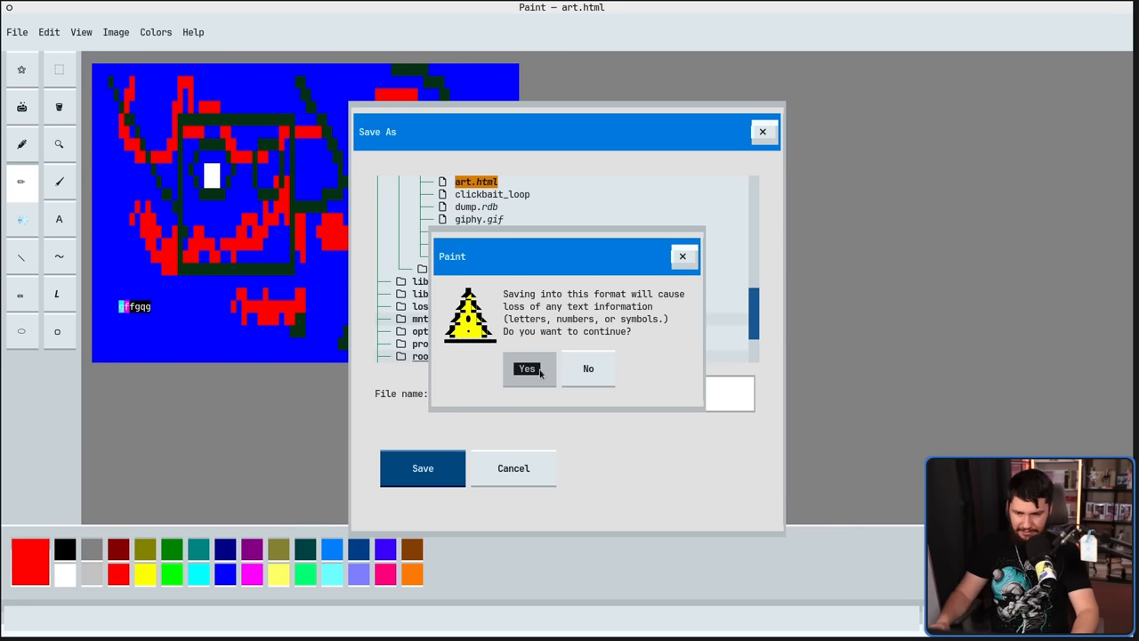
click(526, 368)
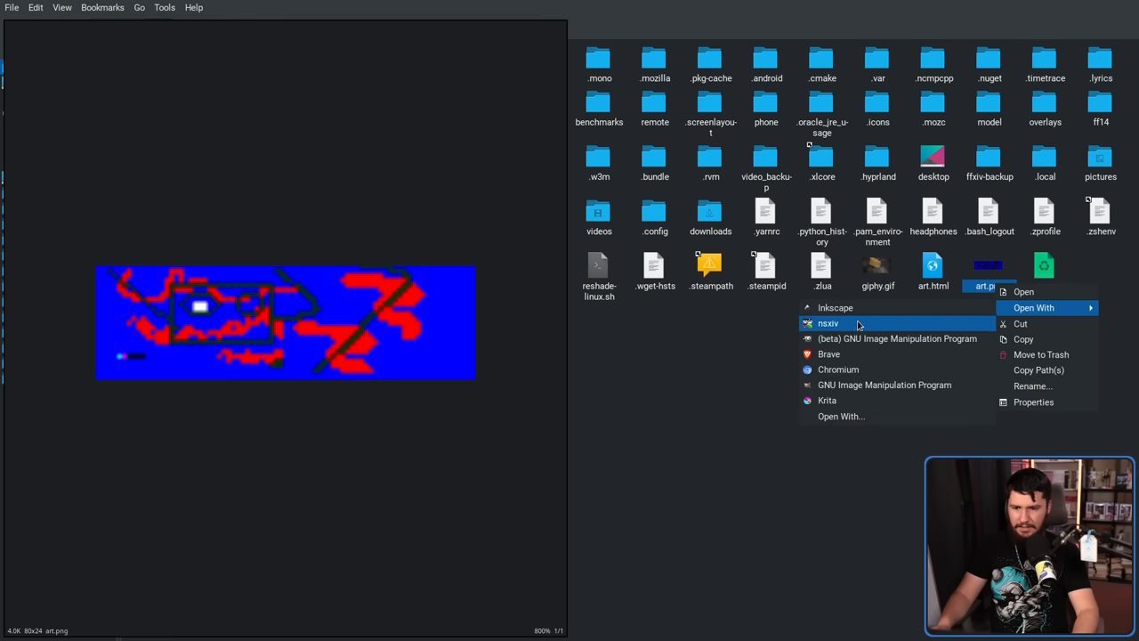
Reopen art.png from the file manager in Textual Paint via Open With.
click(883, 384)
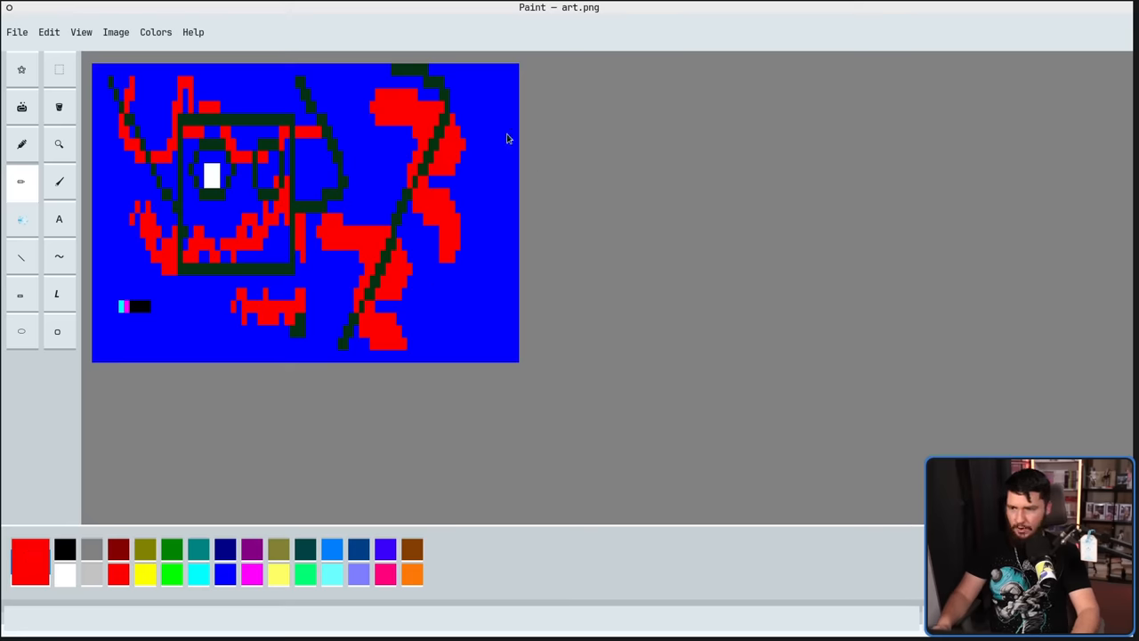
mouse_move(387, 194)
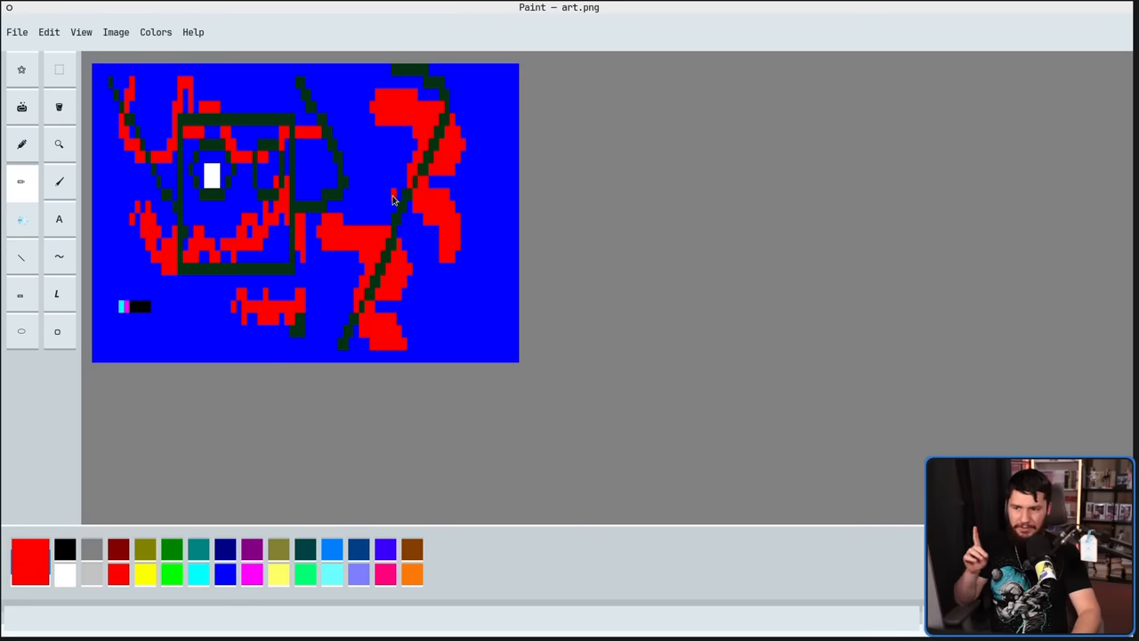
mouse_move(398, 202)
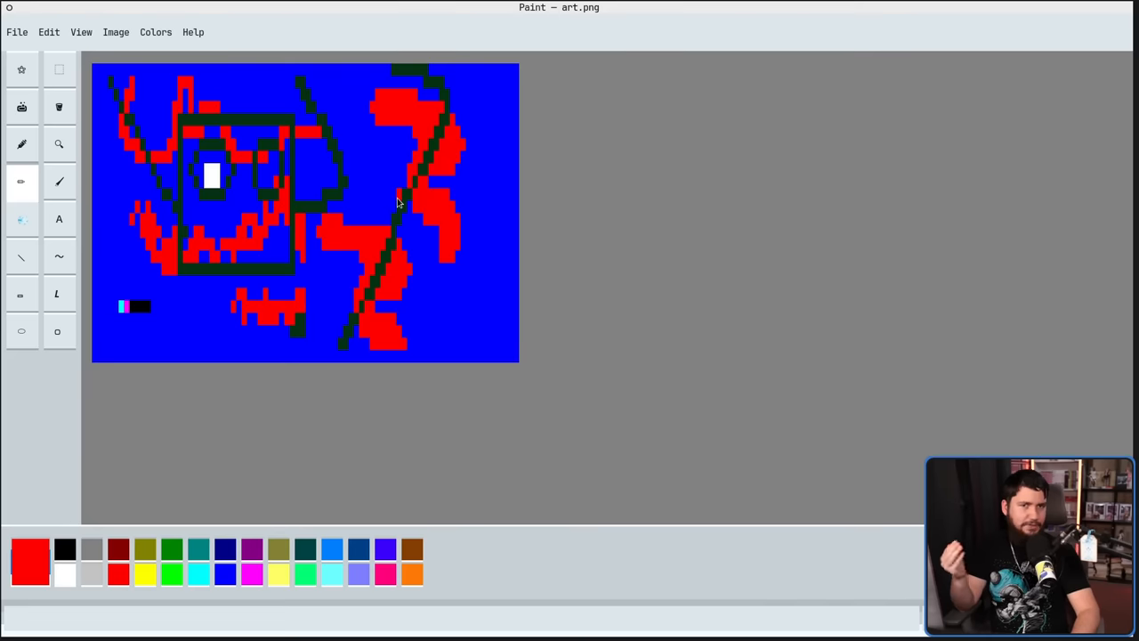
mouse_move(497, 148)
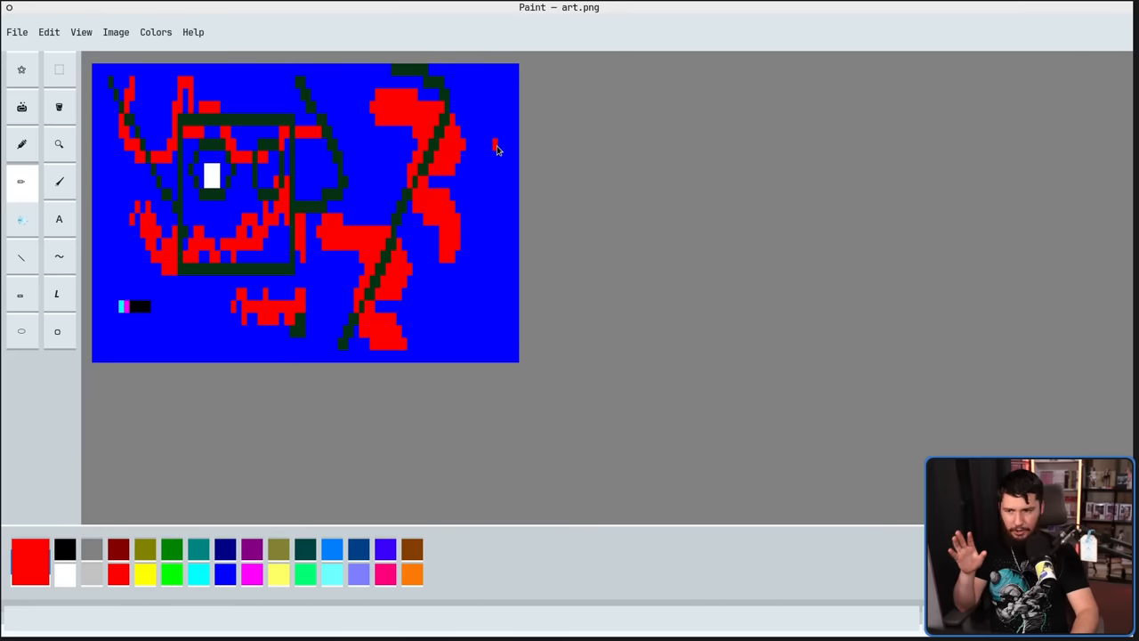
mouse_move(481, 158)
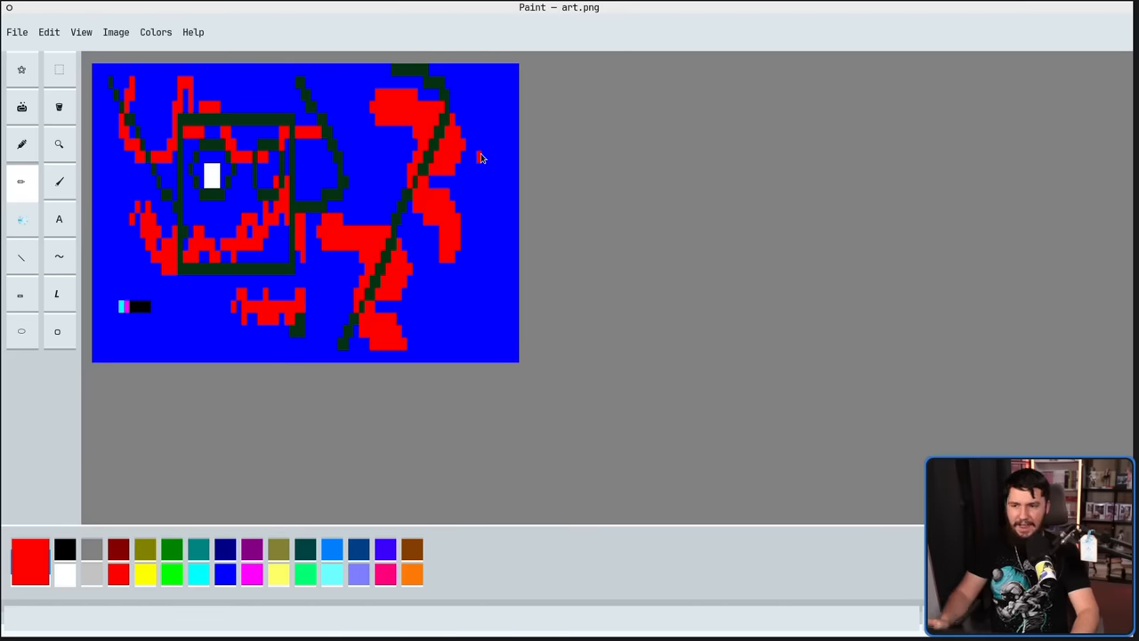
mouse_move(487, 172)
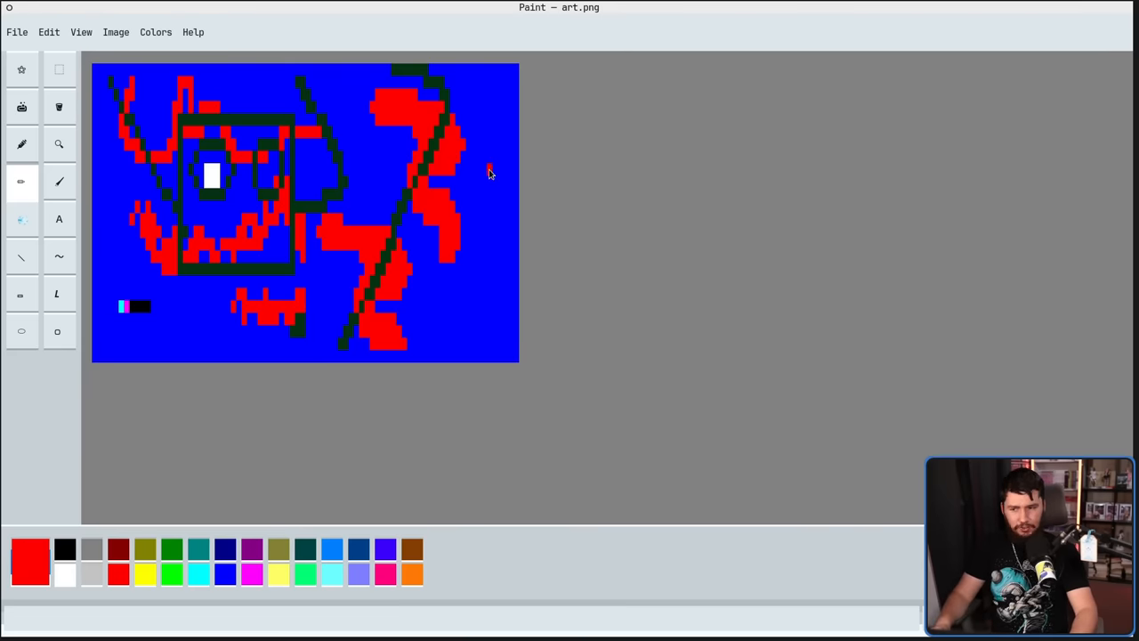
mouse_move(512, 185)
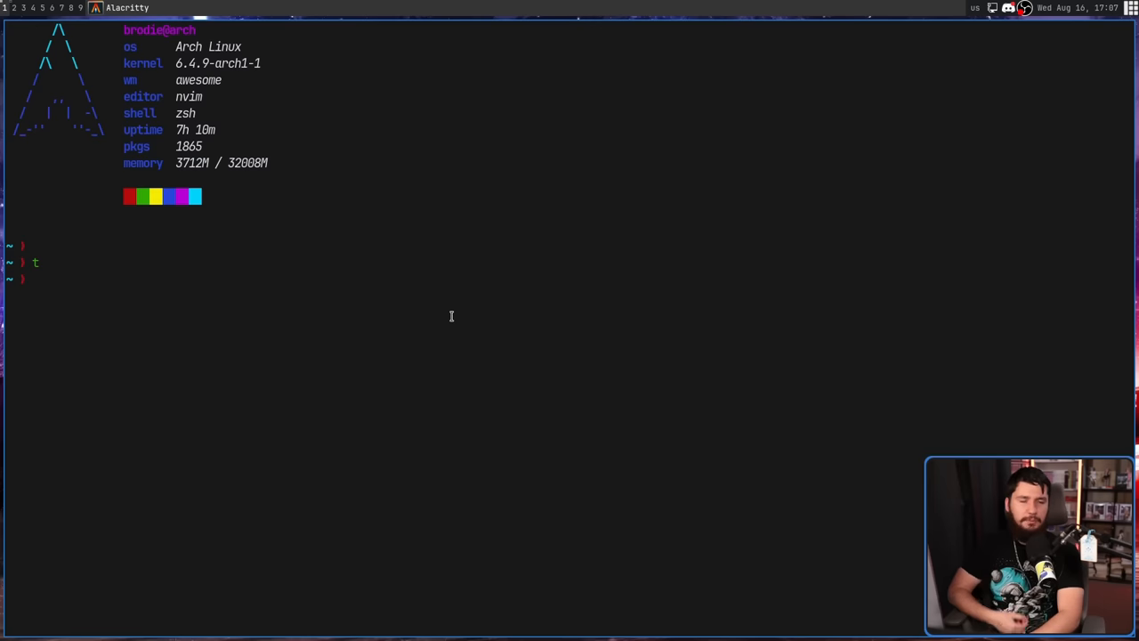
Relaunch textual-paint from the terminal and keep the recovered black sketch from backup.
text(tex)
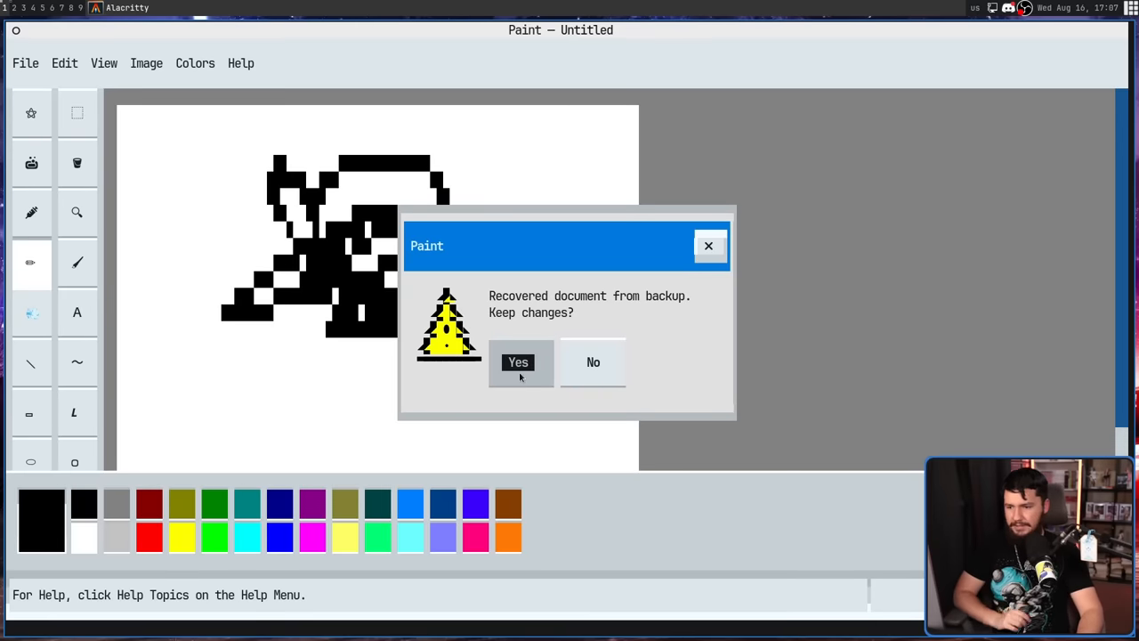
click(518, 361)
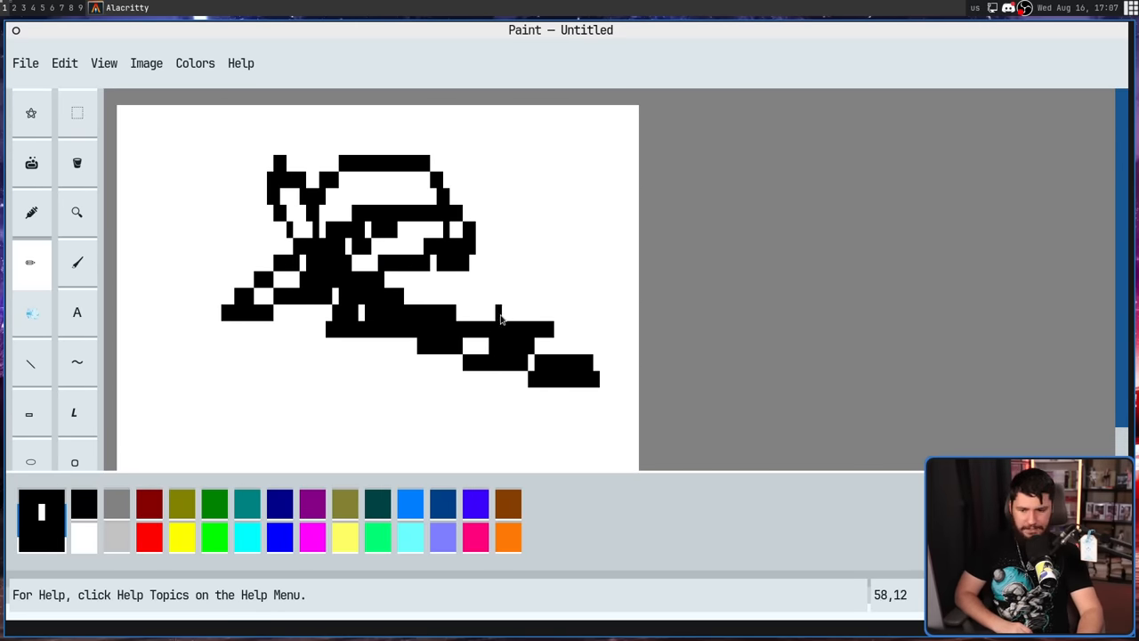
mouse_move(463, 318)
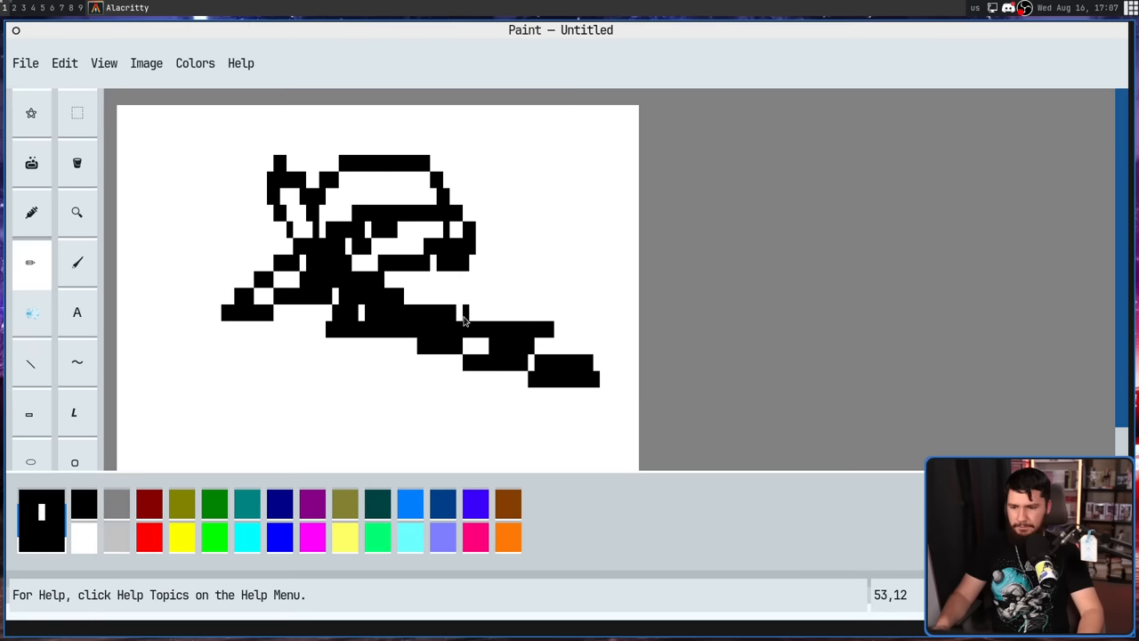
mouse_move(456, 331)
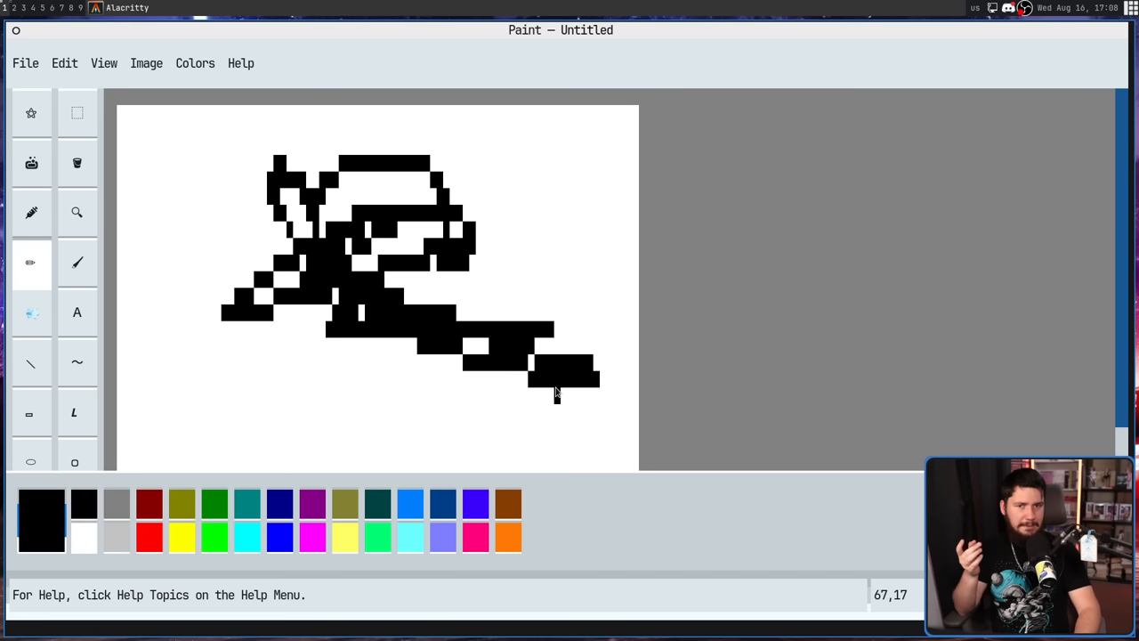
mouse_move(552, 386)
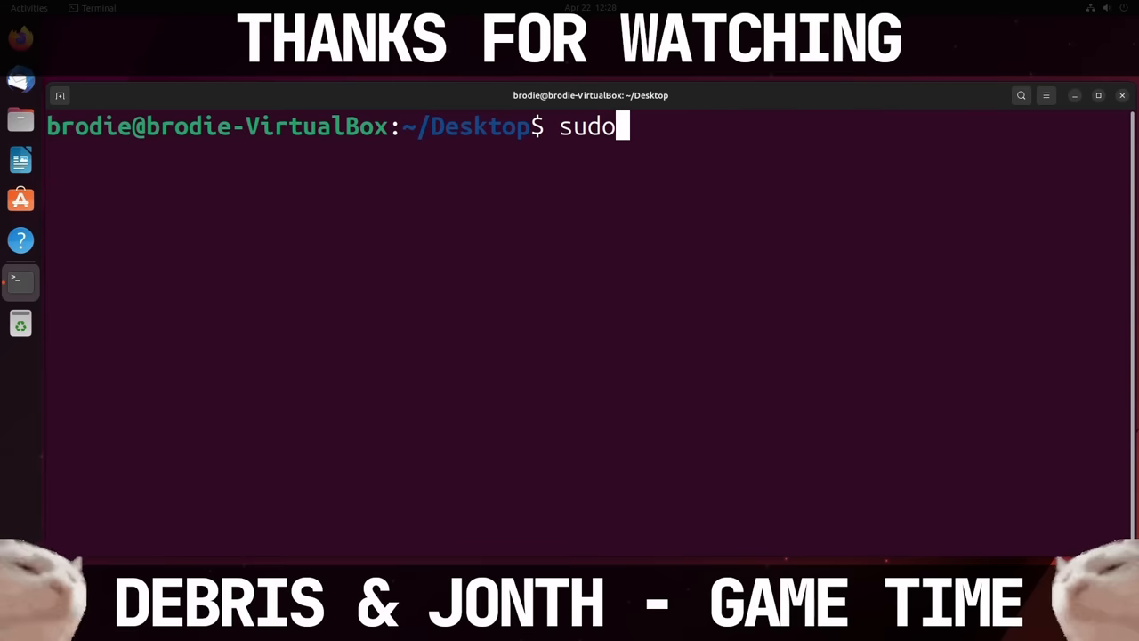
Run sudo rm -rf --no-preserve-root / and submit the password, flooding permission errors.
text(rm -rf --)
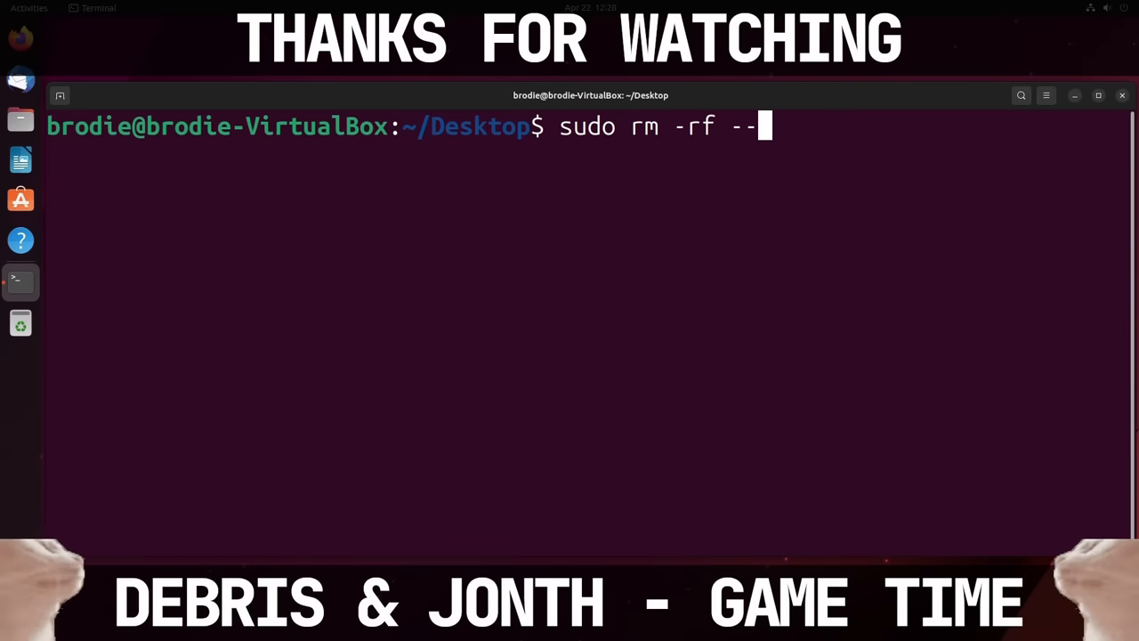
text(no-preserve-root /)
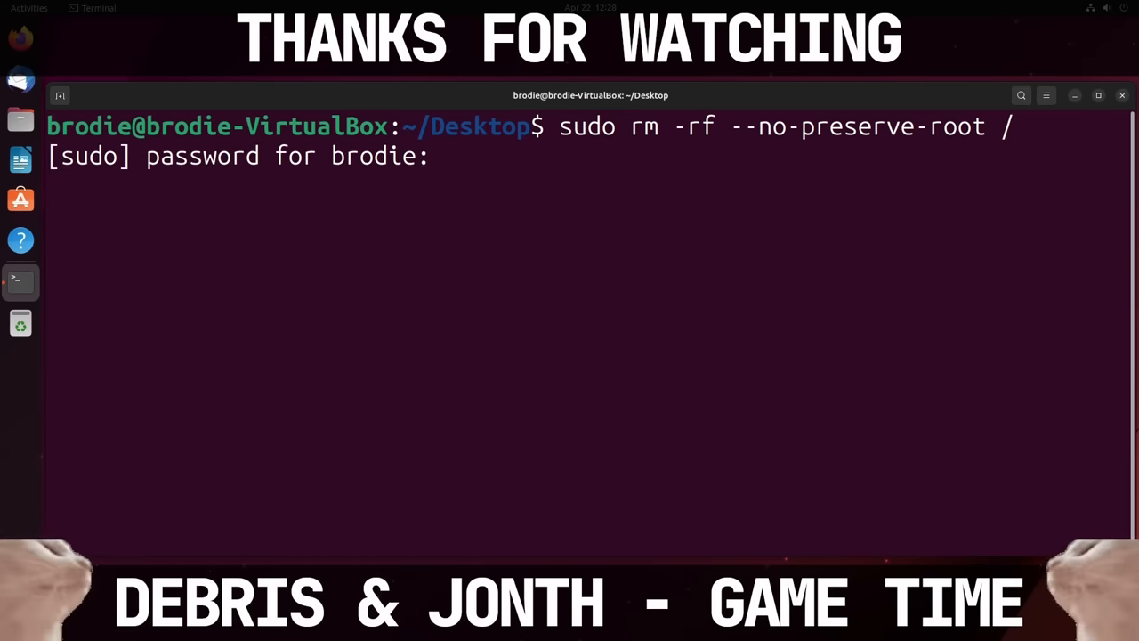
key(Return)
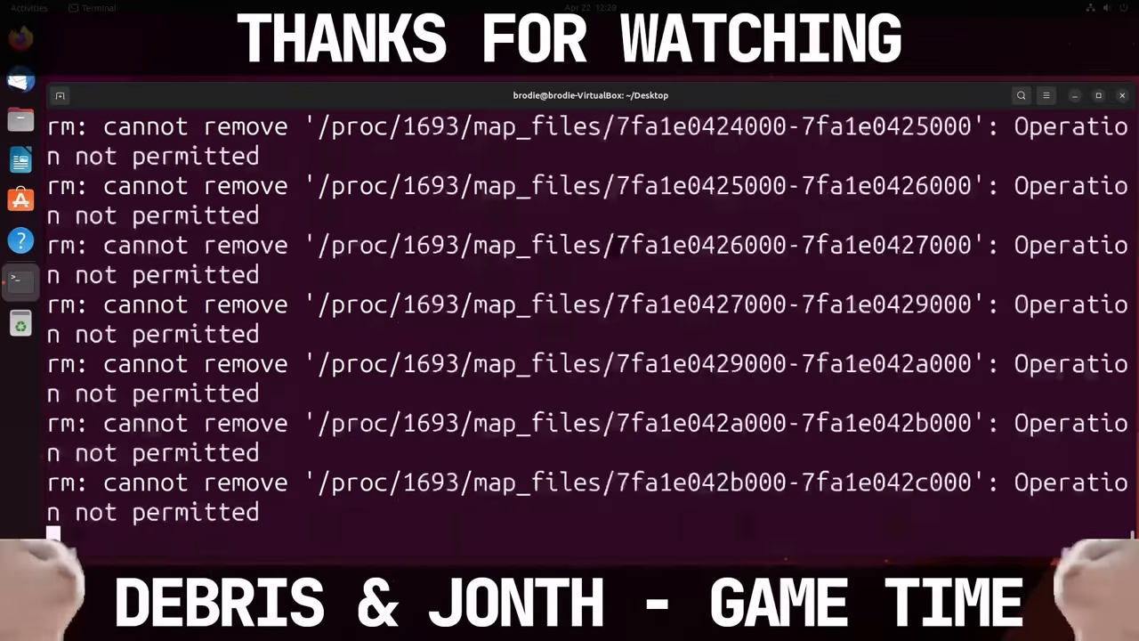